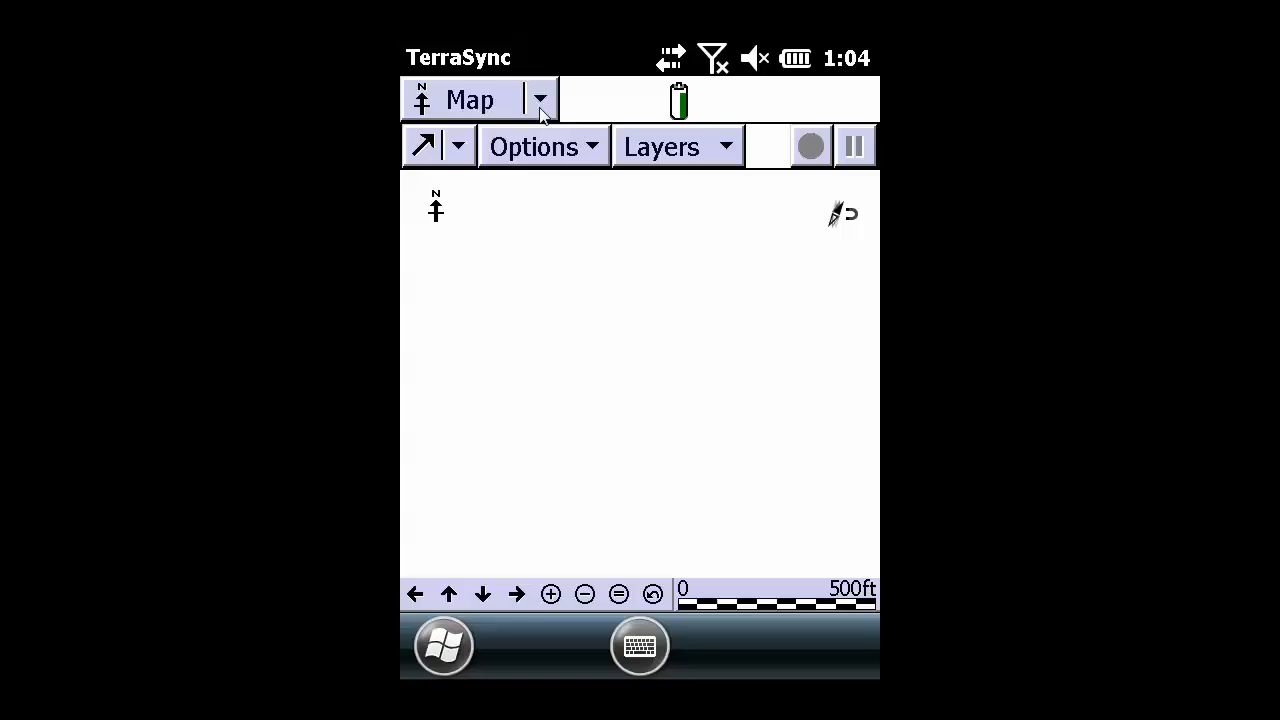
Step: Switch TerraSync from the Map section to the Setup section via the section dropdown
{"action": "left_click", "coordinate": [540, 100]}
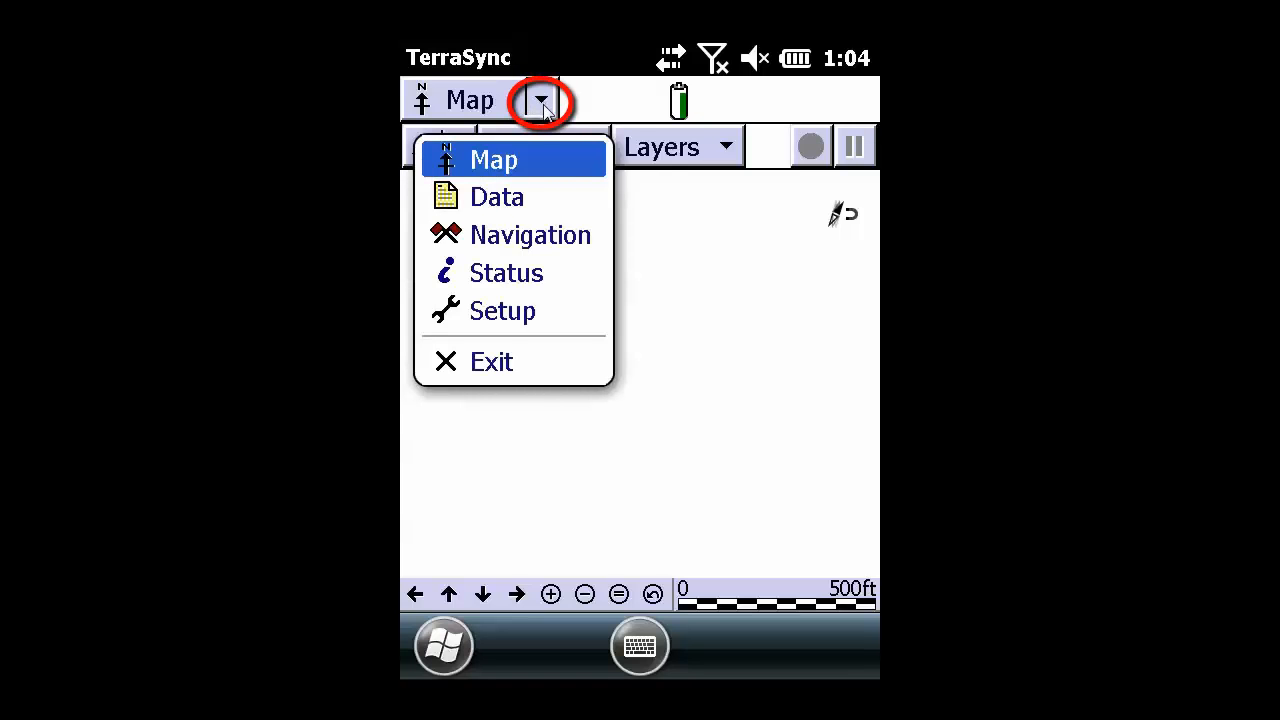
{"action": "mouse_move", "coordinate": [505, 312]}
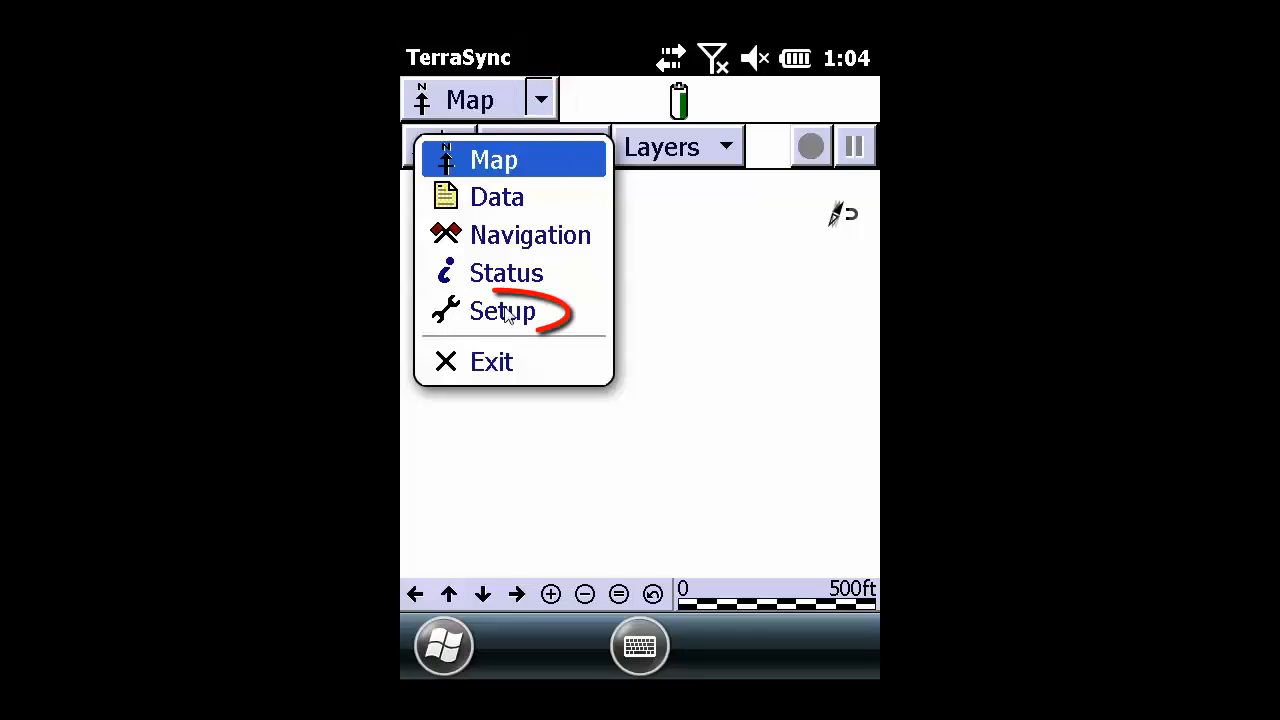
{"action": "left_click", "coordinate": [501, 311]}
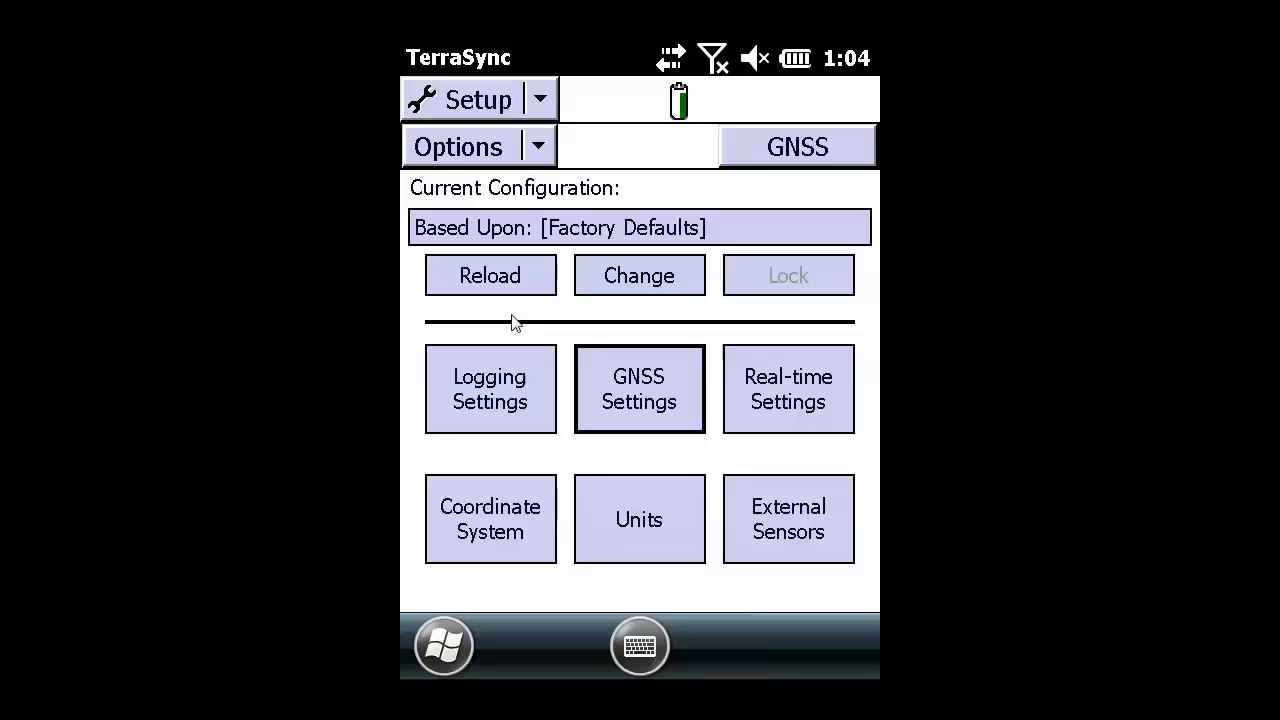
{"action": "mouse_move", "coordinate": [725, 298]}
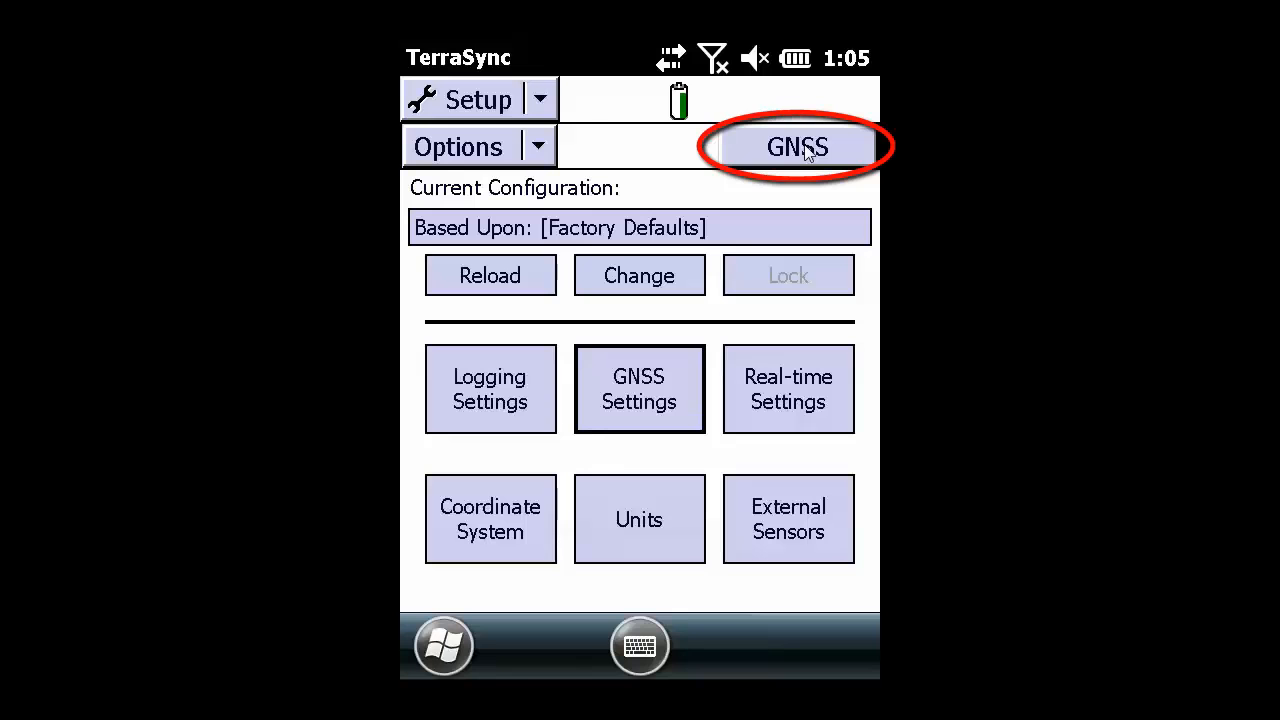
Step: Connect to the GNSS receiver from Setup so satellites begin tracking
{"action": "left_click", "coordinate": [797, 146]}
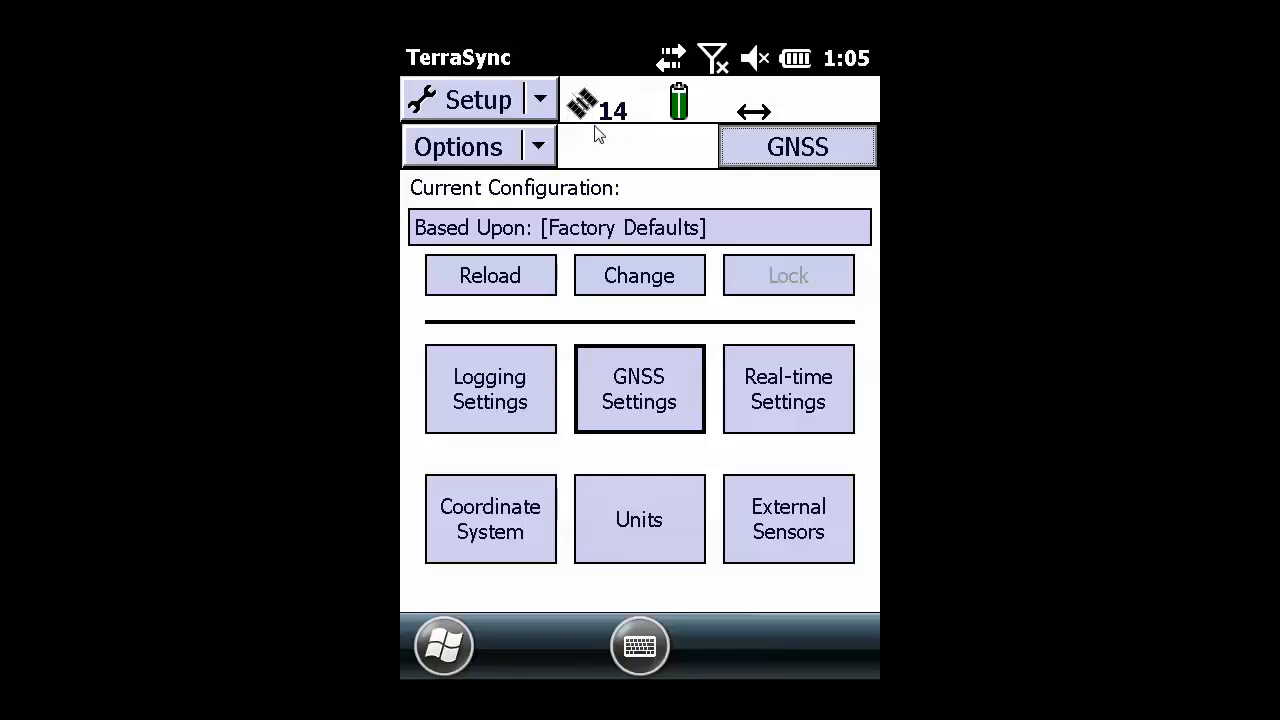
{"action": "mouse_move", "coordinate": [605, 120]}
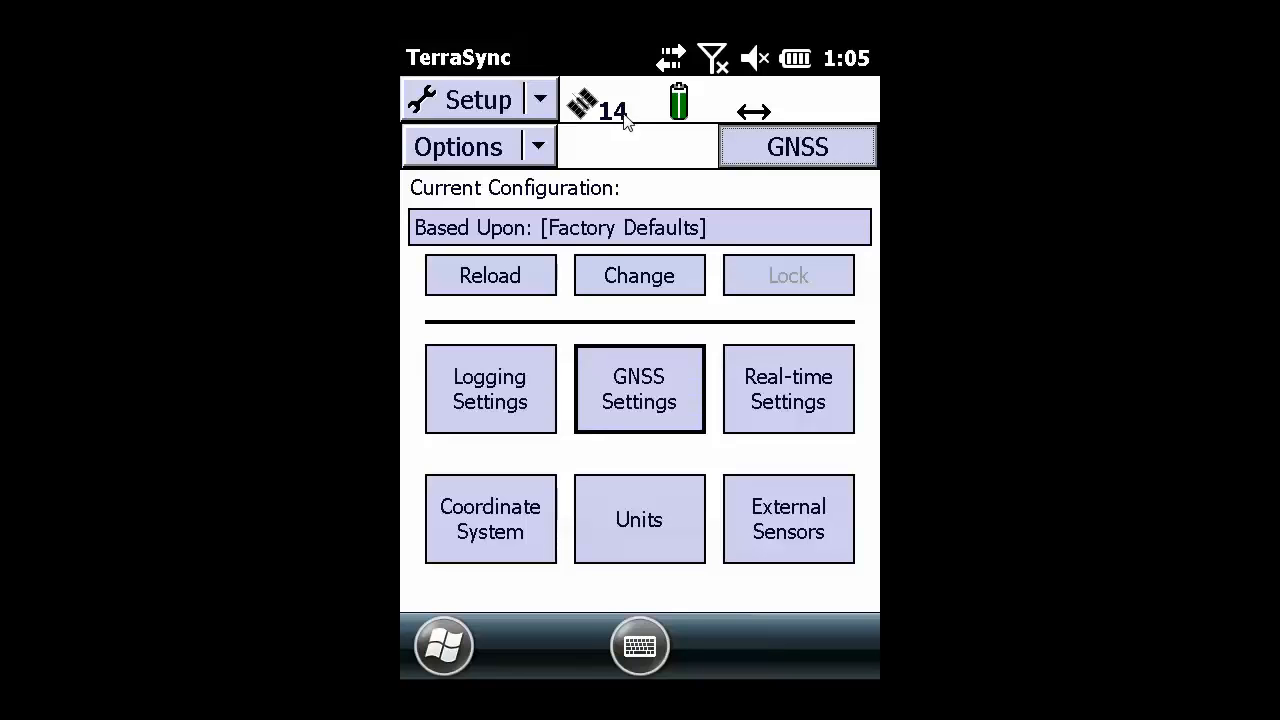
{"action": "mouse_move", "coordinate": [565, 118]}
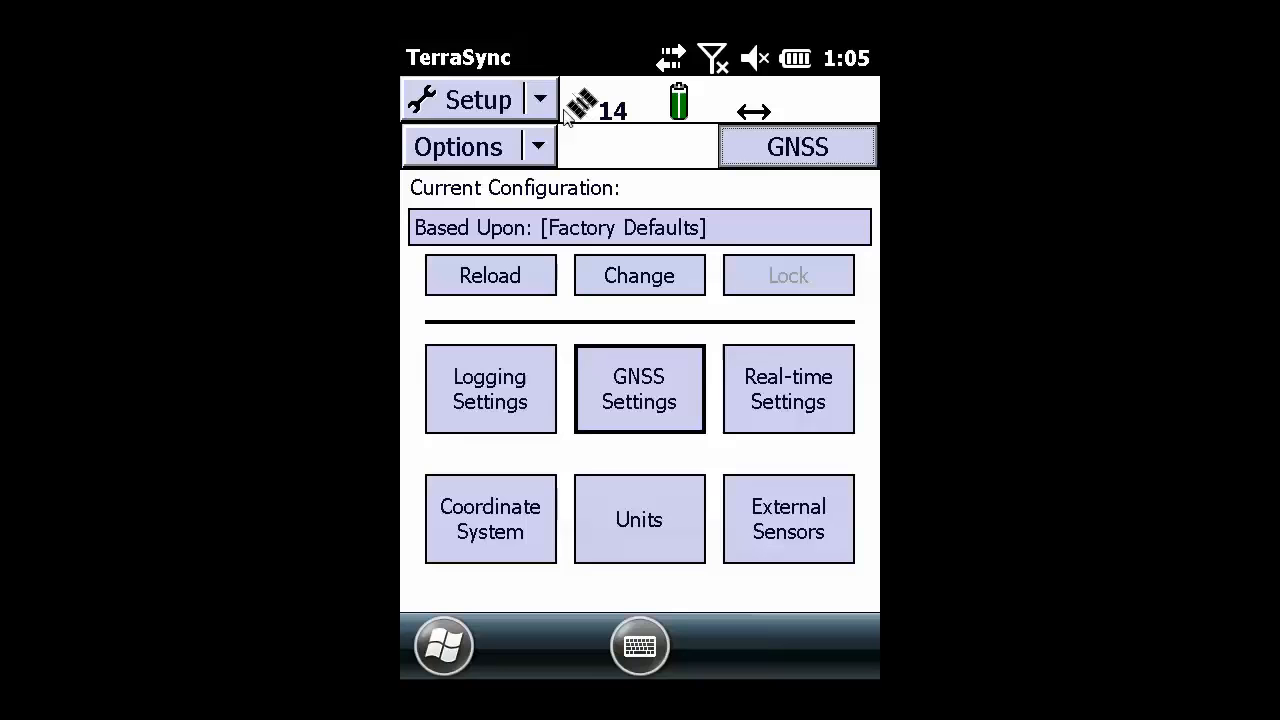
{"action": "mouse_move", "coordinate": [545, 108]}
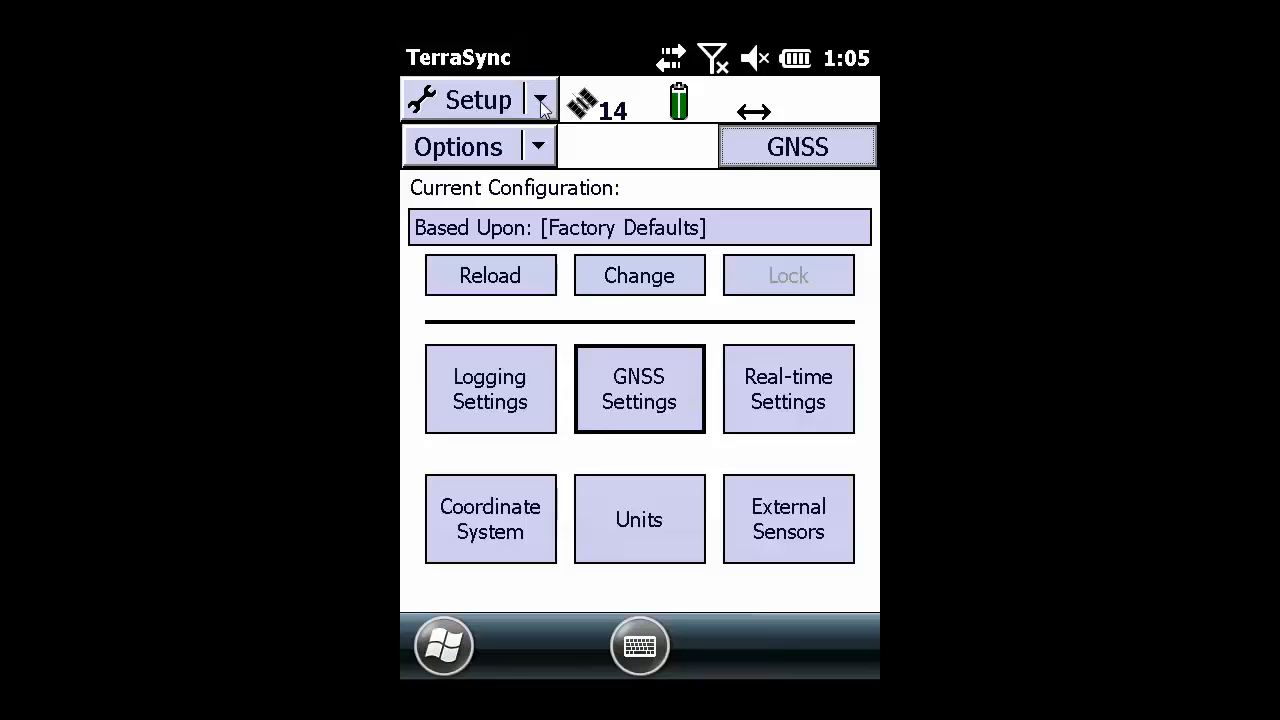
Step: Go to the Data section and show the Manager choices for new or existing files
{"action": "left_click", "coordinate": [540, 99]}
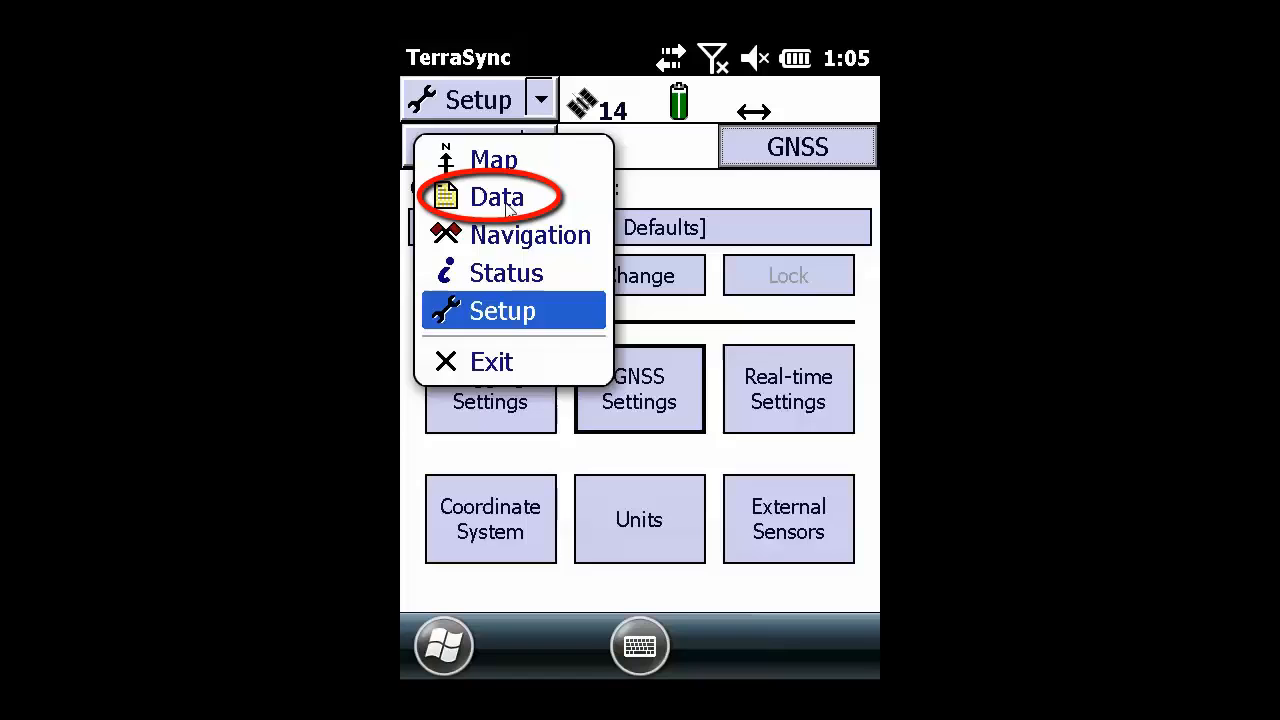
{"action": "left_click", "coordinate": [497, 196]}
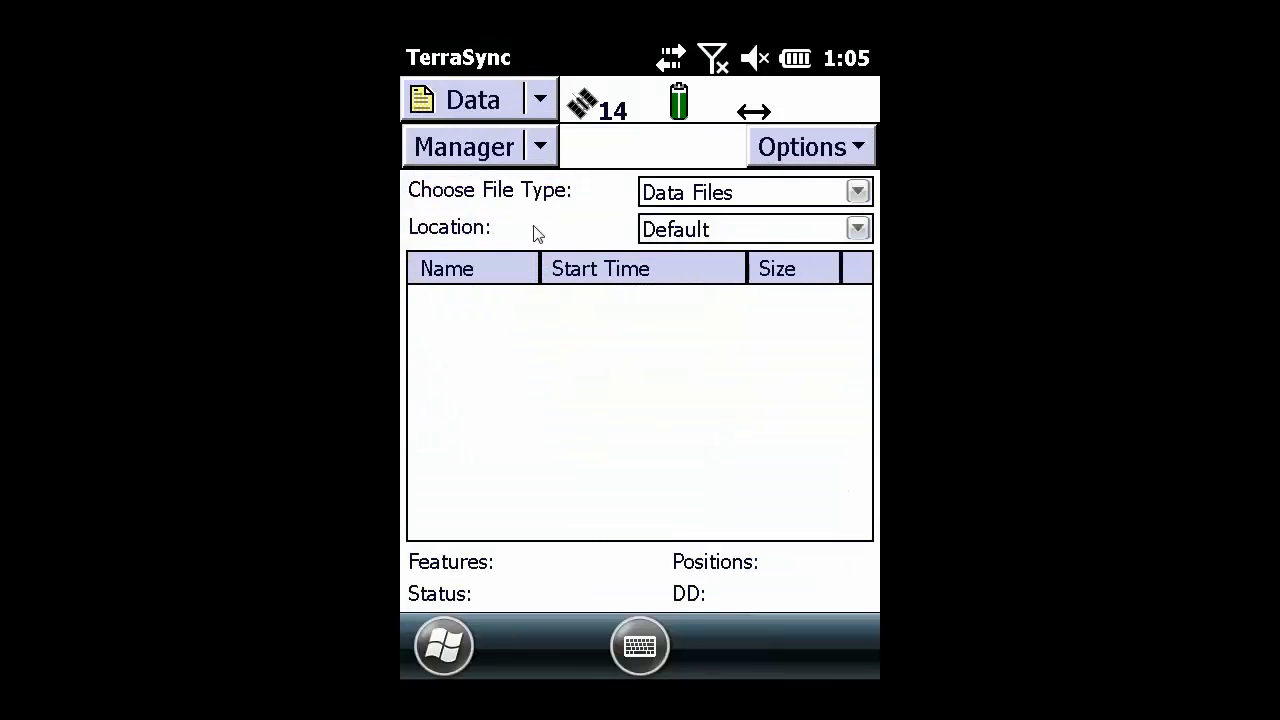
{"action": "left_click", "coordinate": [540, 146]}
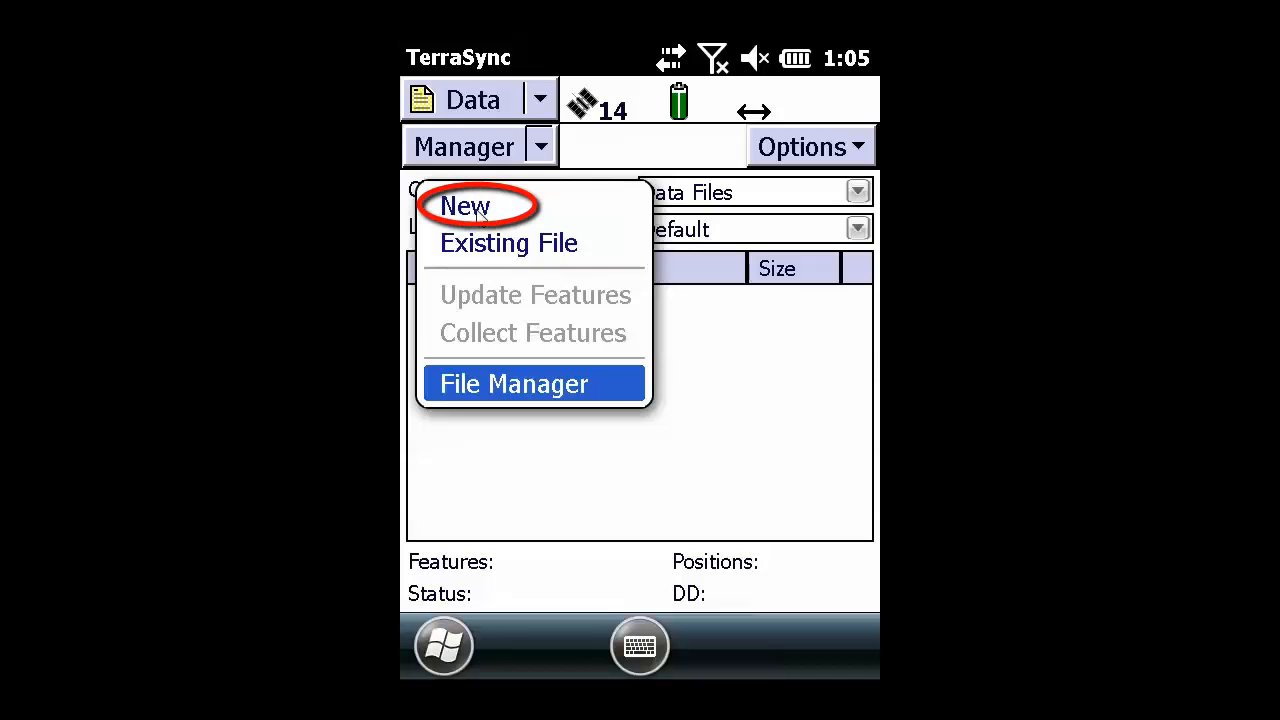
Step: Start a new Rover data file, name it 'test' with the Generic dictionary, and request Create
{"action": "left_click", "coordinate": [463, 206]}
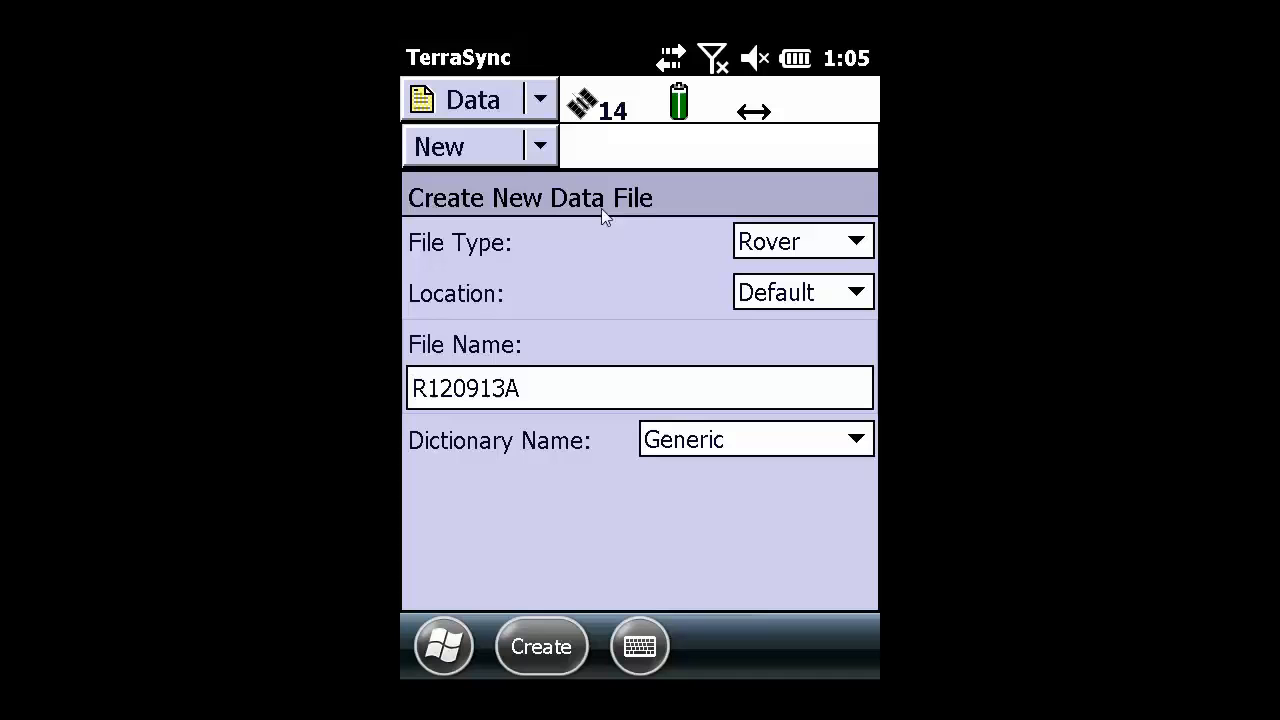
{"action": "mouse_move", "coordinate": [580, 372]}
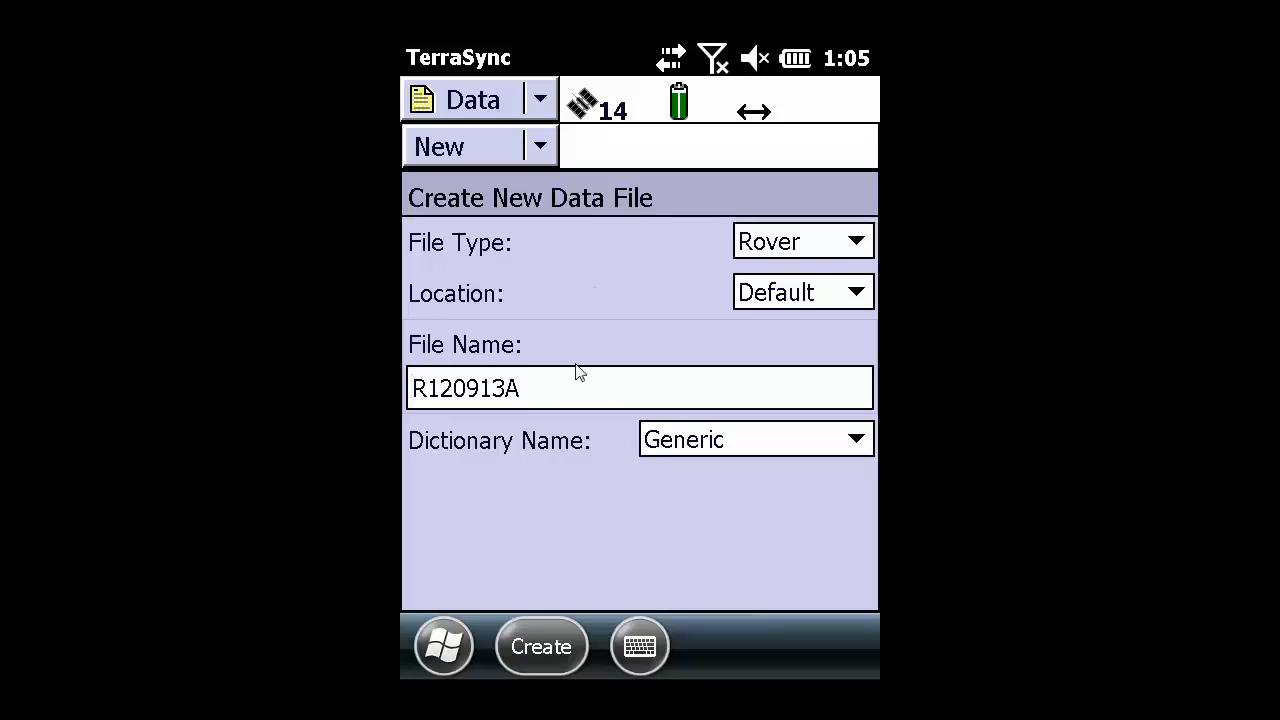
{"action": "mouse_move", "coordinate": [805, 305]}
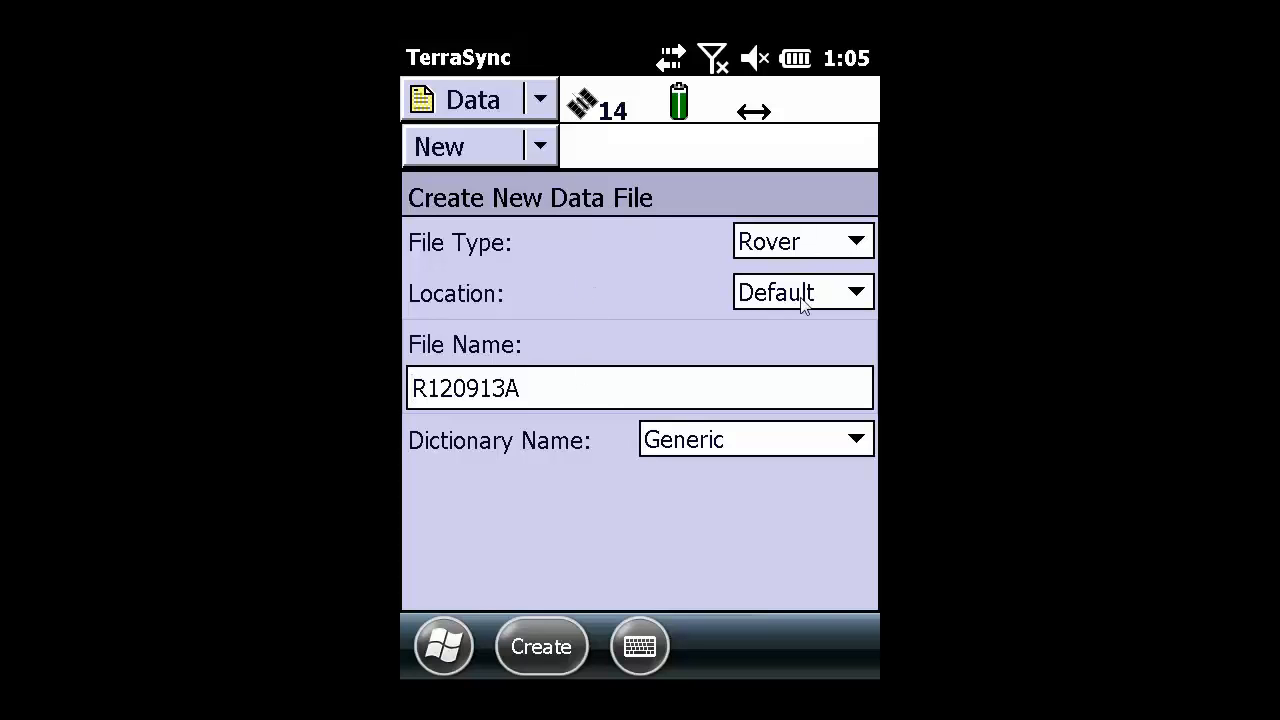
{"action": "mouse_move", "coordinate": [485, 365]}
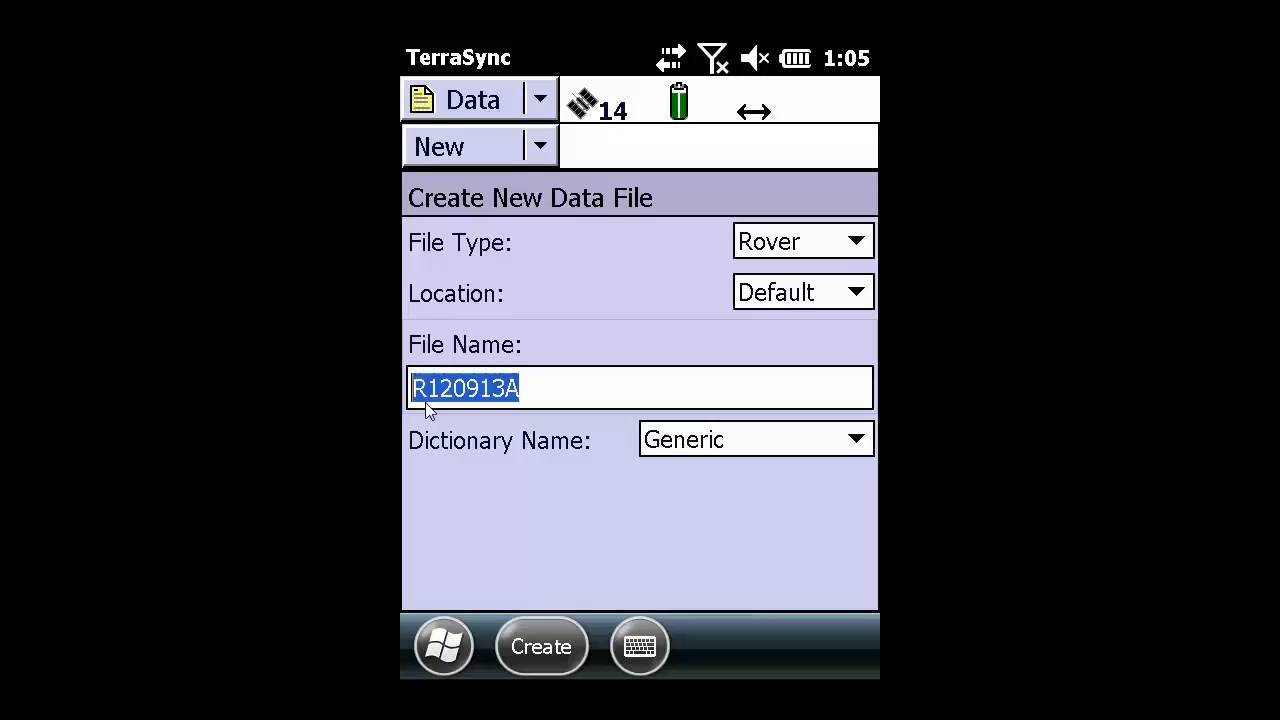
{"action": "type", "text": "test"}
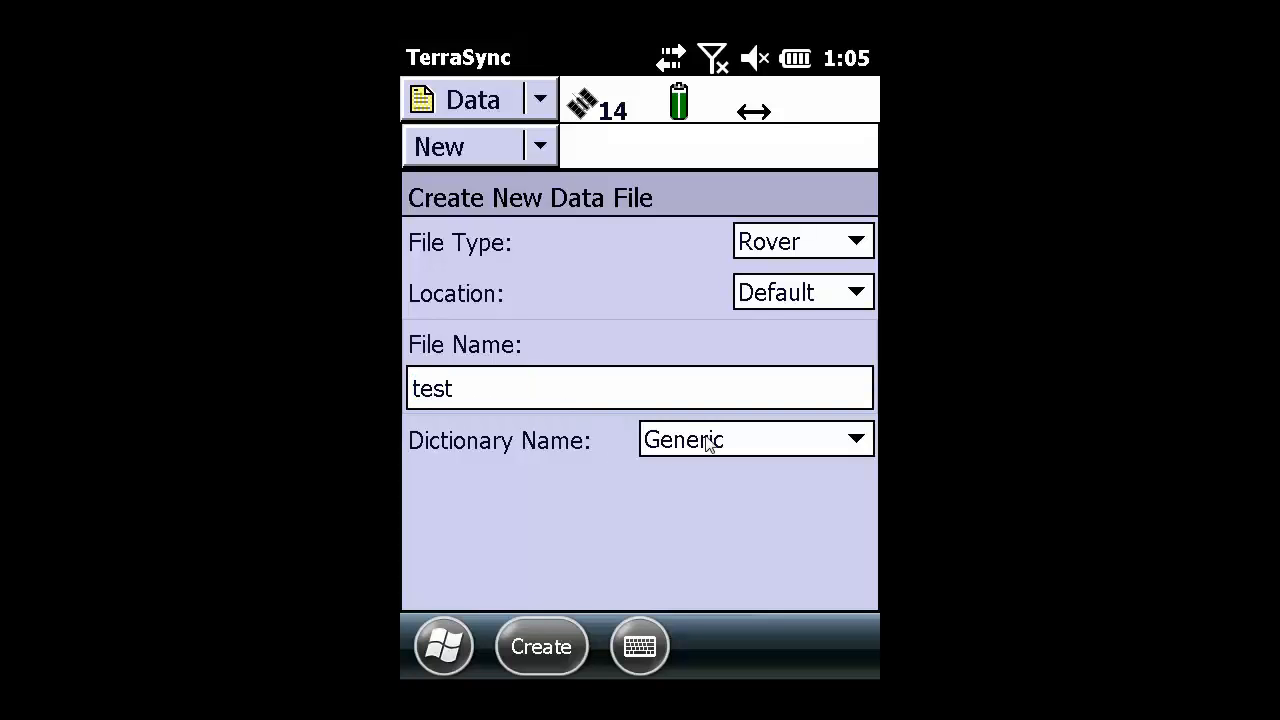
{"action": "mouse_move", "coordinate": [762, 450]}
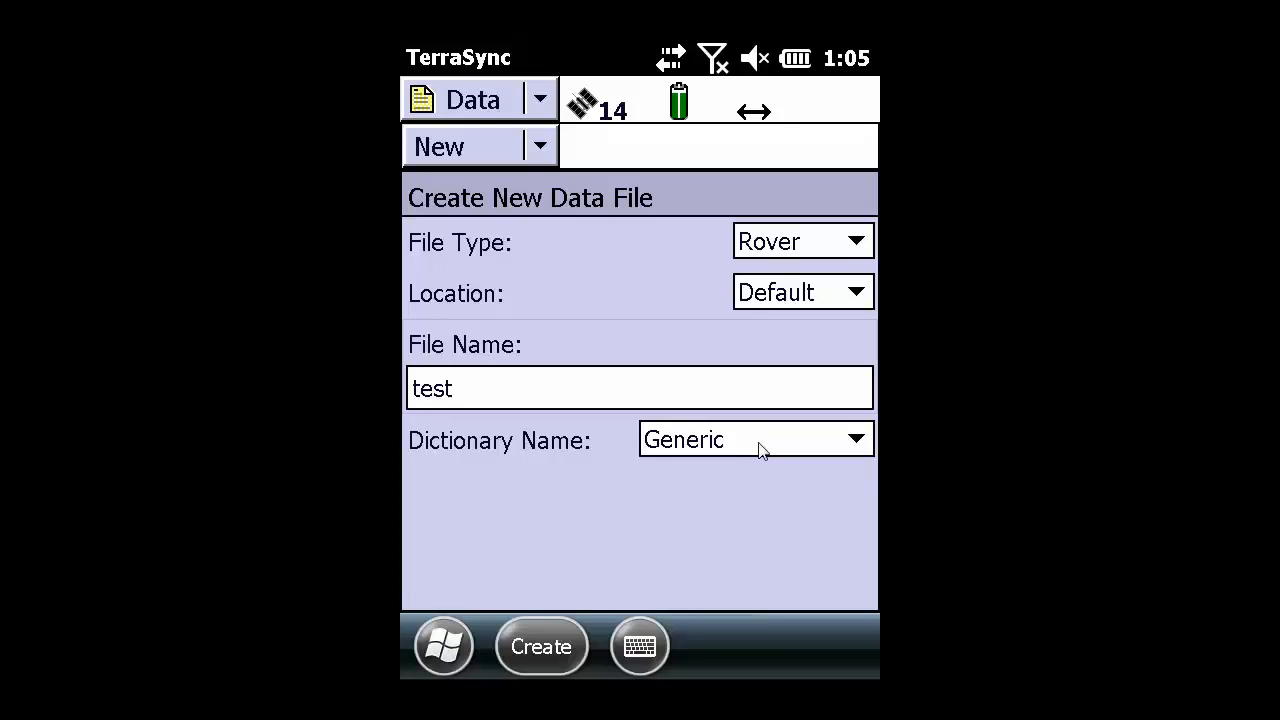
{"action": "mouse_move", "coordinate": [582, 624]}
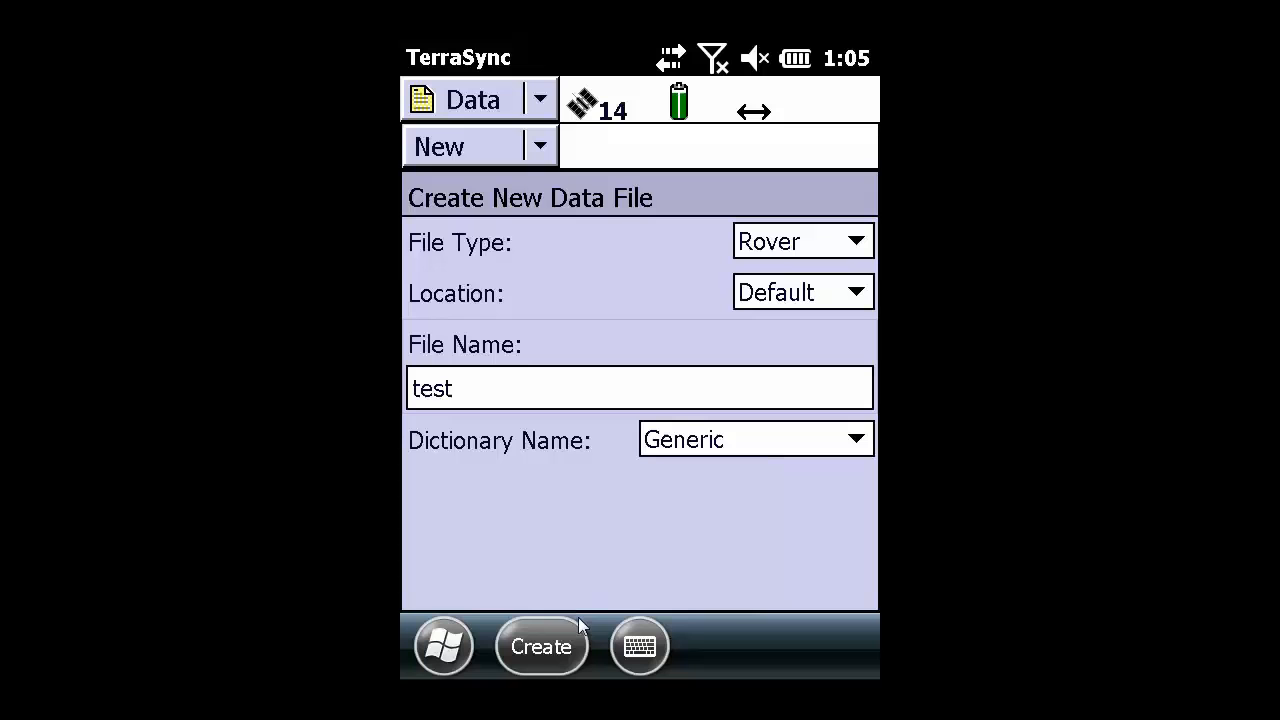
{"action": "left_click", "coordinate": [540, 646]}
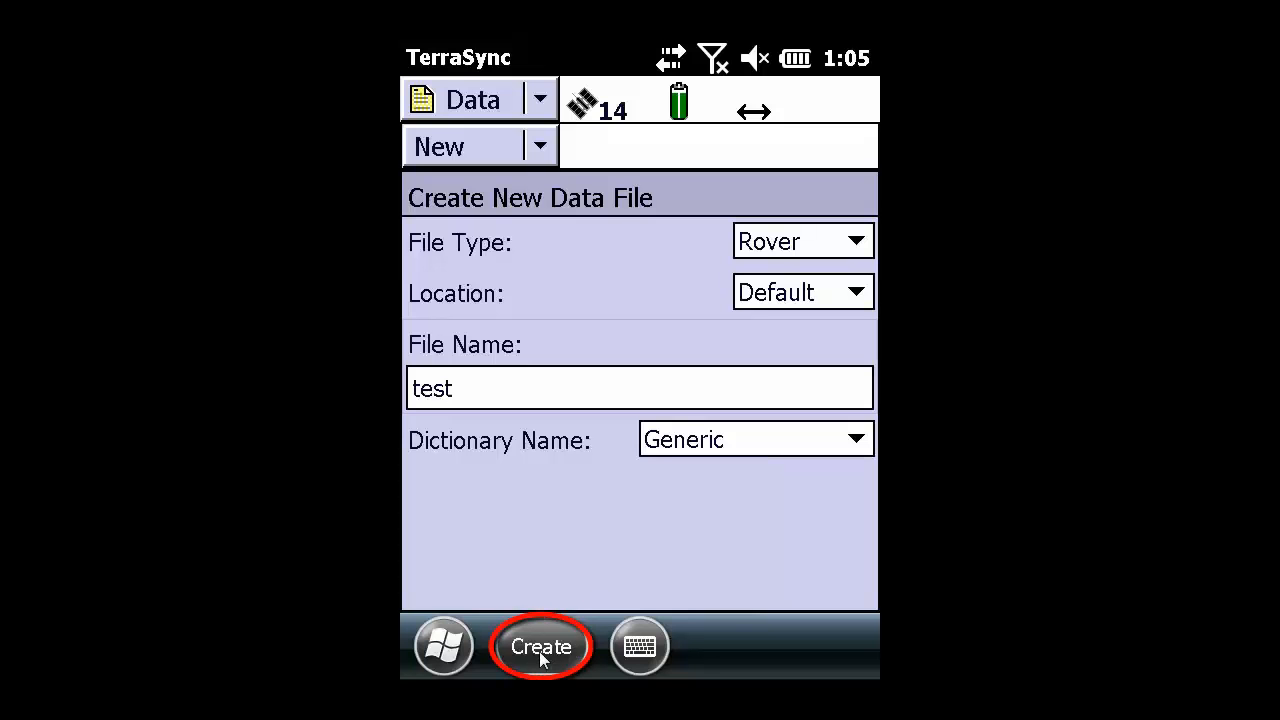
Step: Create the 'test' file and accept the 4.000 ft antenna height
{"action": "left_click", "coordinate": [541, 646]}
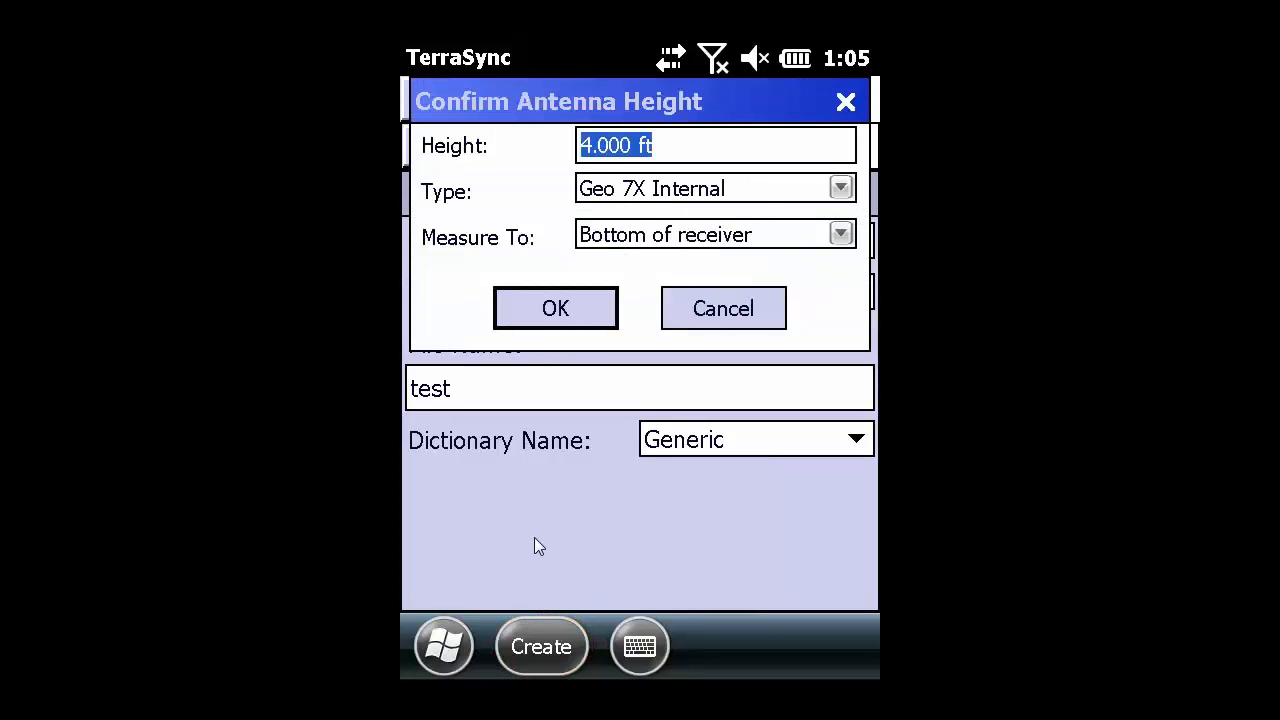
{"action": "mouse_move", "coordinate": [595, 481]}
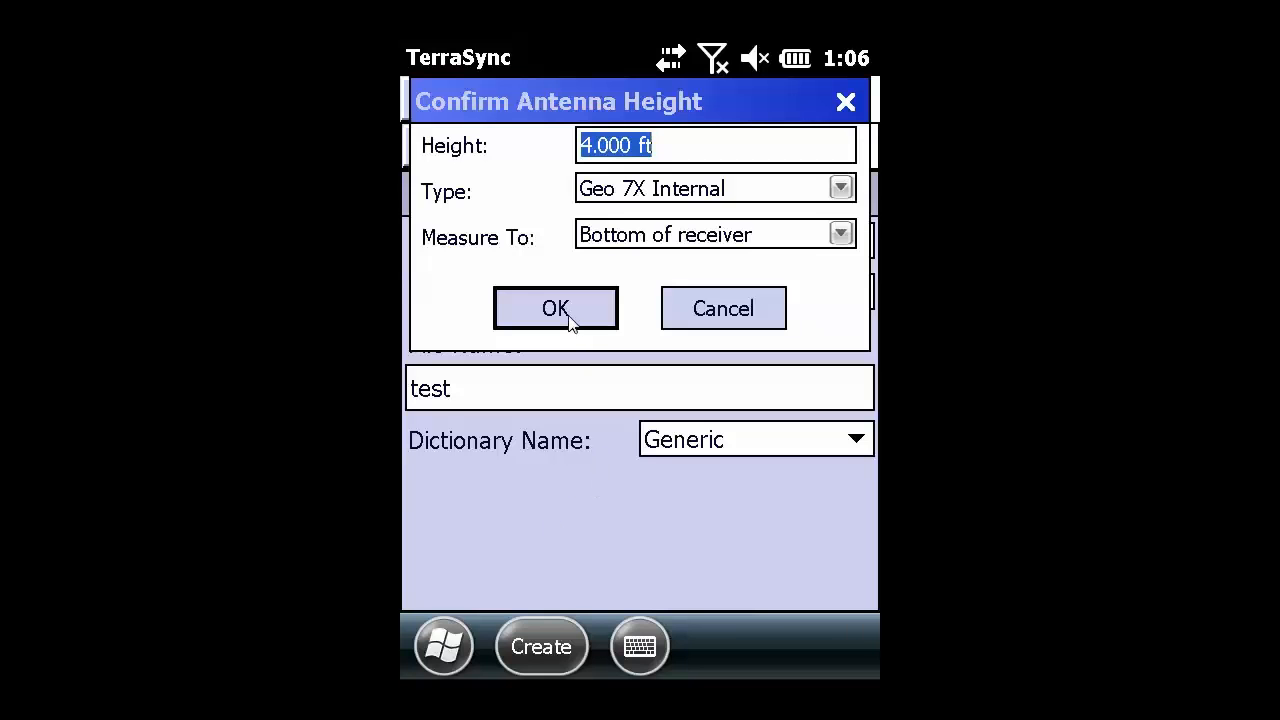
{"action": "mouse_move", "coordinate": [595, 283]}
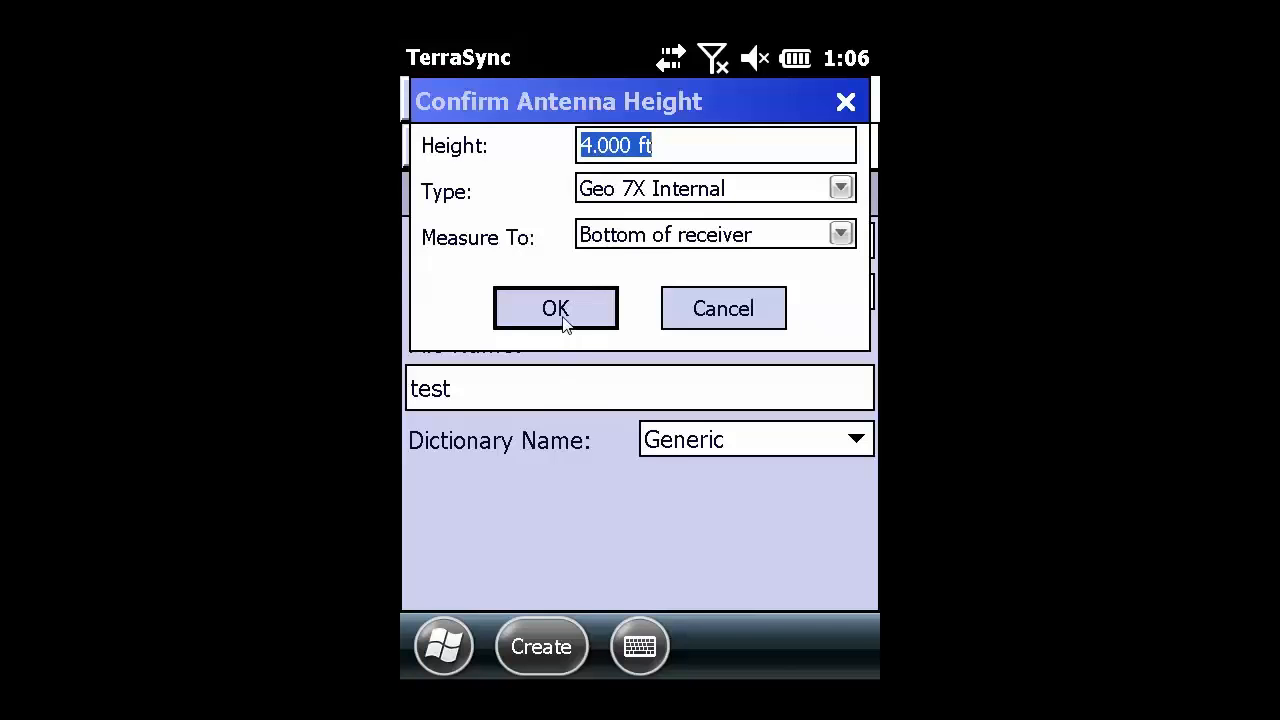
{"action": "left_click", "coordinate": [555, 308]}
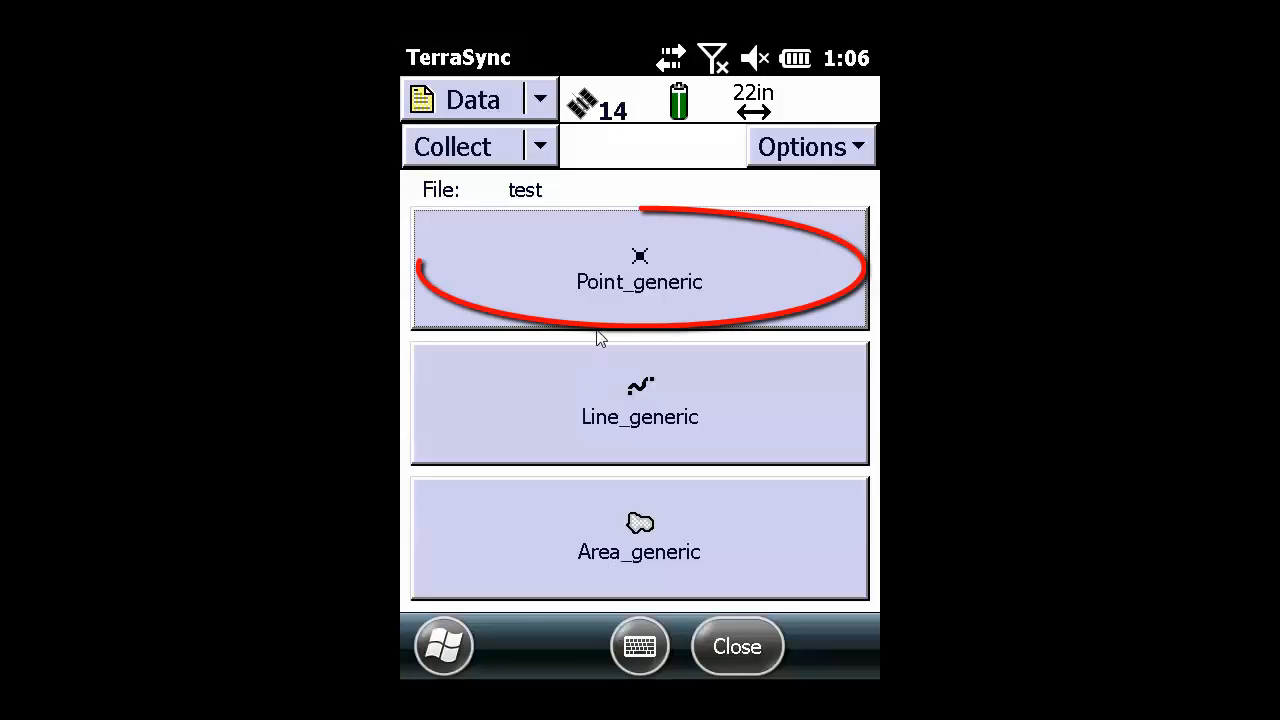
Step: Begin a Point_generic feature commented 'point1' and log positions for it
{"action": "left_click", "coordinate": [639, 267]}
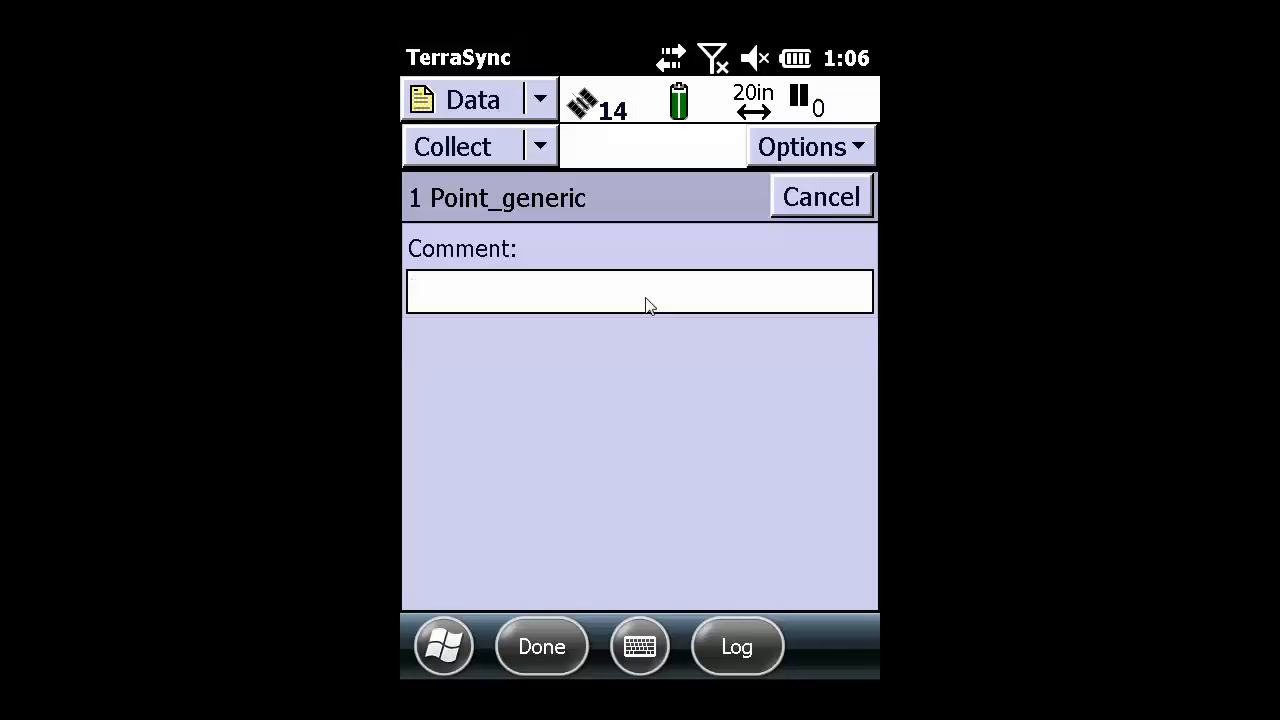
{"action": "type", "text": "poit"}
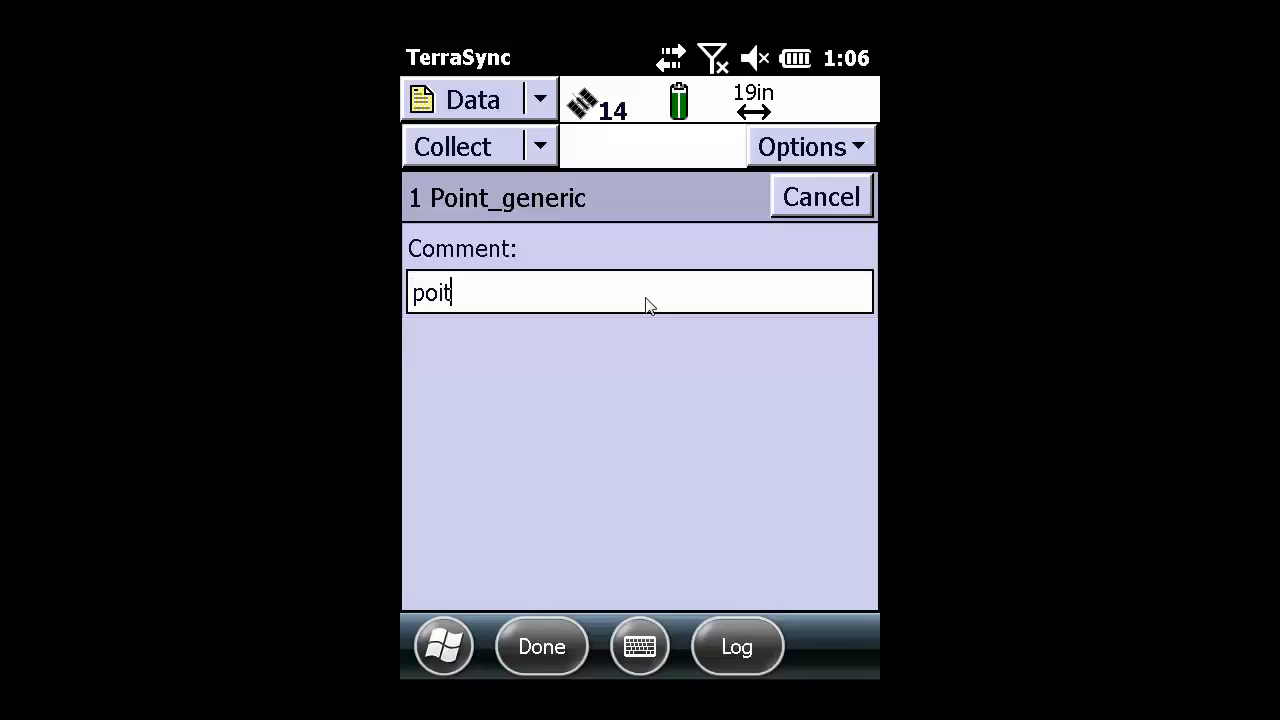
{"action": "key", "text": "BackSpace"}
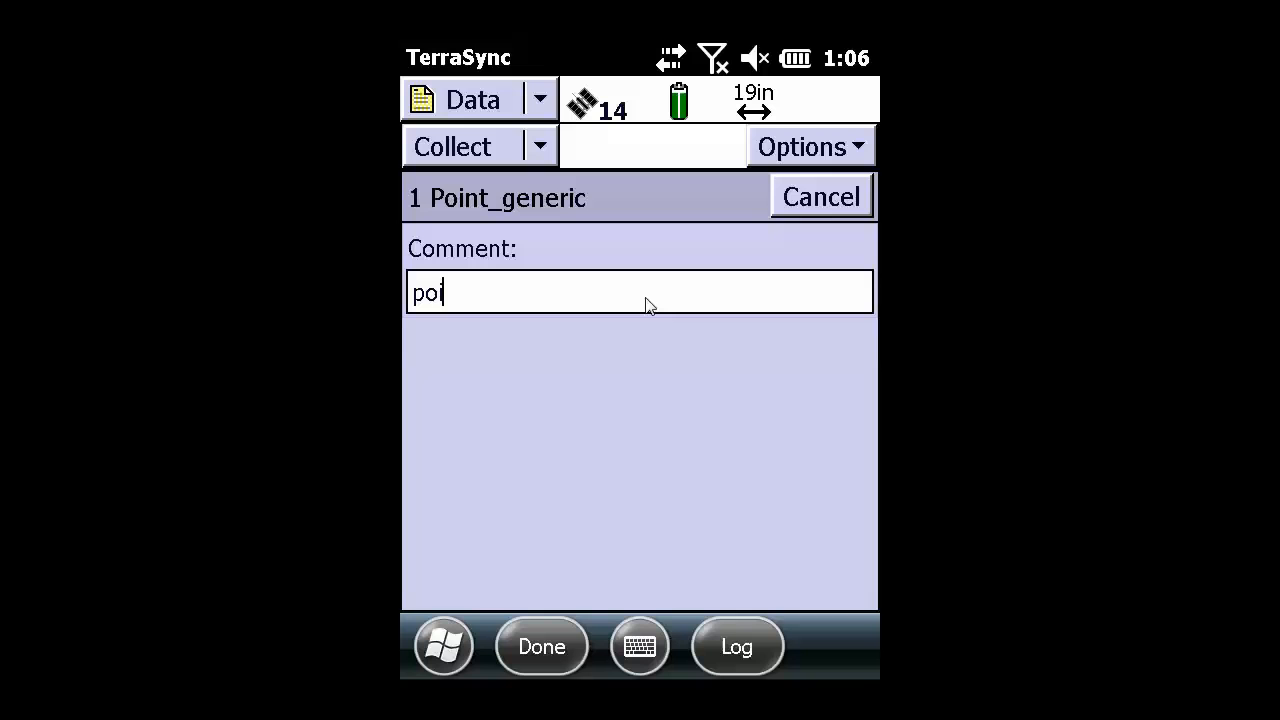
{"action": "type", "text": "int1"}
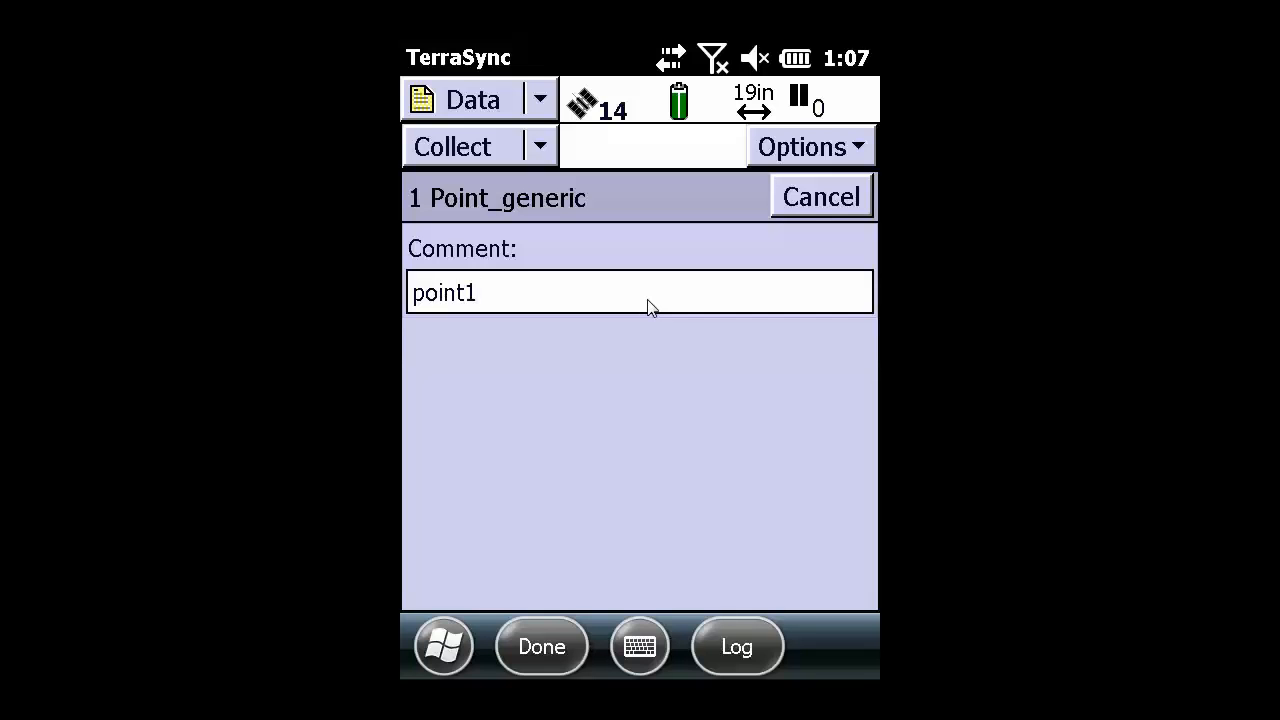
{"action": "mouse_move", "coordinate": [808, 666]}
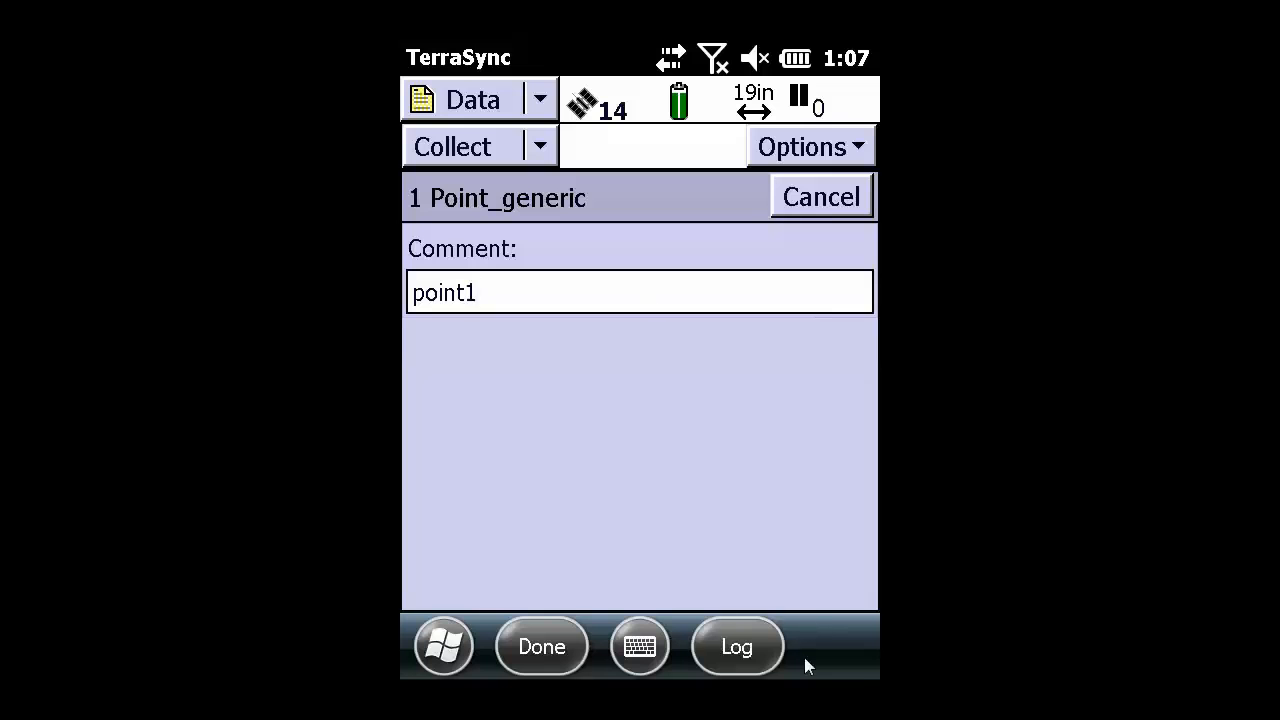
{"action": "left_click", "coordinate": [737, 646]}
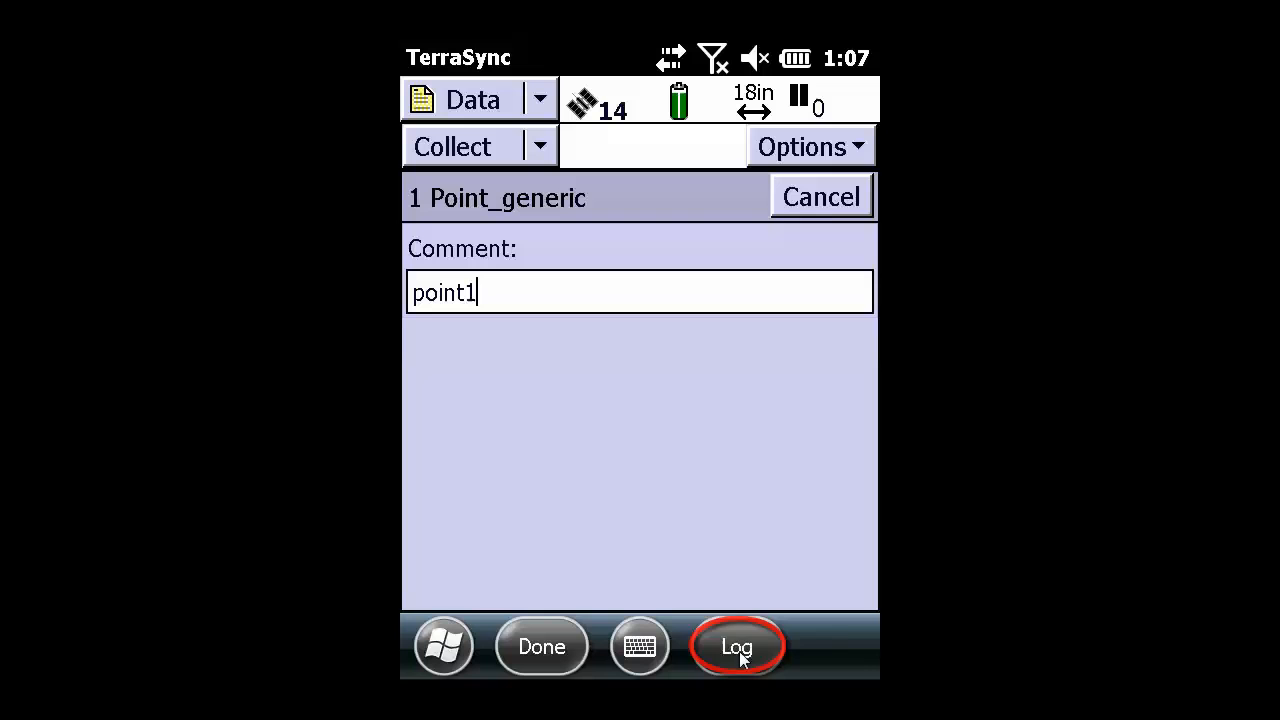
{"action": "left_click", "coordinate": [737, 646]}
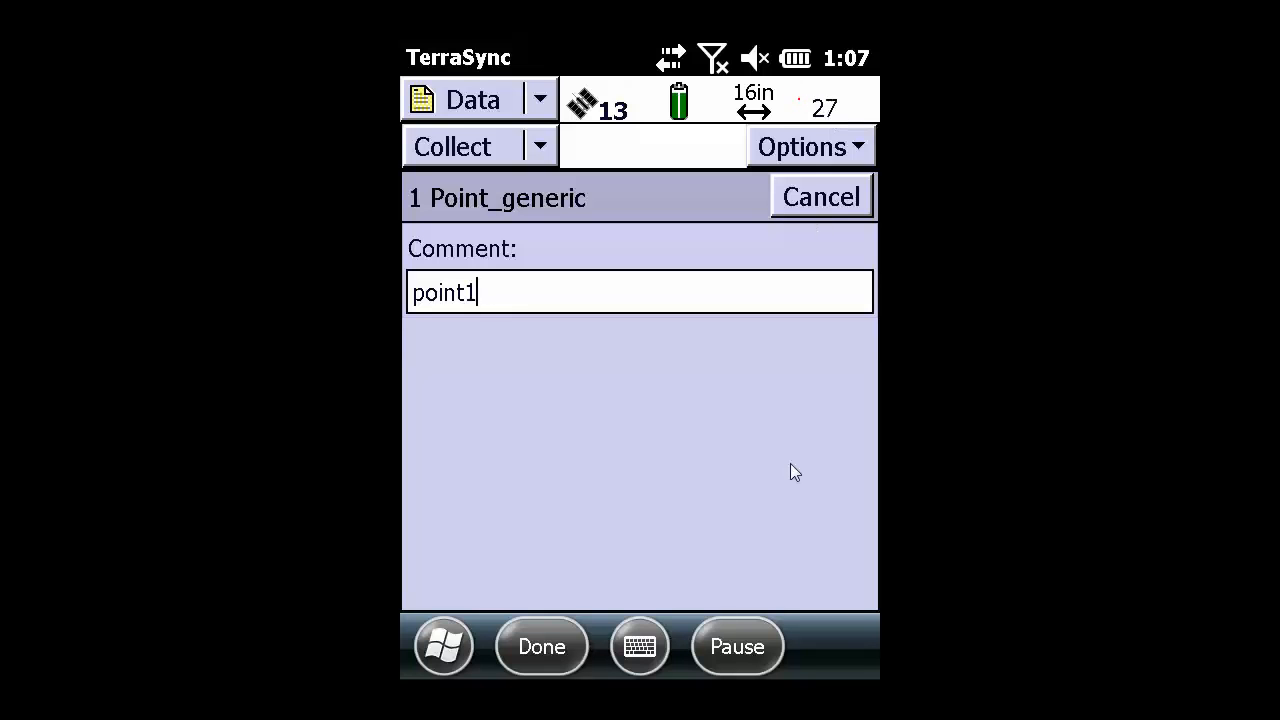
{"action": "left_click", "coordinate": [541, 646]}
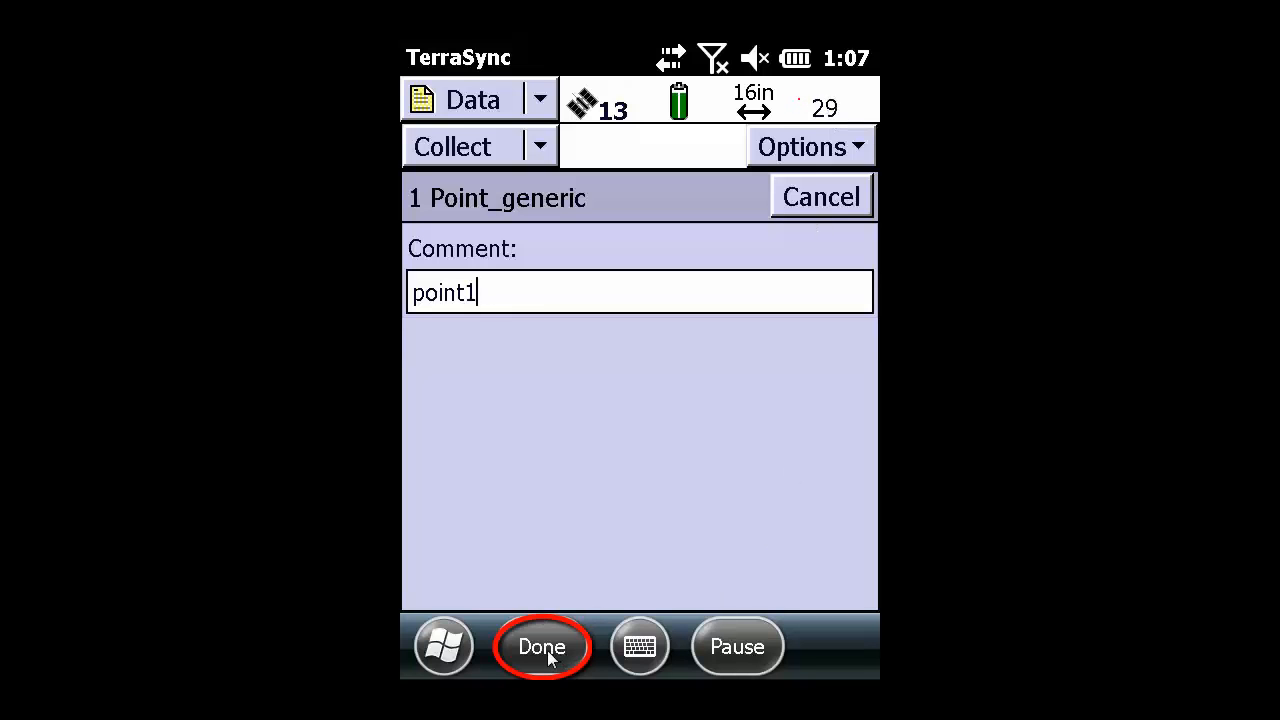
Step: Save the point1 feature and return to the Collect feature list
{"action": "left_click", "coordinate": [541, 646]}
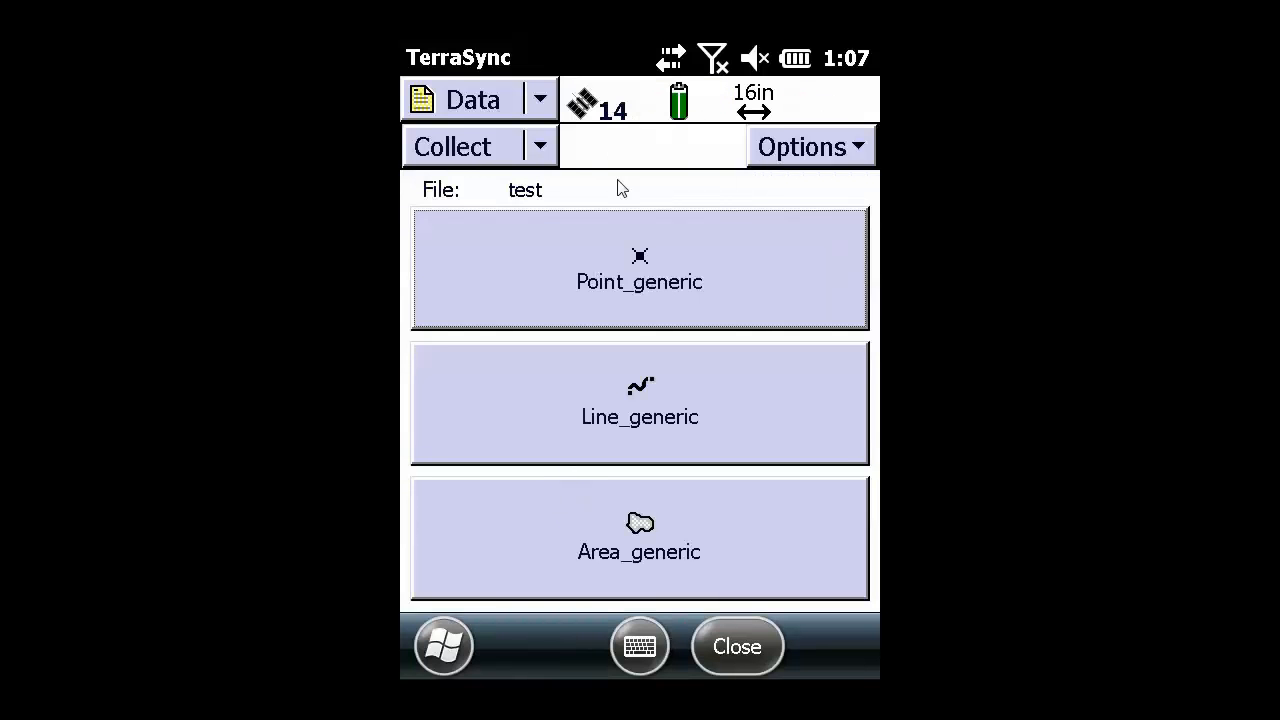
{"action": "mouse_move", "coordinate": [503, 200]}
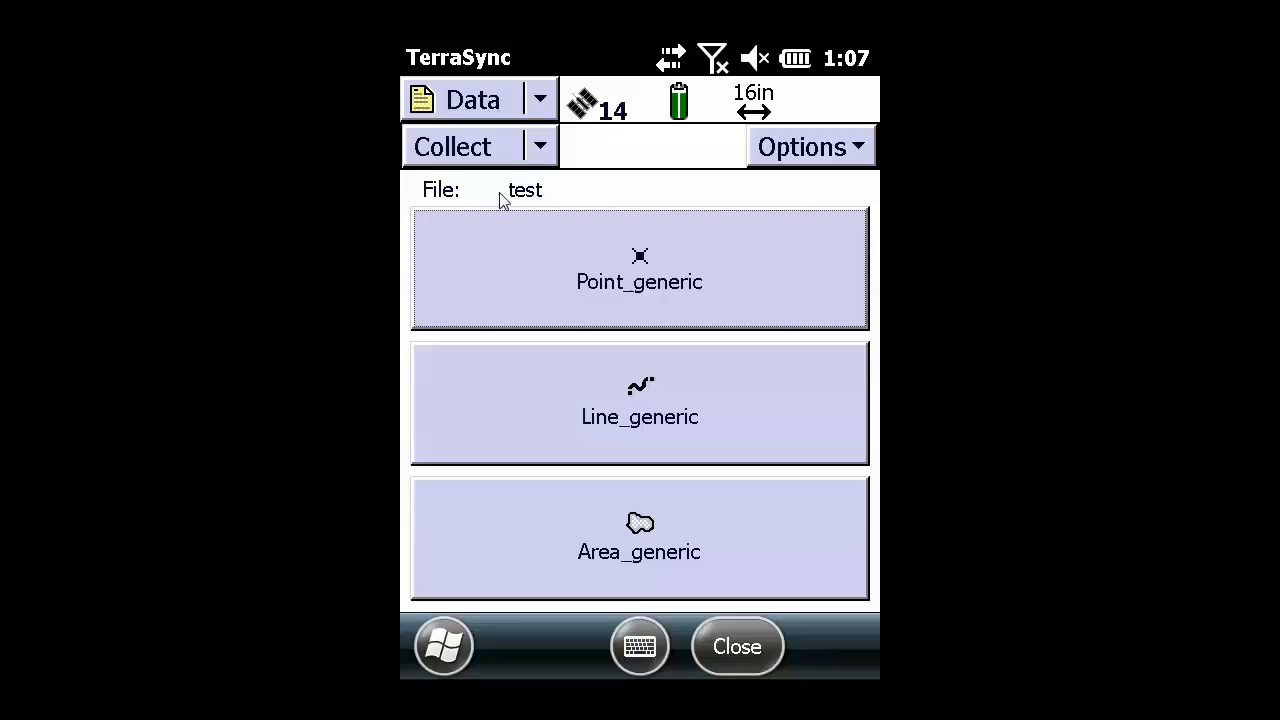
{"action": "mouse_move", "coordinate": [538, 200]}
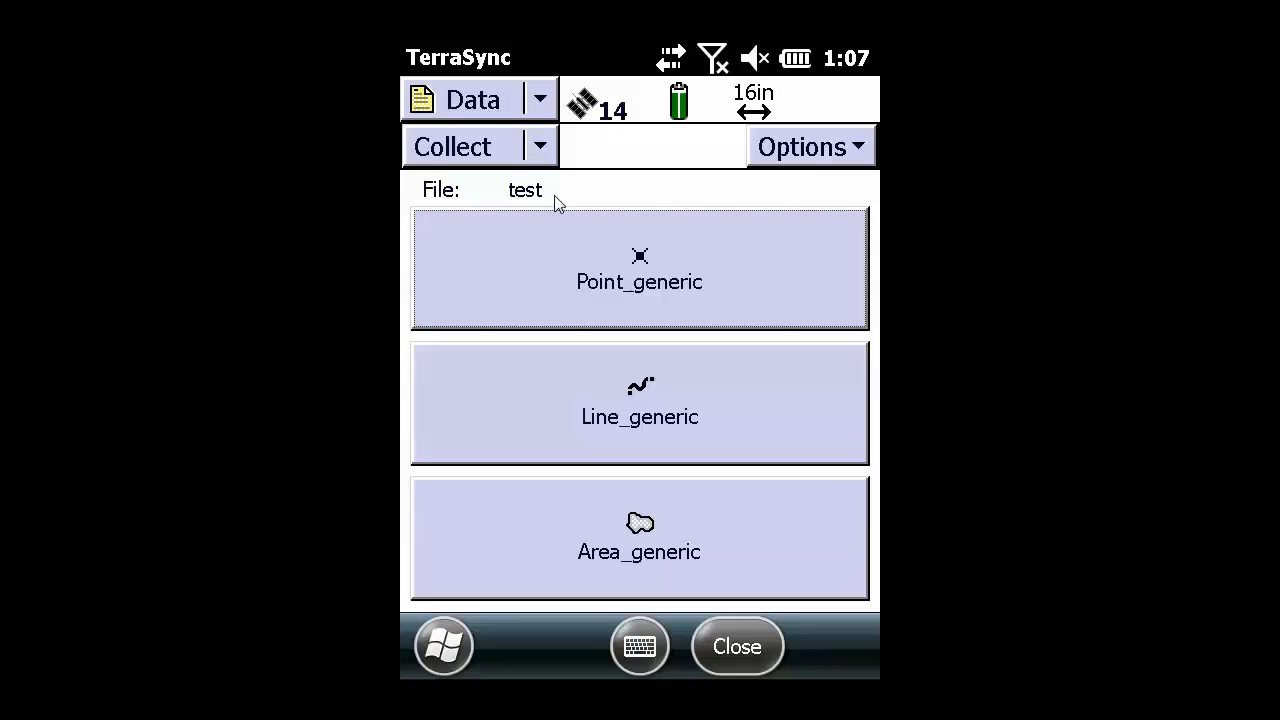
{"action": "mouse_move", "coordinate": [550, 195]}
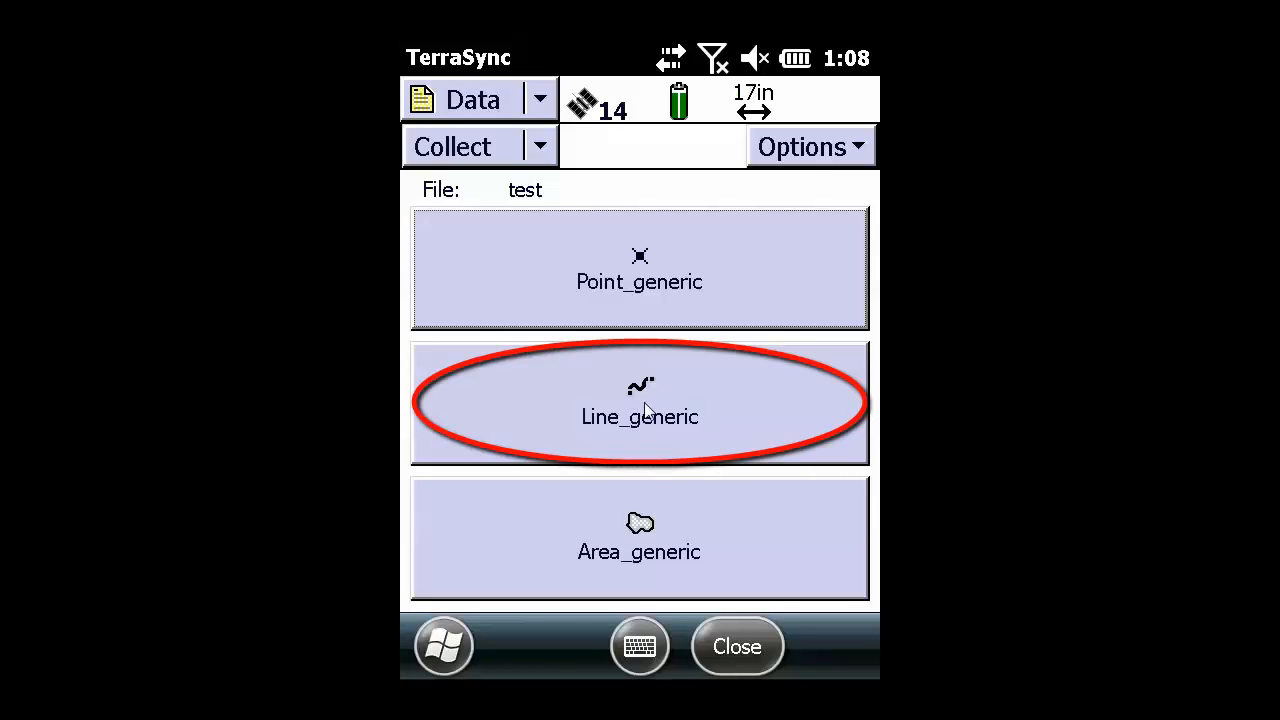
Step: Begin a Line_generic feature commented 'line1', glancing at its Options menu without choosing
{"action": "left_click", "coordinate": [639, 416]}
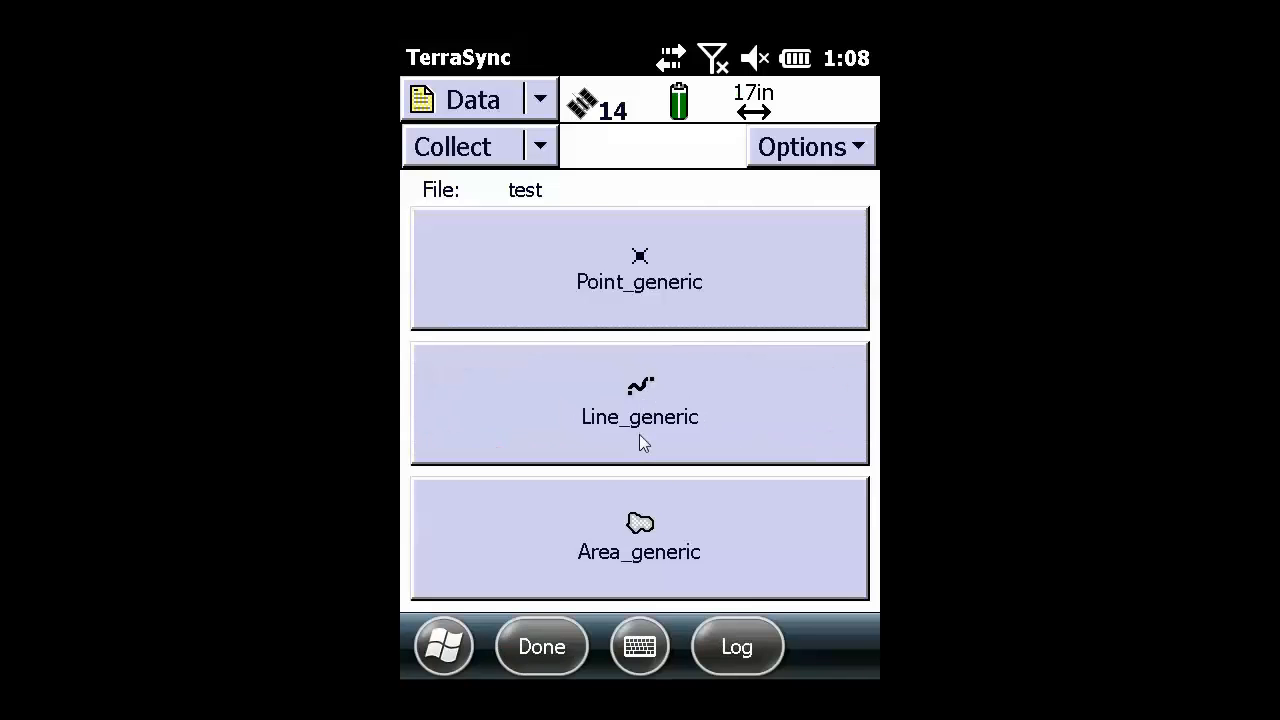
{"action": "left_click", "coordinate": [639, 404]}
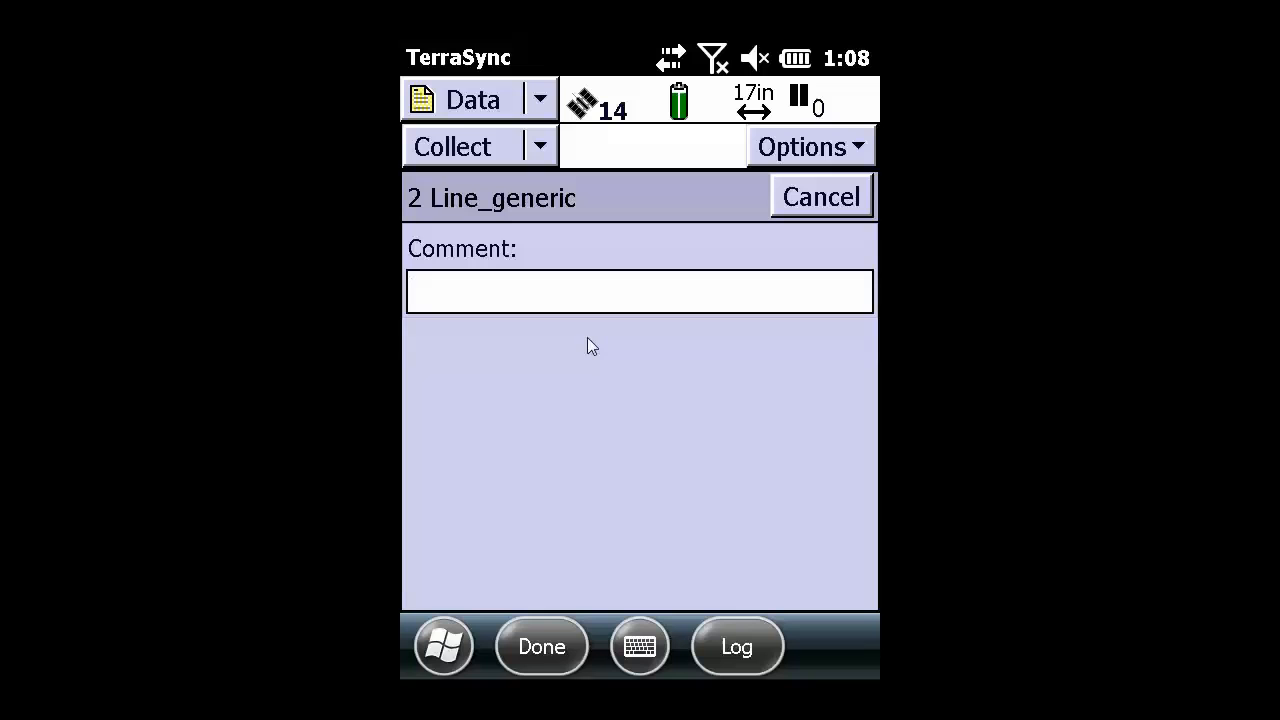
{"action": "left_click", "coordinate": [639, 291]}
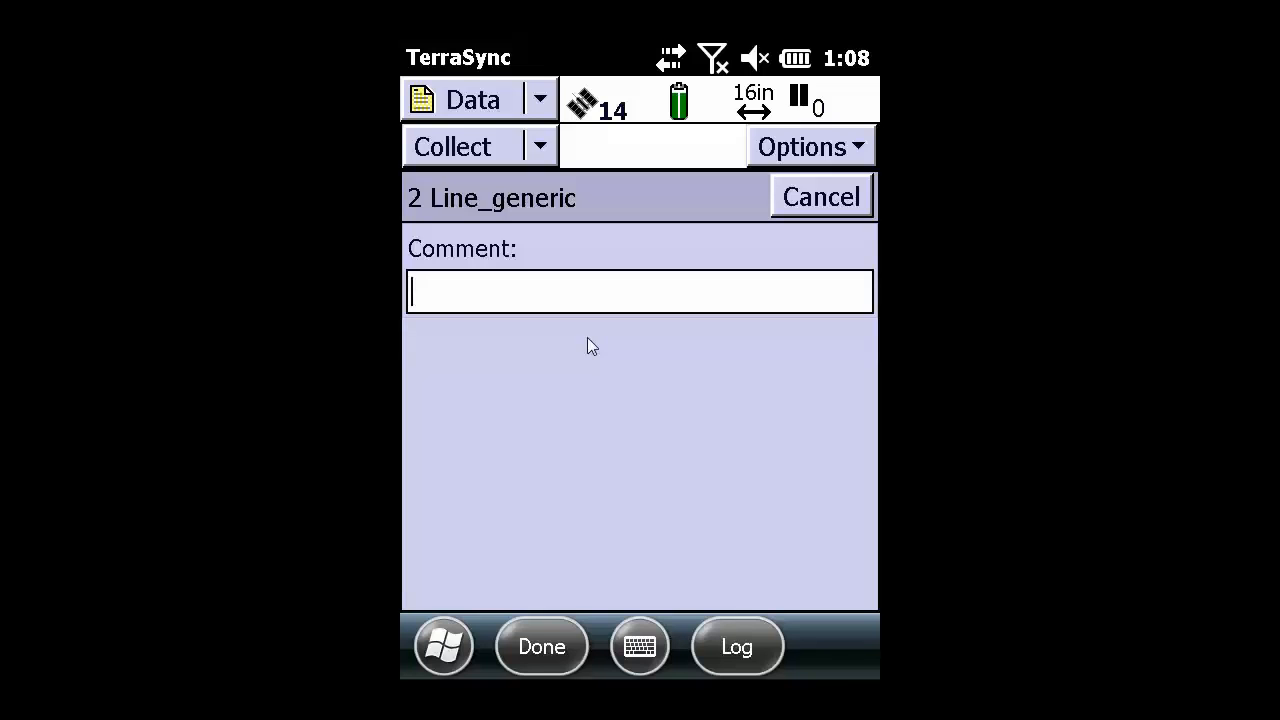
{"action": "type", "text": "line1"}
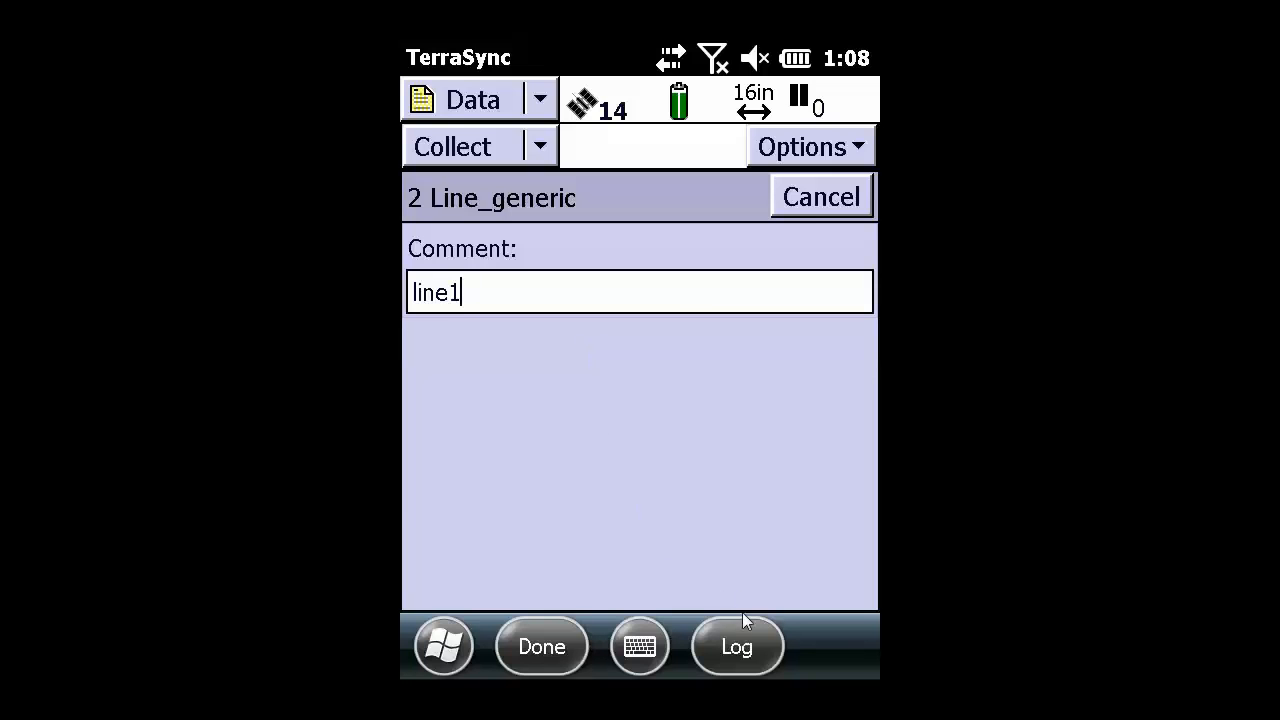
{"action": "mouse_move", "coordinate": [820, 152]}
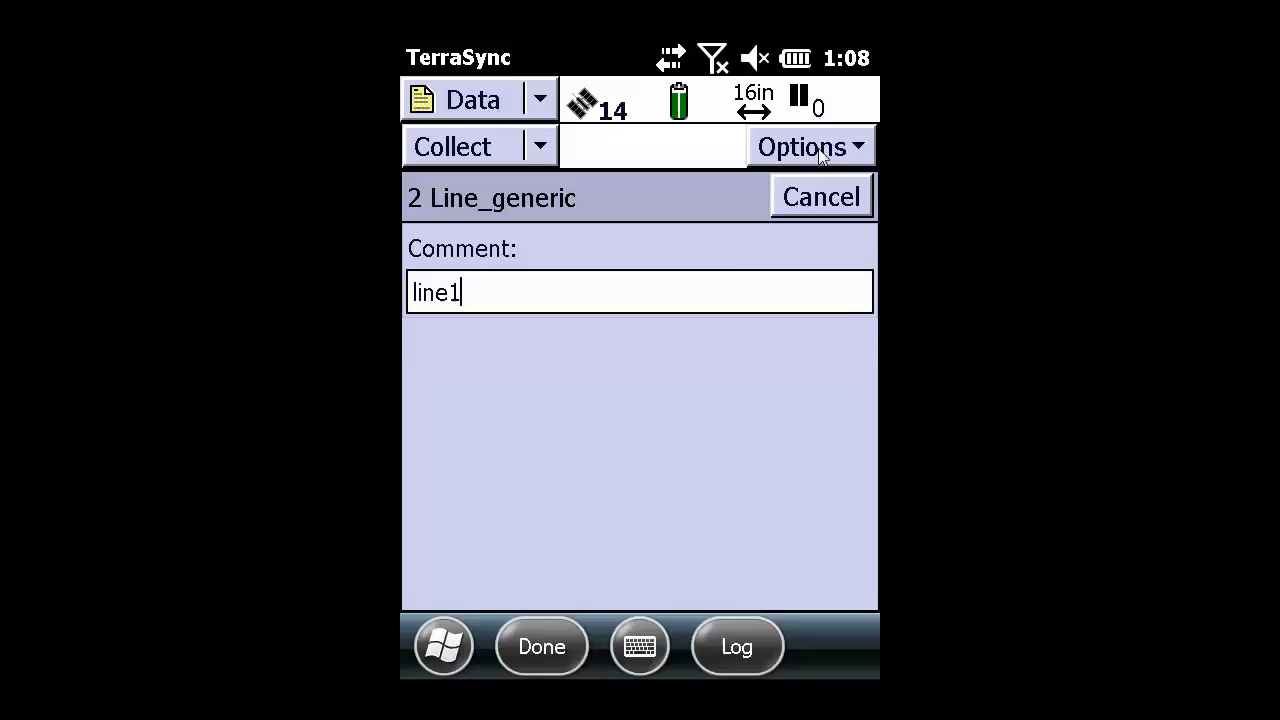
{"action": "left_click", "coordinate": [808, 146]}
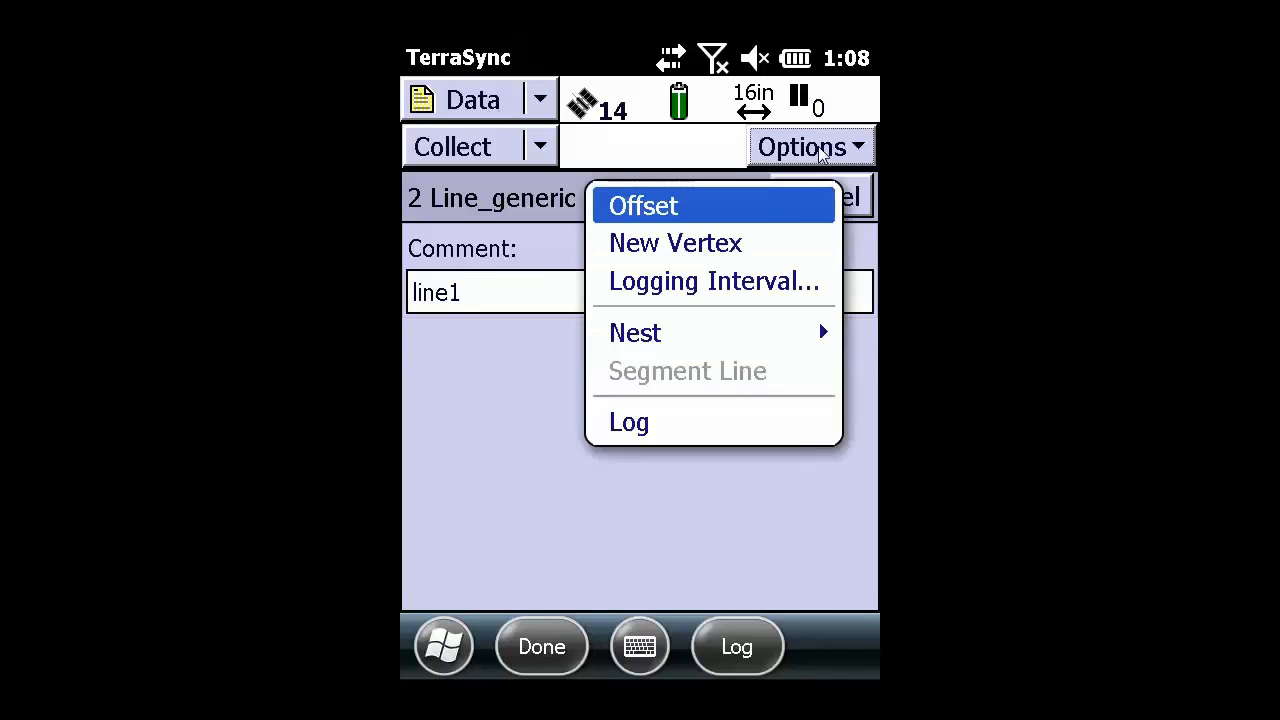
{"action": "mouse_move", "coordinate": [778, 290]}
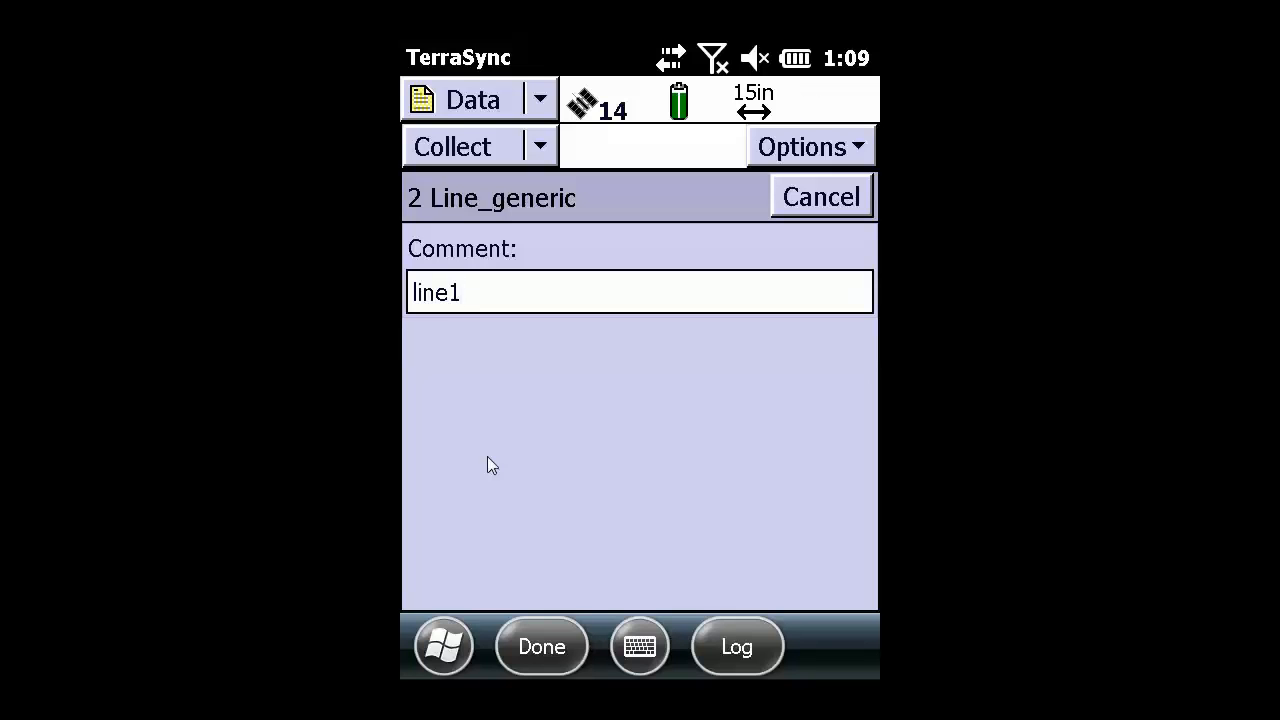
{"action": "left_click", "coordinate": [460, 291]}
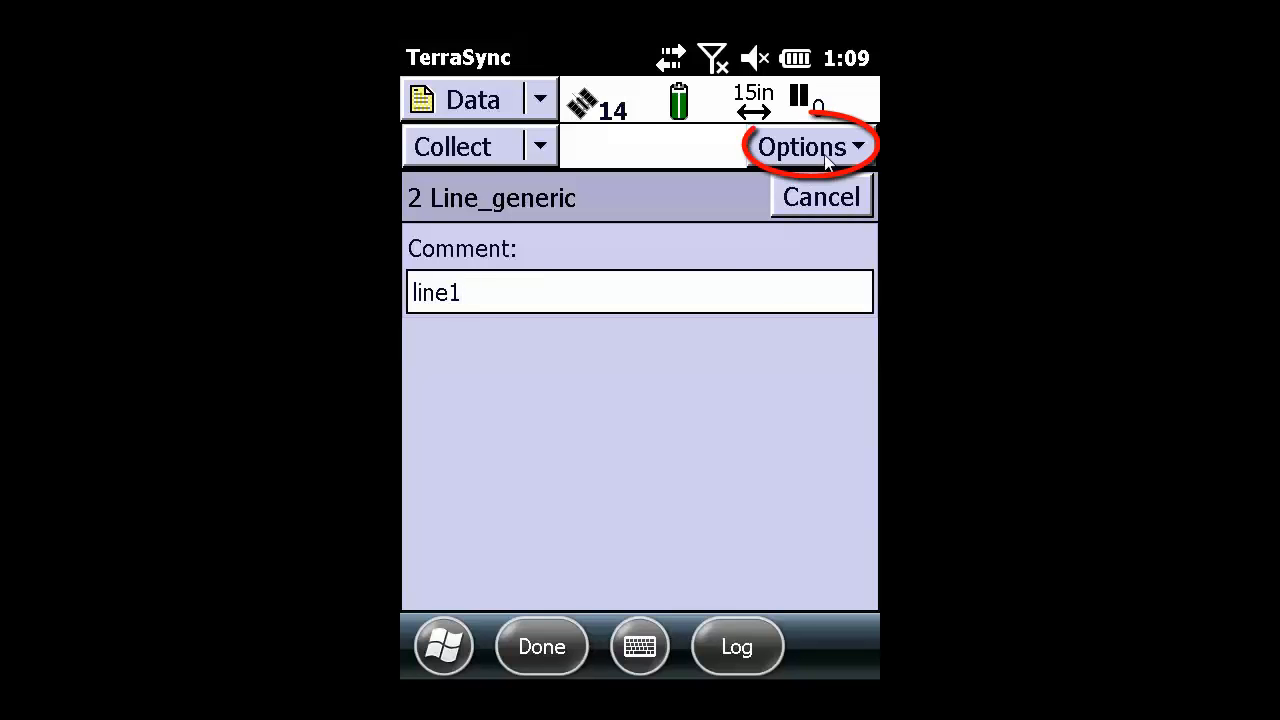
Step: Set the line's Logging Interval options to Time style with a 1 s interval
{"action": "left_click", "coordinate": [801, 146]}
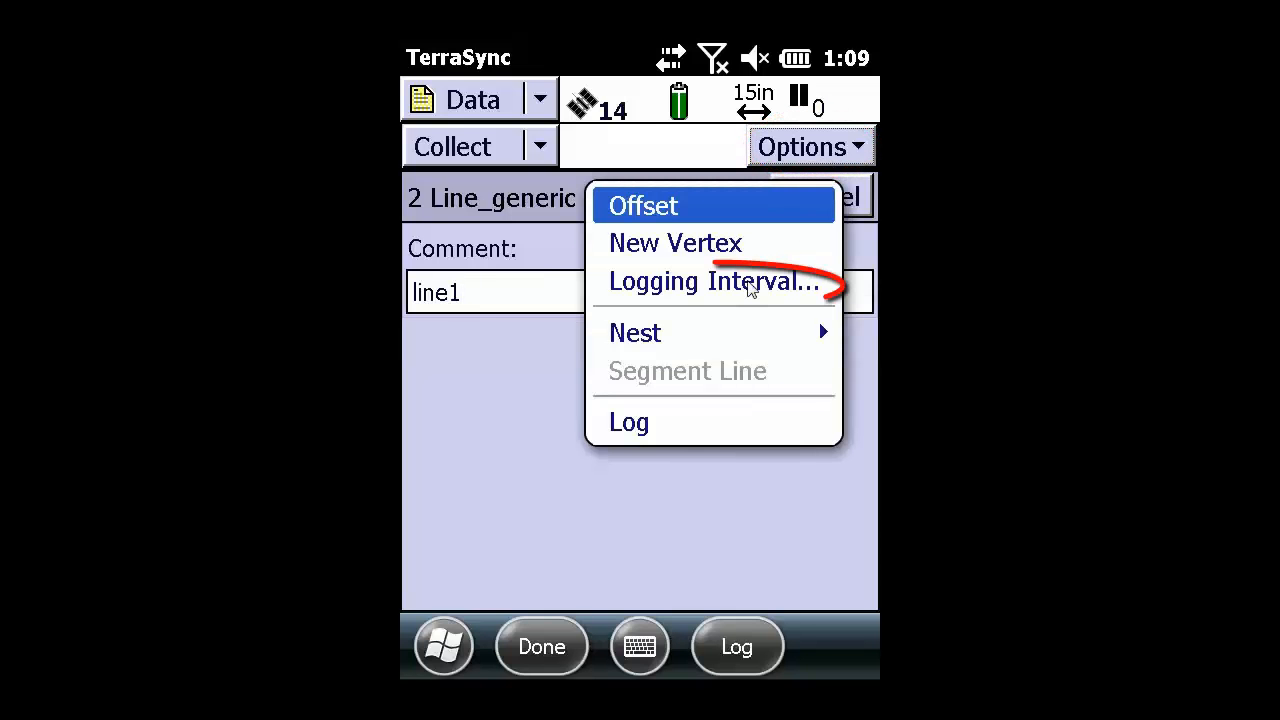
{"action": "left_click", "coordinate": [712, 281]}
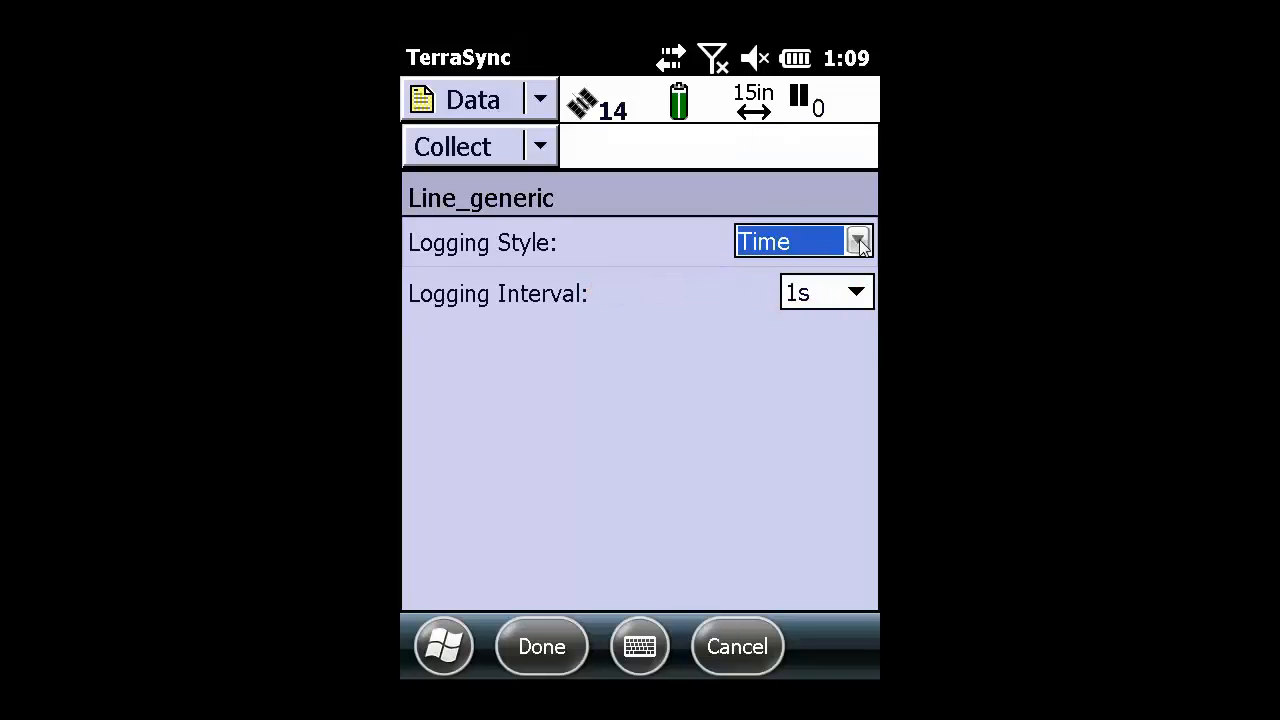
{"action": "left_click", "coordinate": [857, 241]}
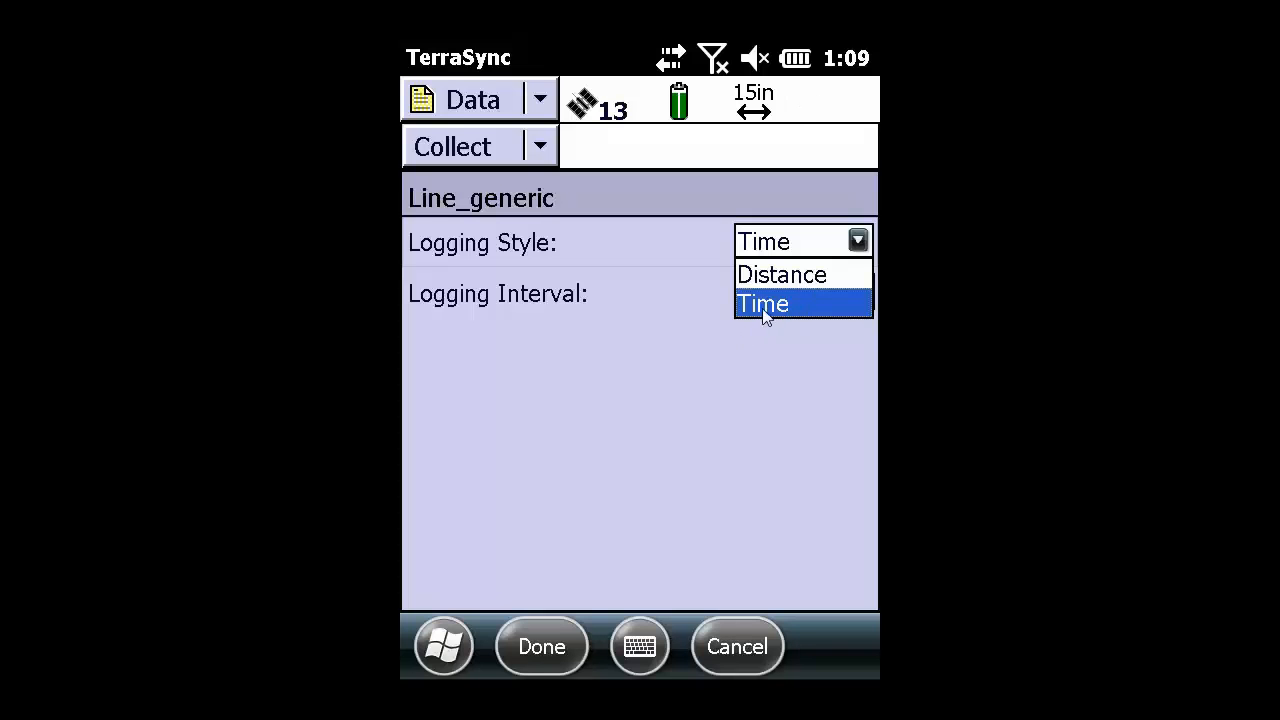
{"action": "left_click", "coordinate": [762, 303]}
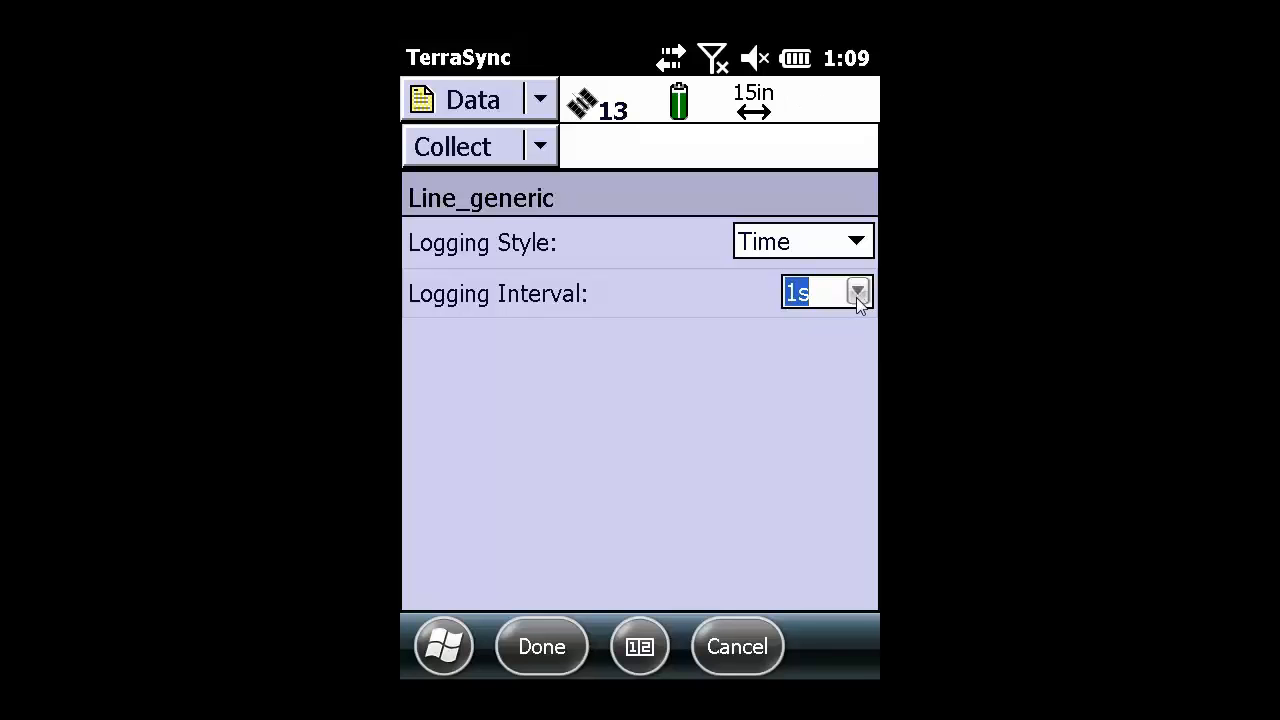
{"action": "left_click", "coordinate": [857, 292]}
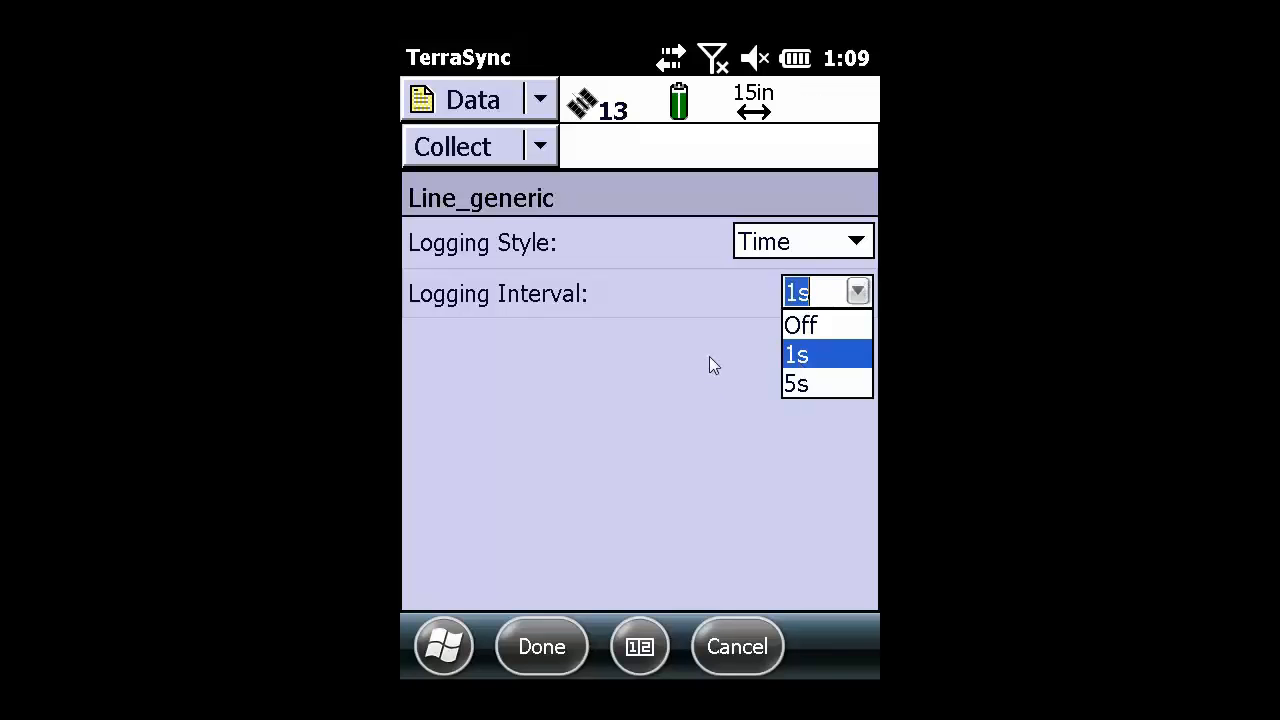
{"action": "left_click", "coordinate": [796, 354]}
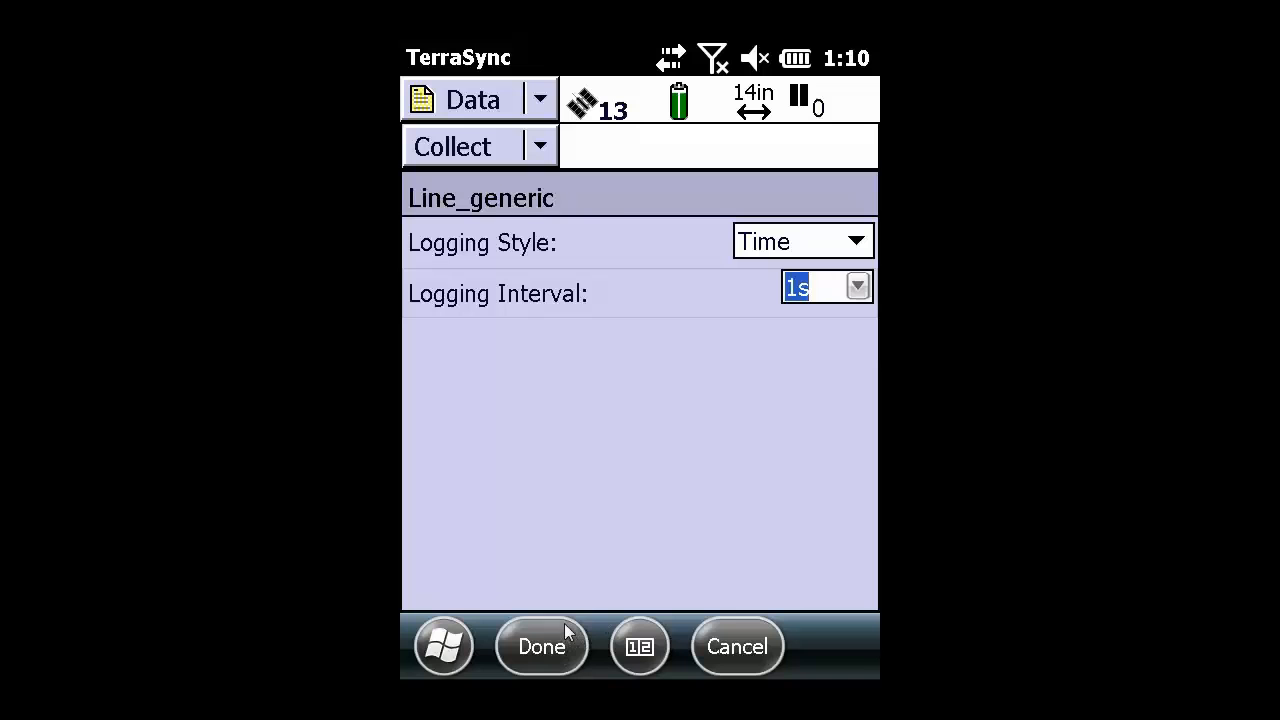
{"action": "mouse_move", "coordinate": [527, 308]}
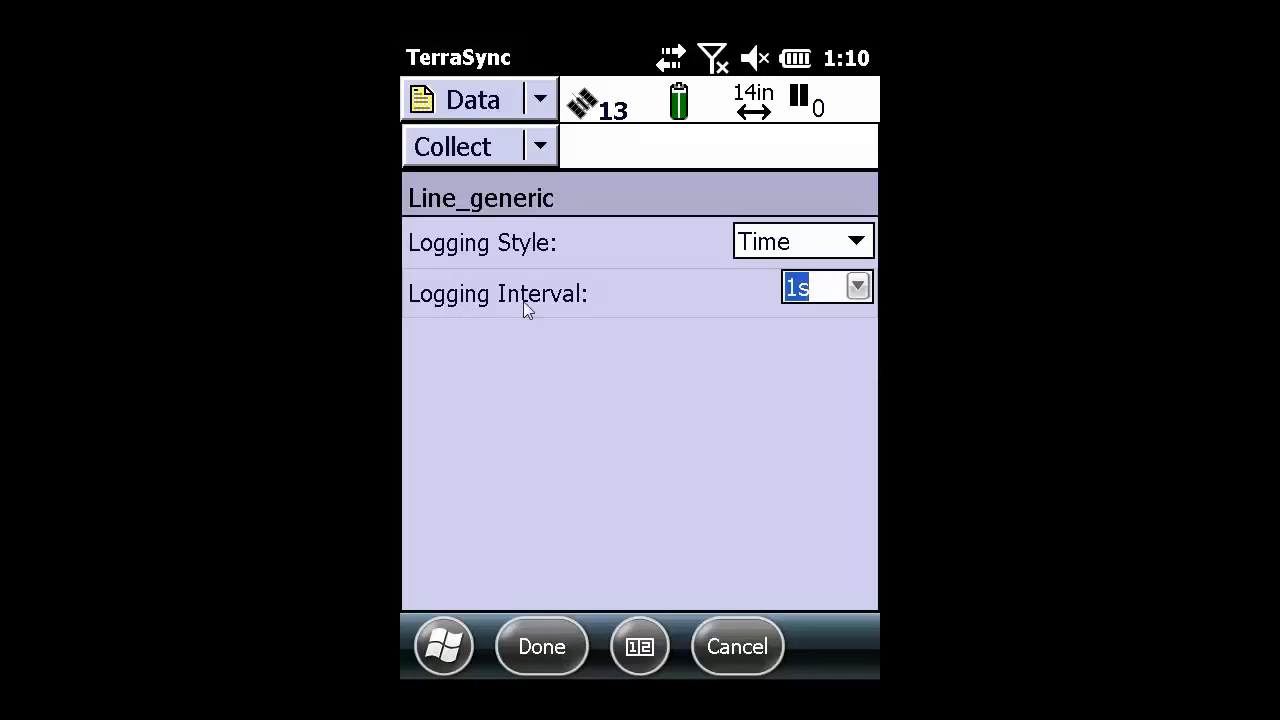
{"action": "left_click", "coordinate": [541, 646]}
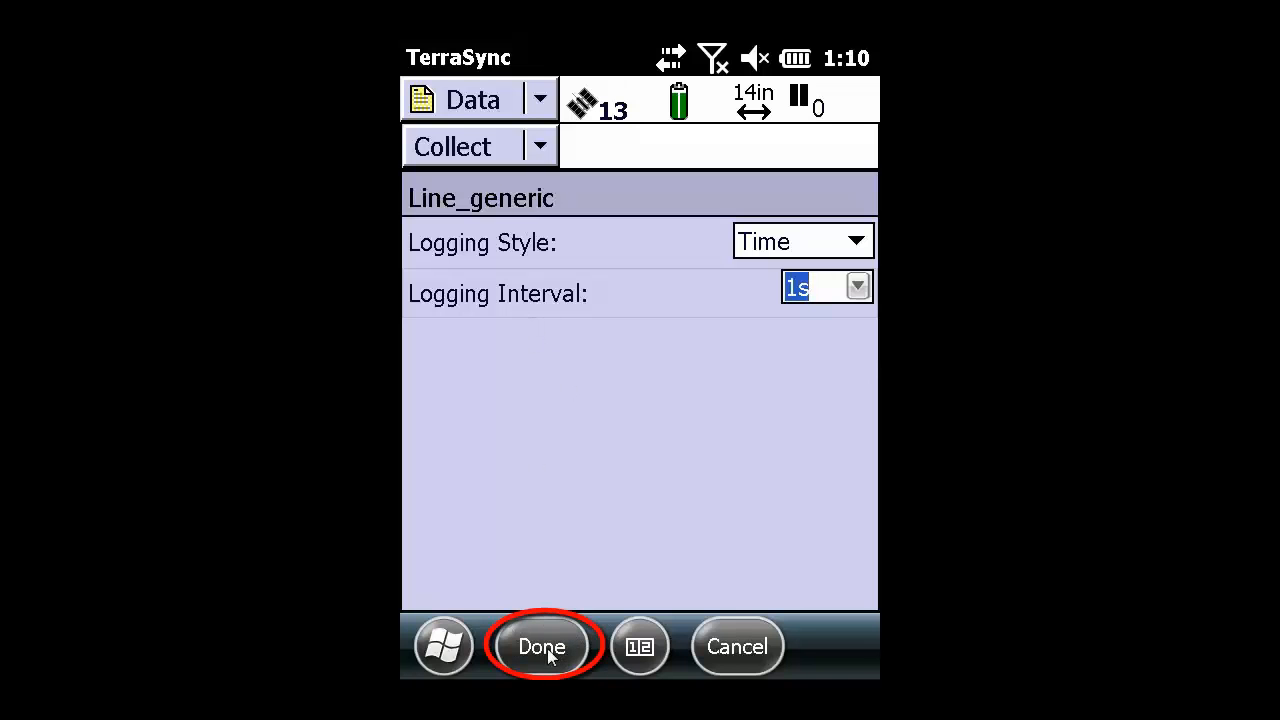
Step: Confirm the logging settings, log positions for line1, then save it back to the feature list
{"action": "left_click", "coordinate": [541, 646]}
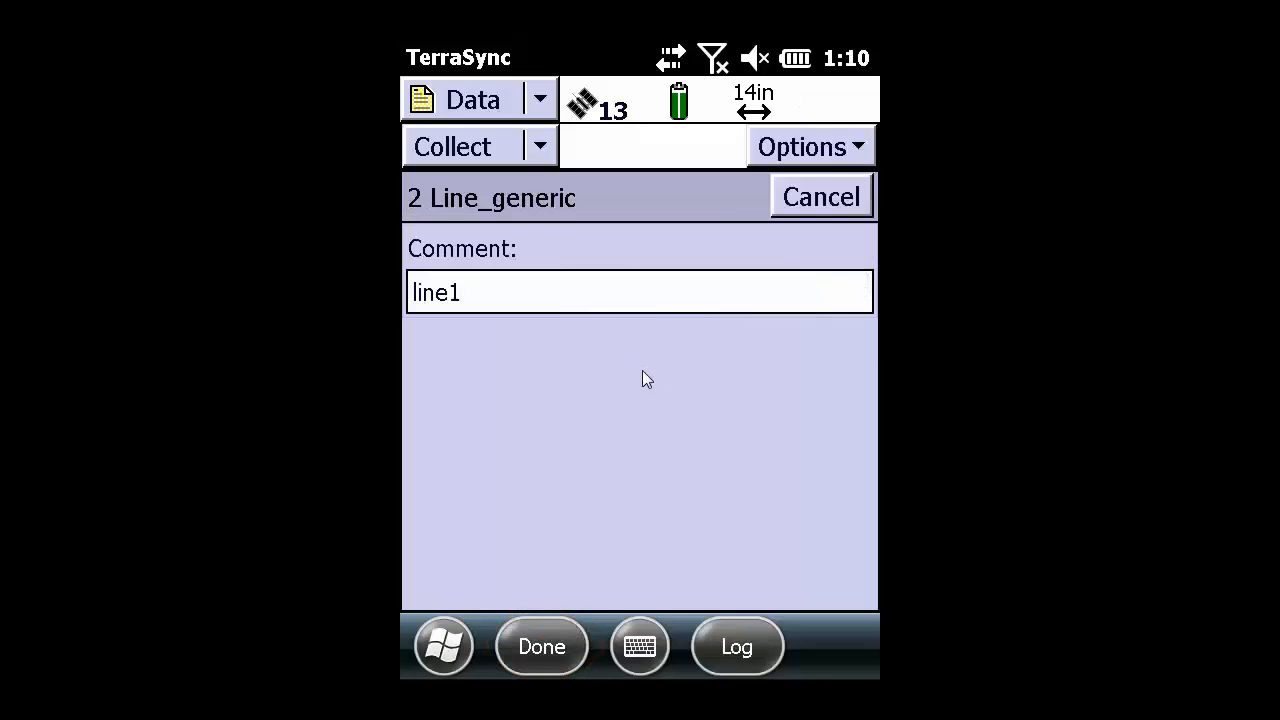
{"action": "left_click", "coordinate": [737, 646]}
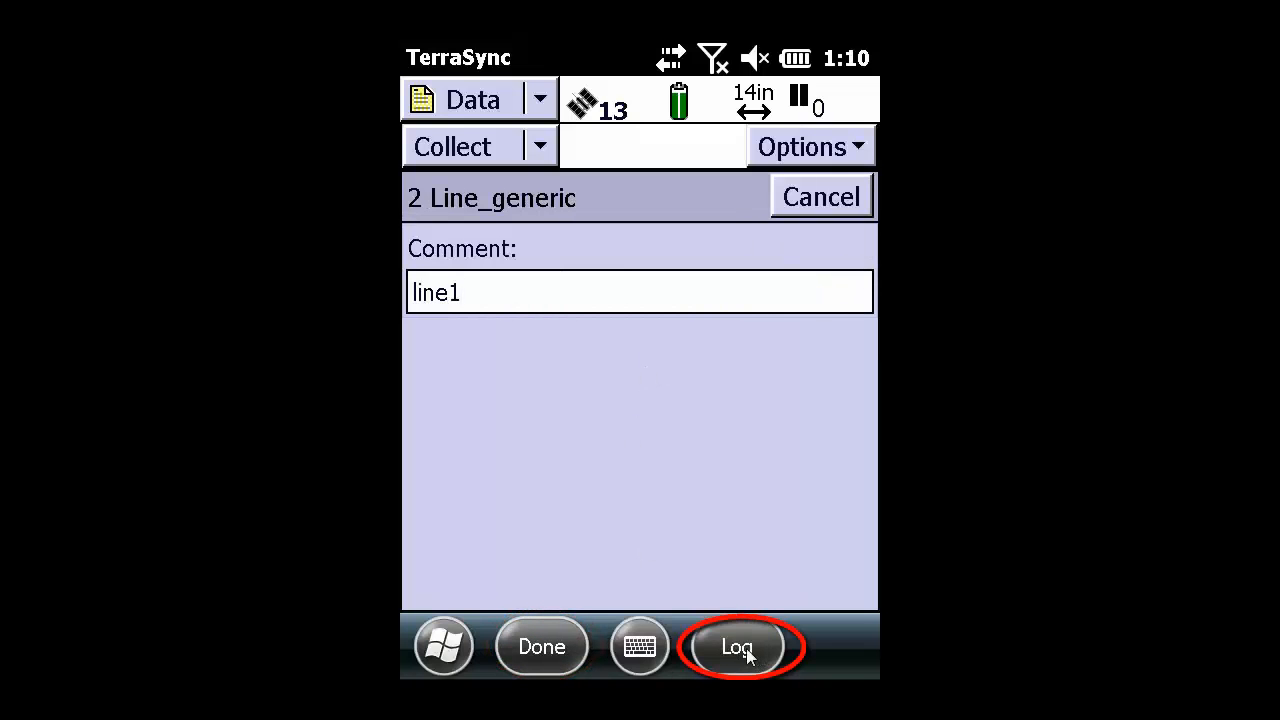
{"action": "left_click", "coordinate": [737, 646]}
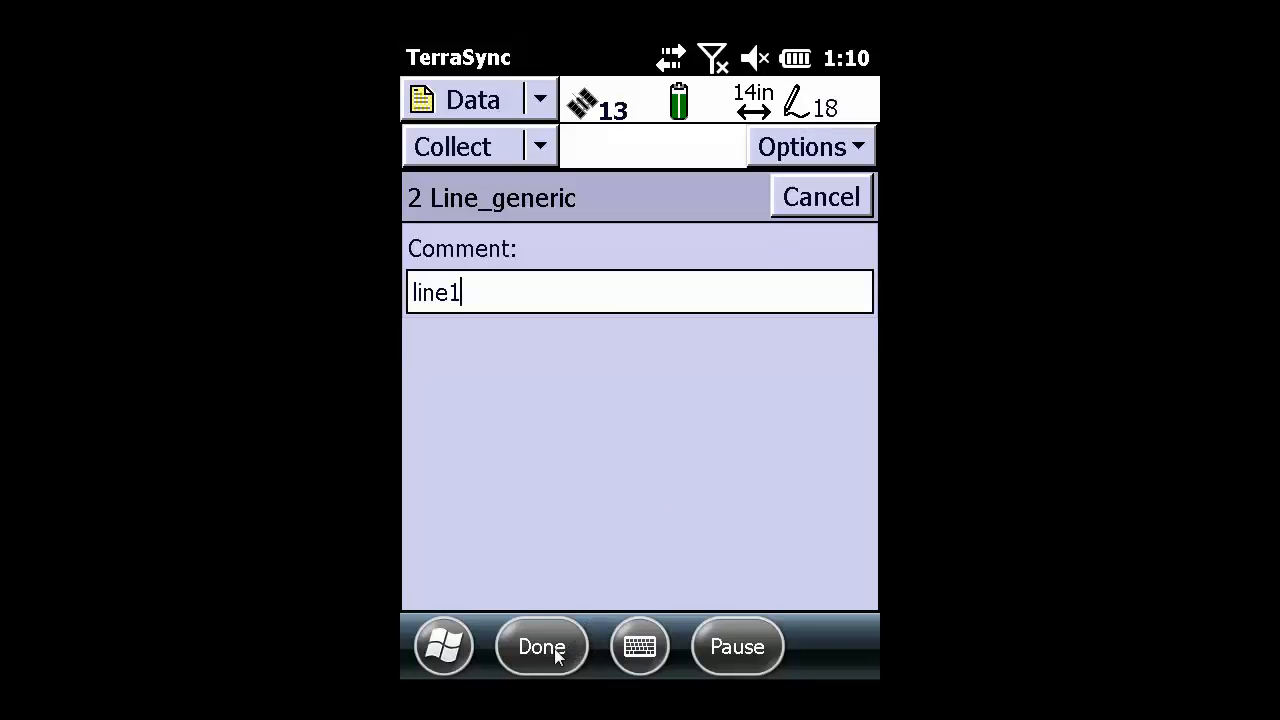
{"action": "left_click", "coordinate": [541, 646]}
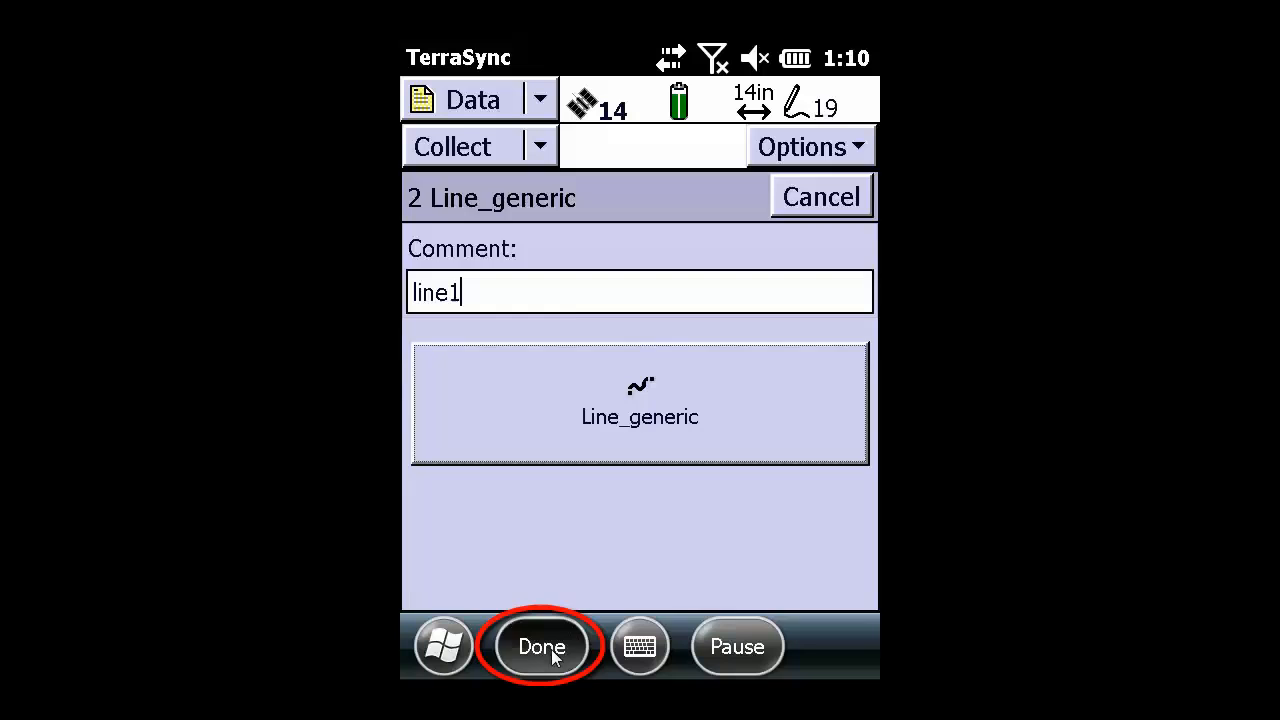
{"action": "left_click", "coordinate": [541, 646]}
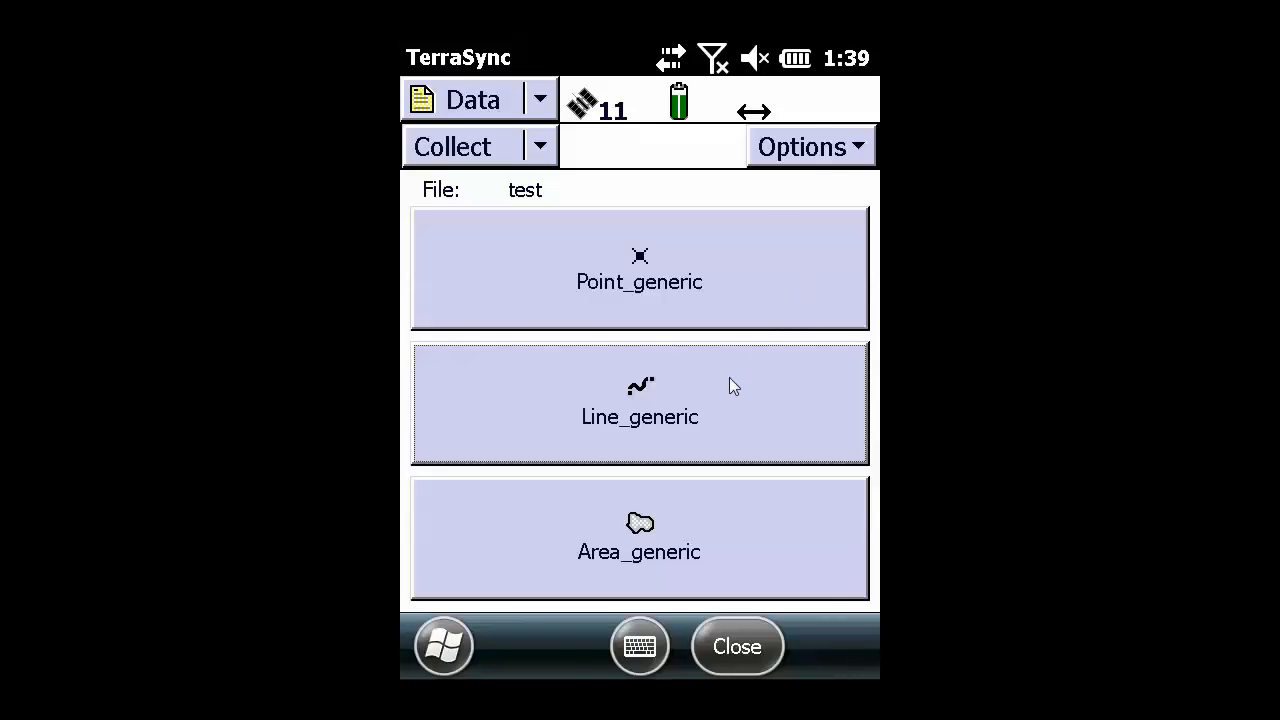
Step: Begin a Line_generic feature commented 'distance' with Logging Style Distance at 16 ft
{"action": "left_click", "coordinate": [639, 404]}
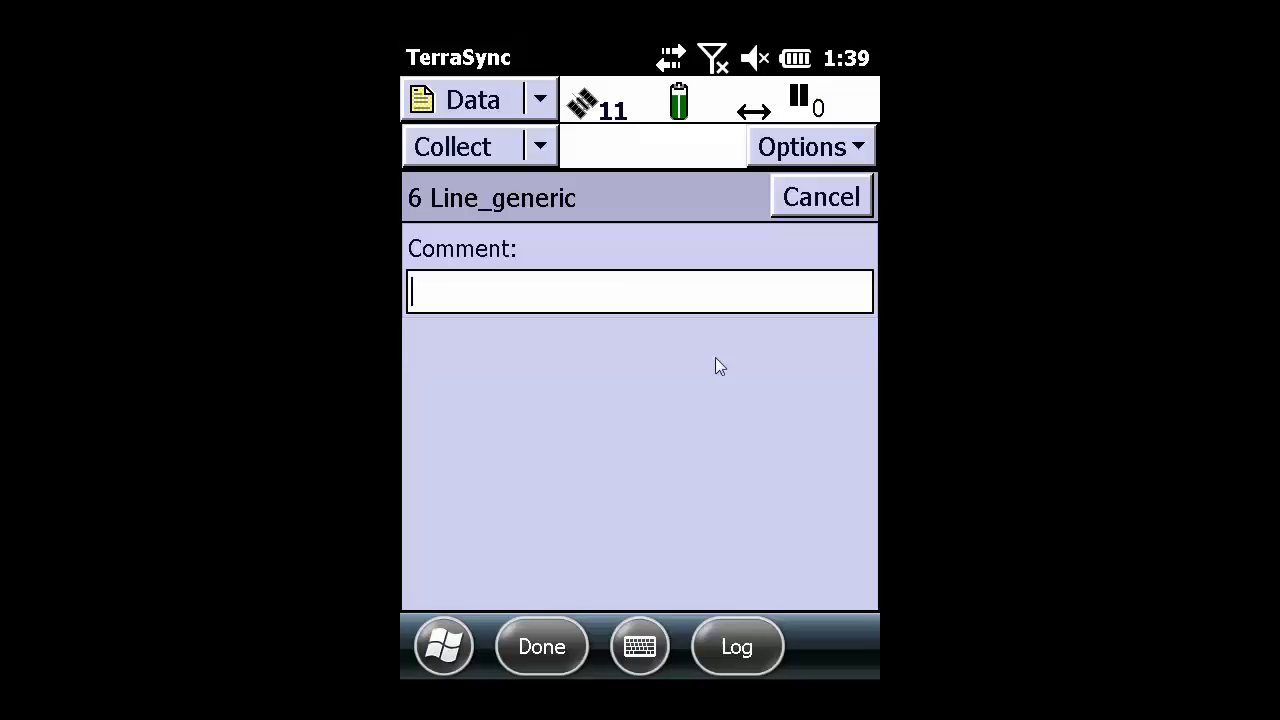
{"action": "type", "text": "distance"}
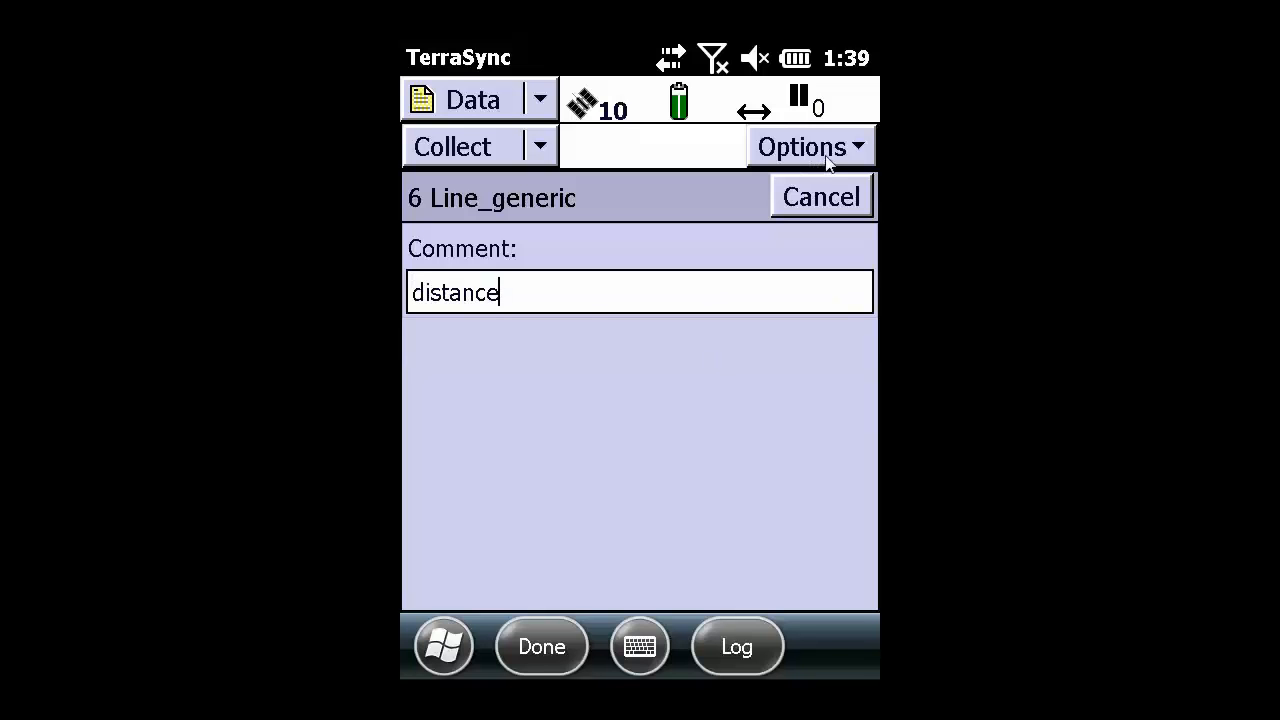
{"action": "left_click", "coordinate": [810, 146]}
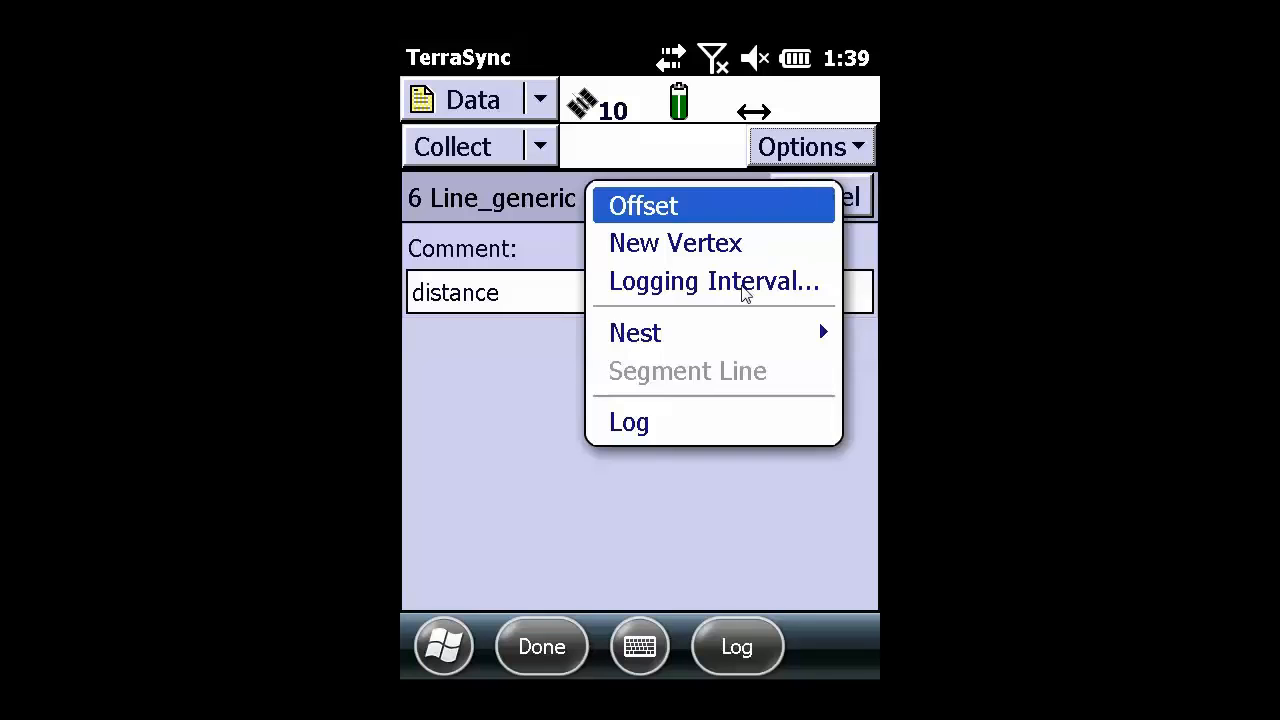
{"action": "left_click", "coordinate": [713, 281]}
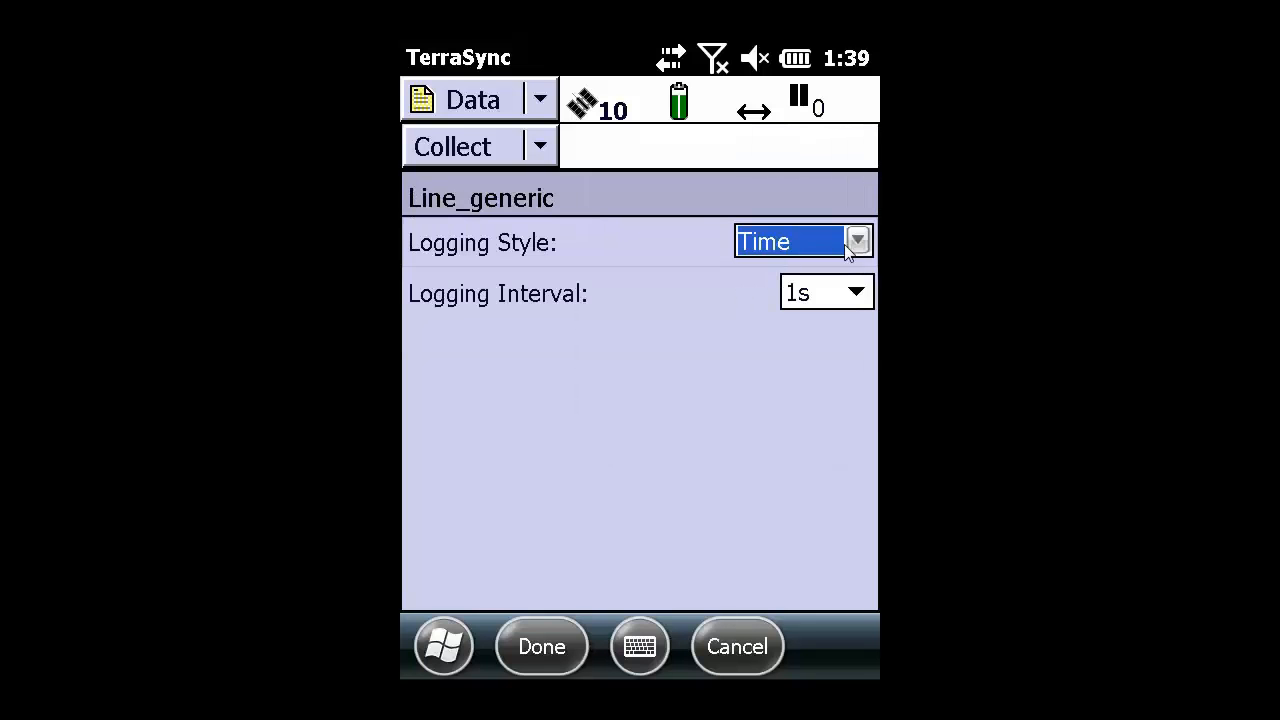
{"action": "left_click", "coordinate": [856, 241]}
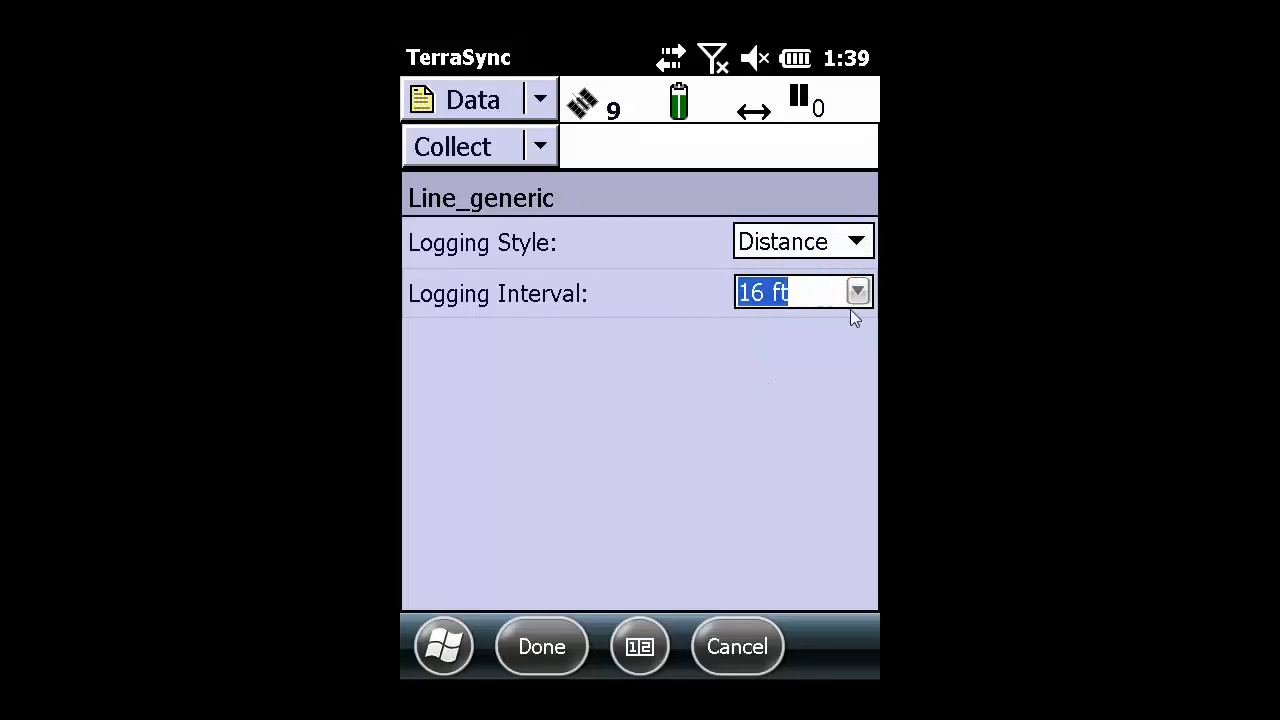
{"action": "mouse_move", "coordinate": [793, 318]}
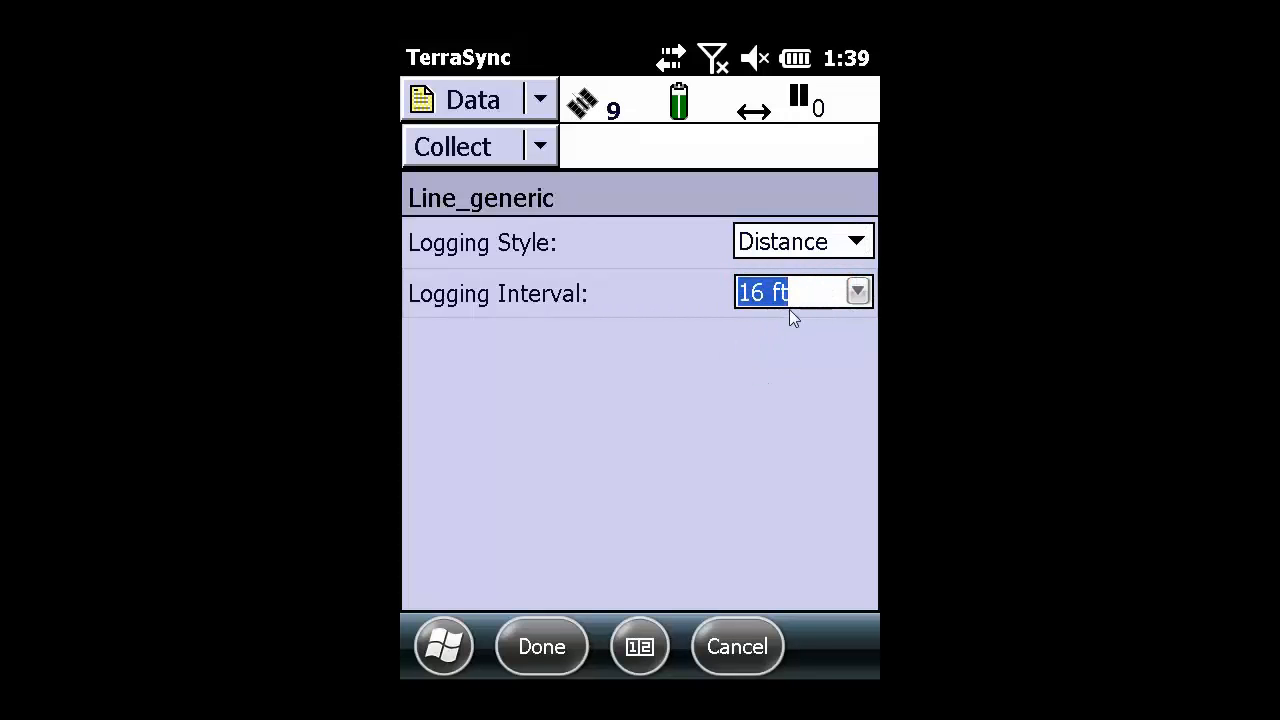
{"action": "mouse_move", "coordinate": [750, 360]}
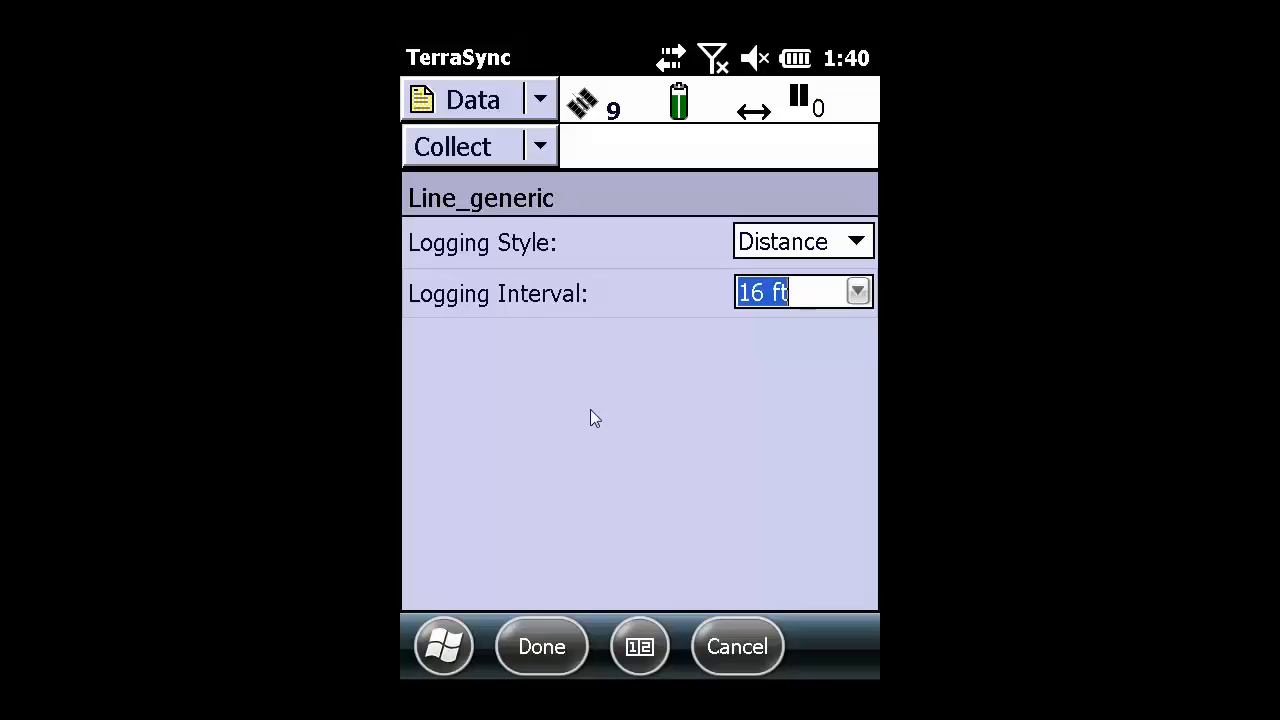
{"action": "mouse_move", "coordinate": [570, 638]}
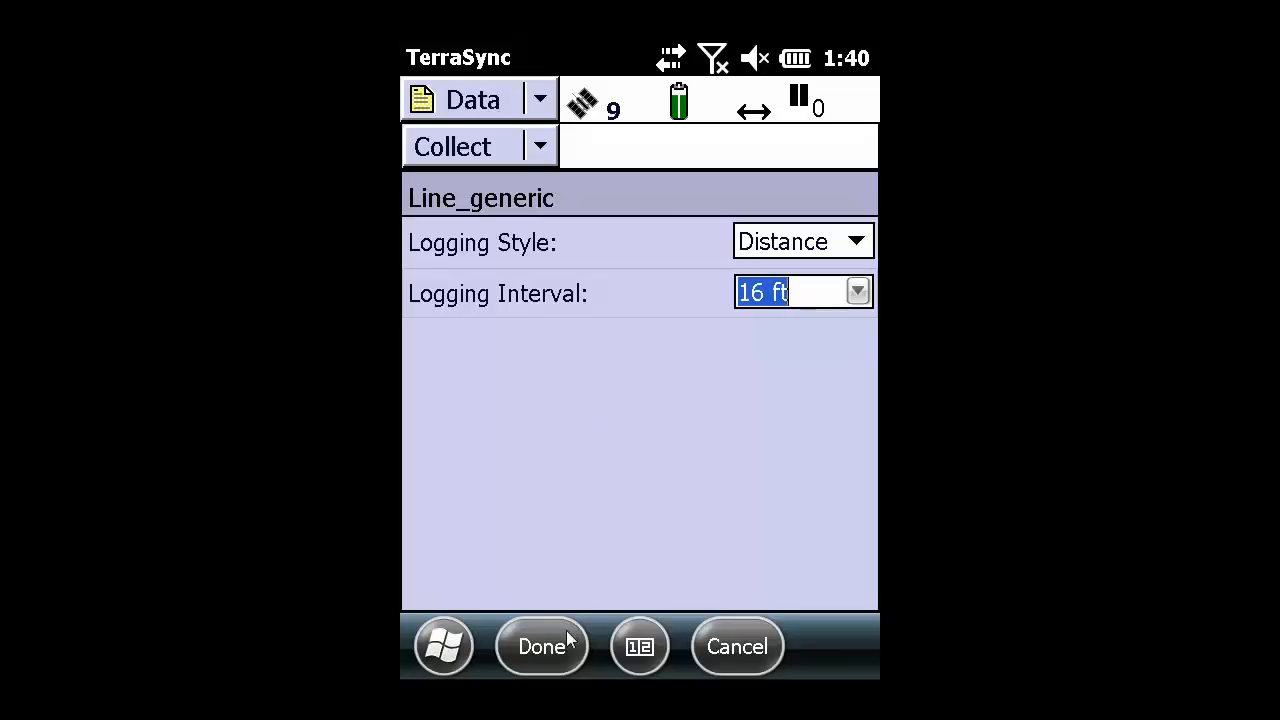
{"action": "left_click", "coordinate": [541, 646]}
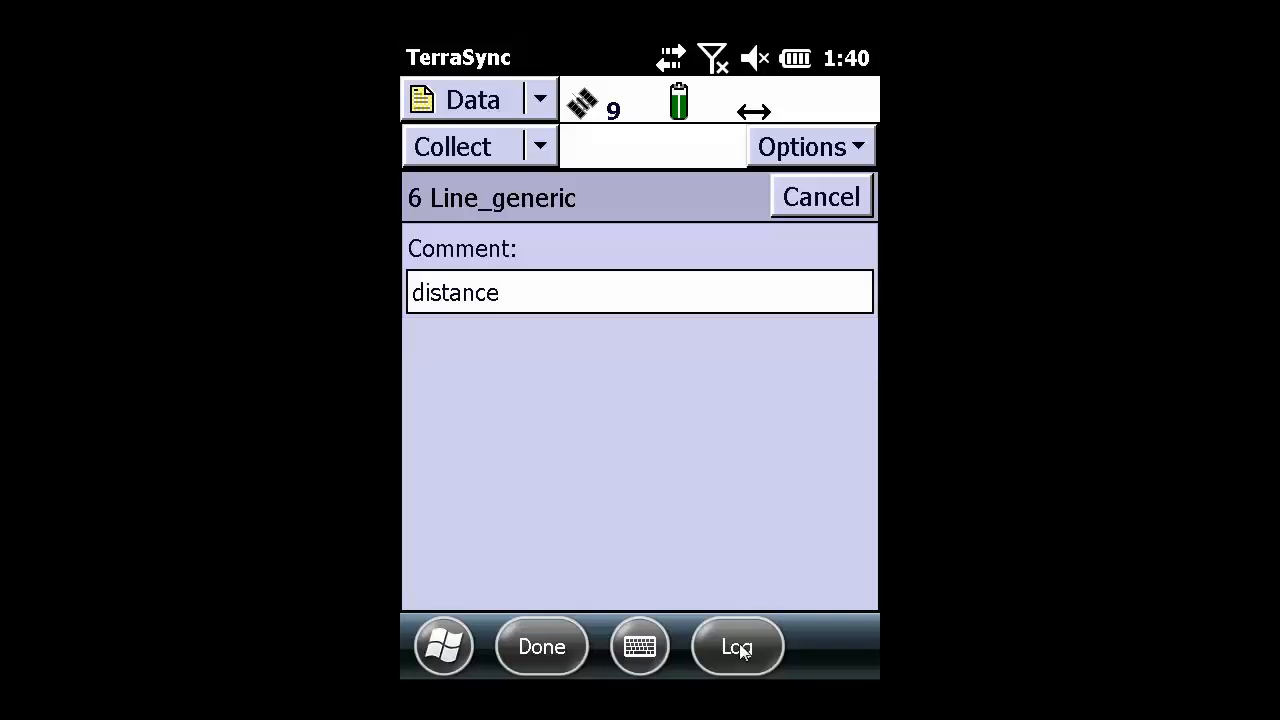
Step: Log positions along the distance line and save it to the test file
{"action": "left_click", "coordinate": [737, 646]}
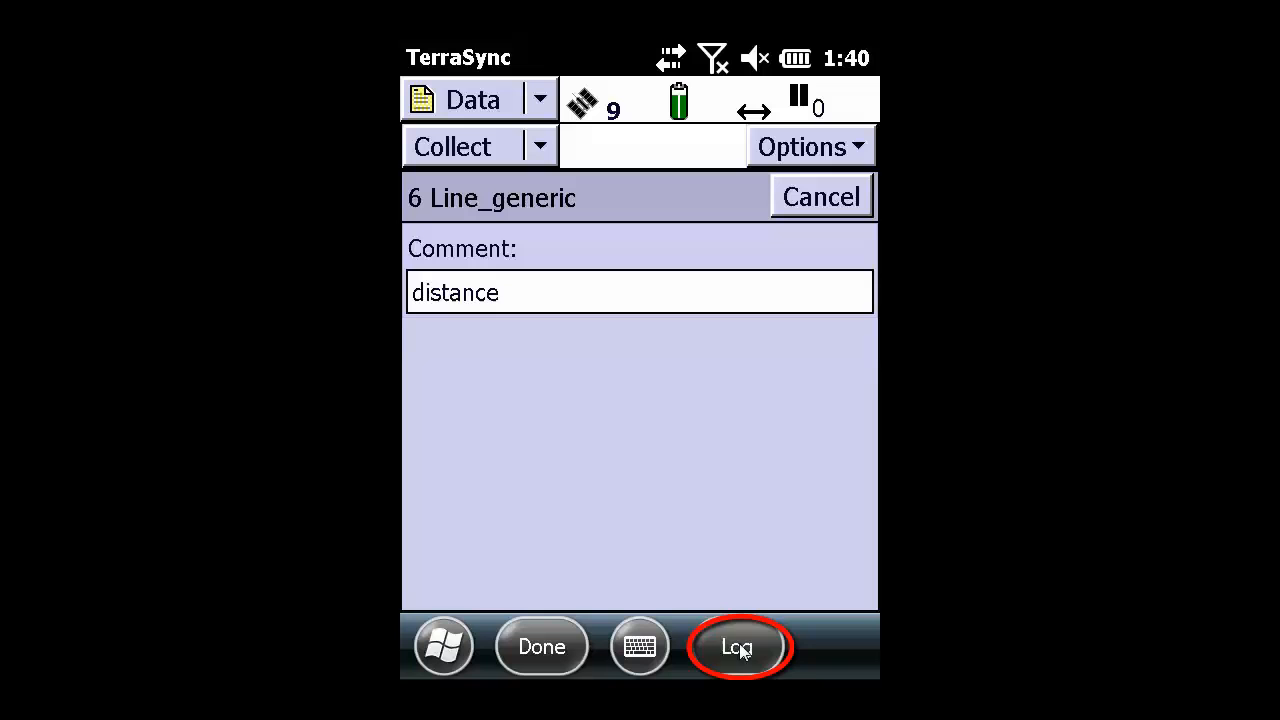
{"action": "left_click", "coordinate": [737, 646]}
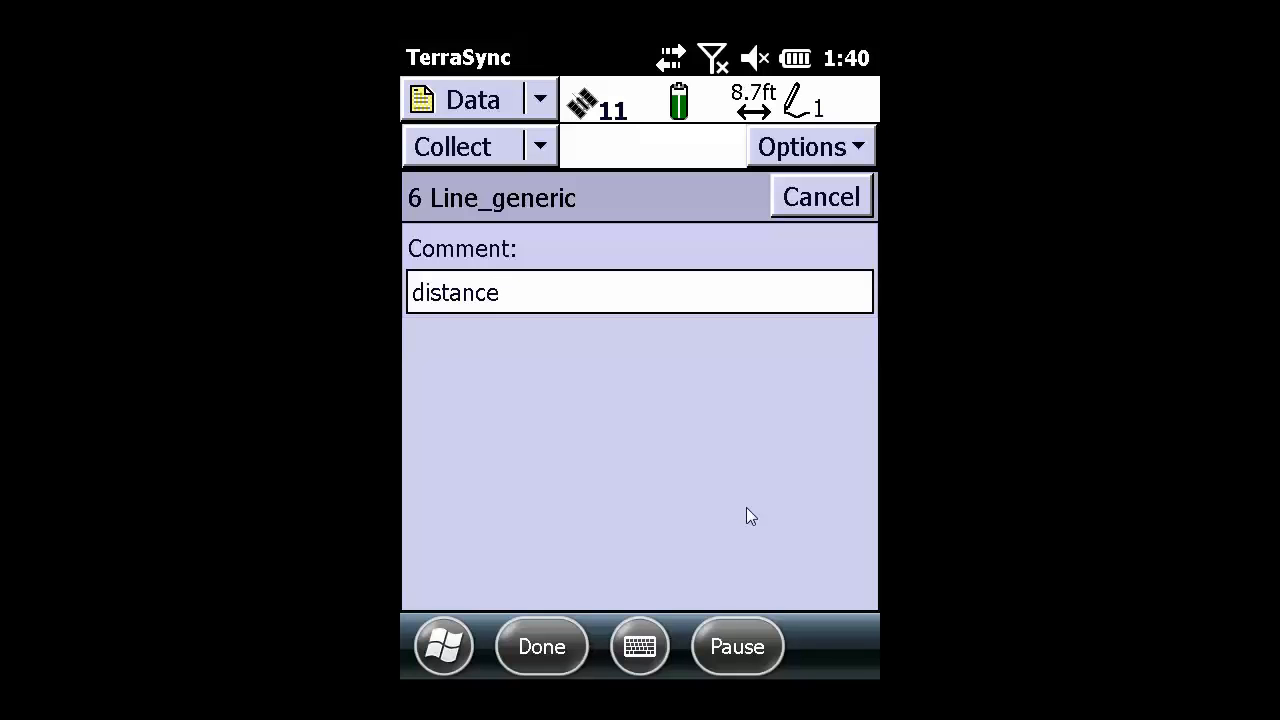
{"action": "left_click", "coordinate": [541, 646]}
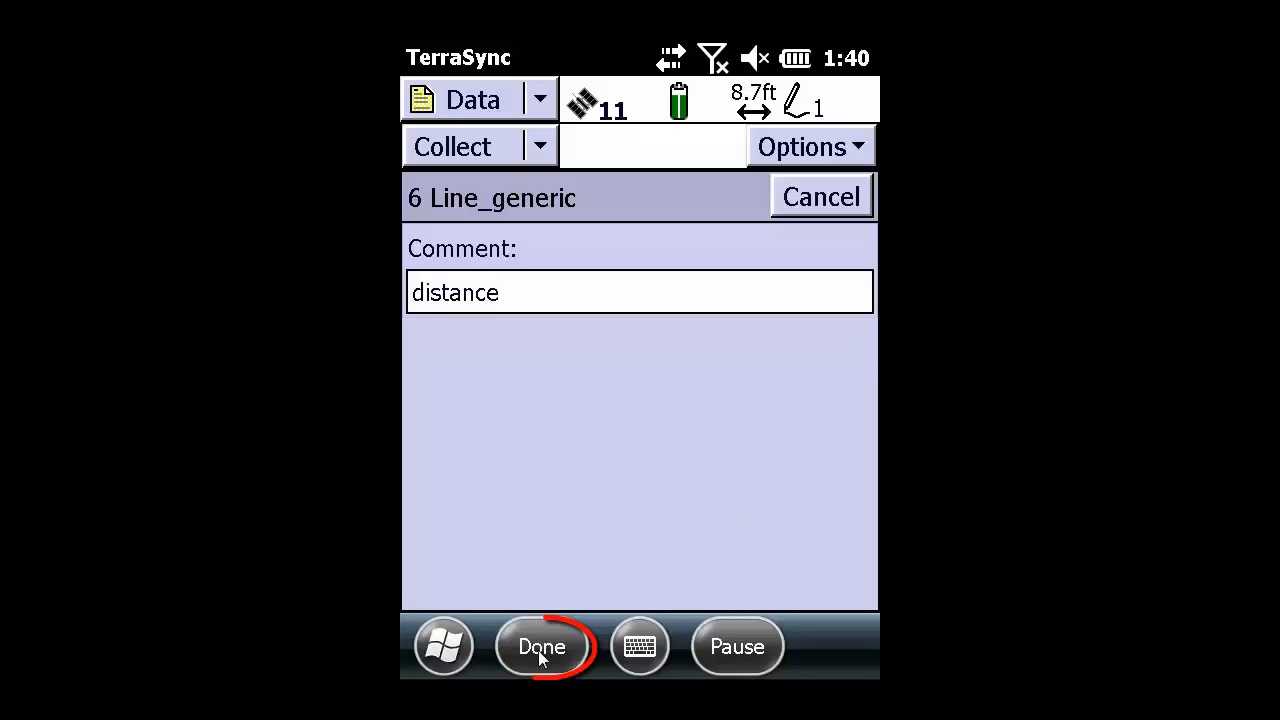
{"action": "left_click", "coordinate": [540, 646]}
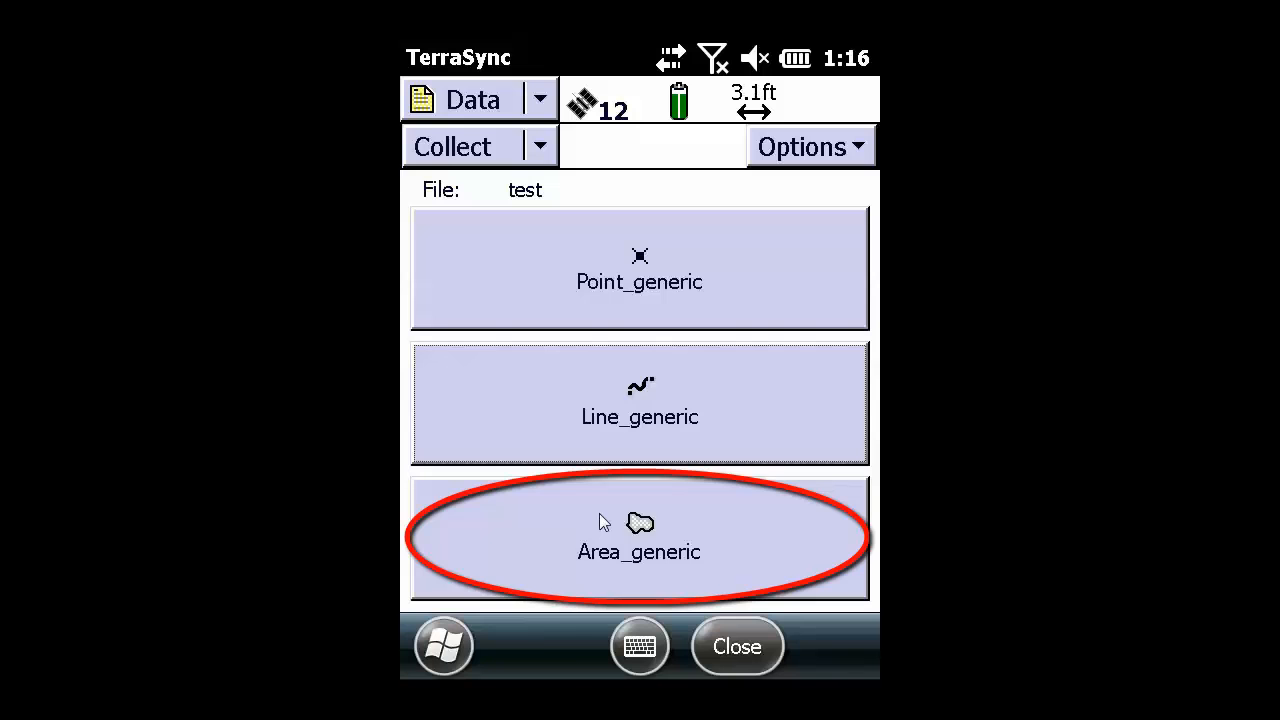
Step: Log an Area_generic feature commented 'area1', pausing and resuming once, then save it
{"action": "left_click", "coordinate": [639, 535]}
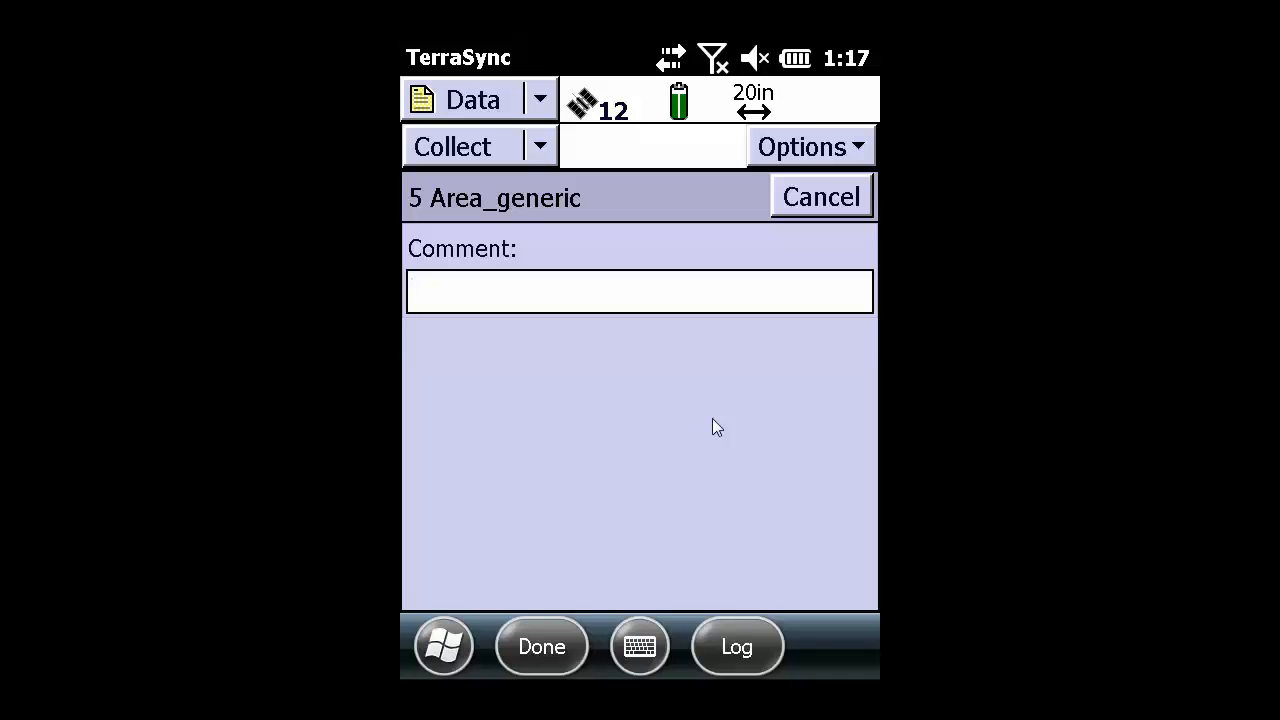
{"action": "type", "text": "area1"}
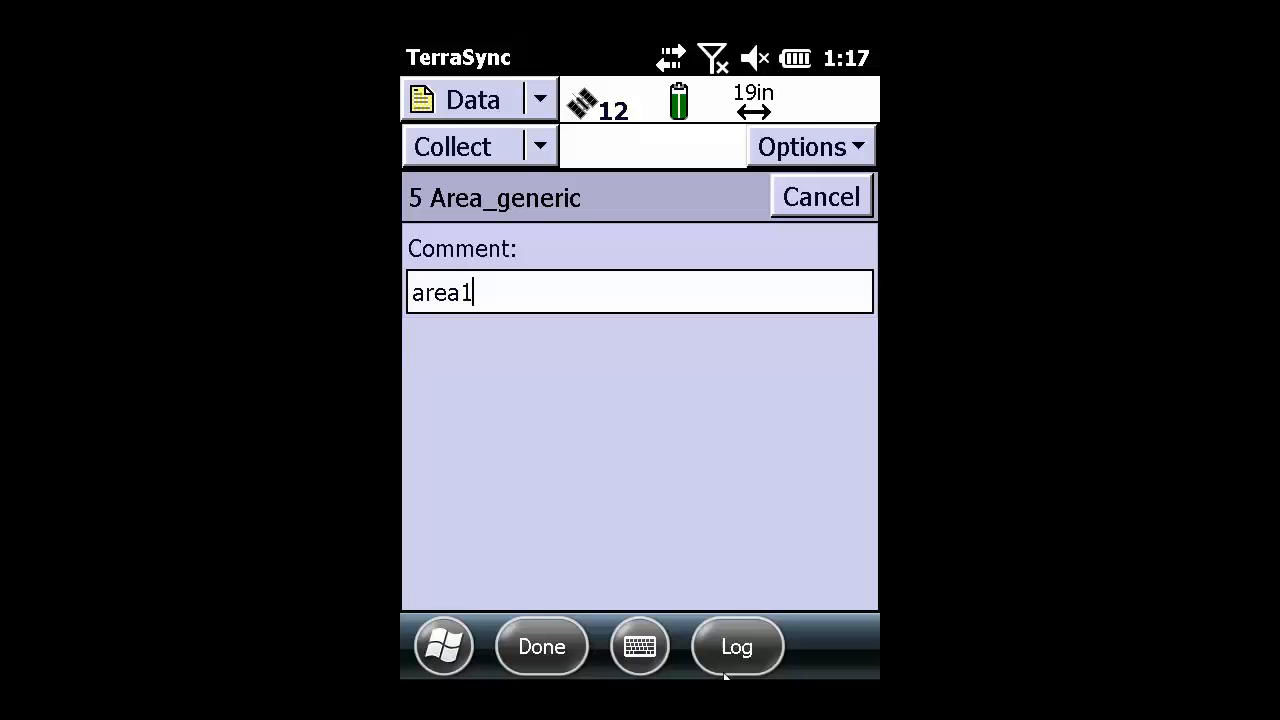
{"action": "left_click", "coordinate": [737, 646]}
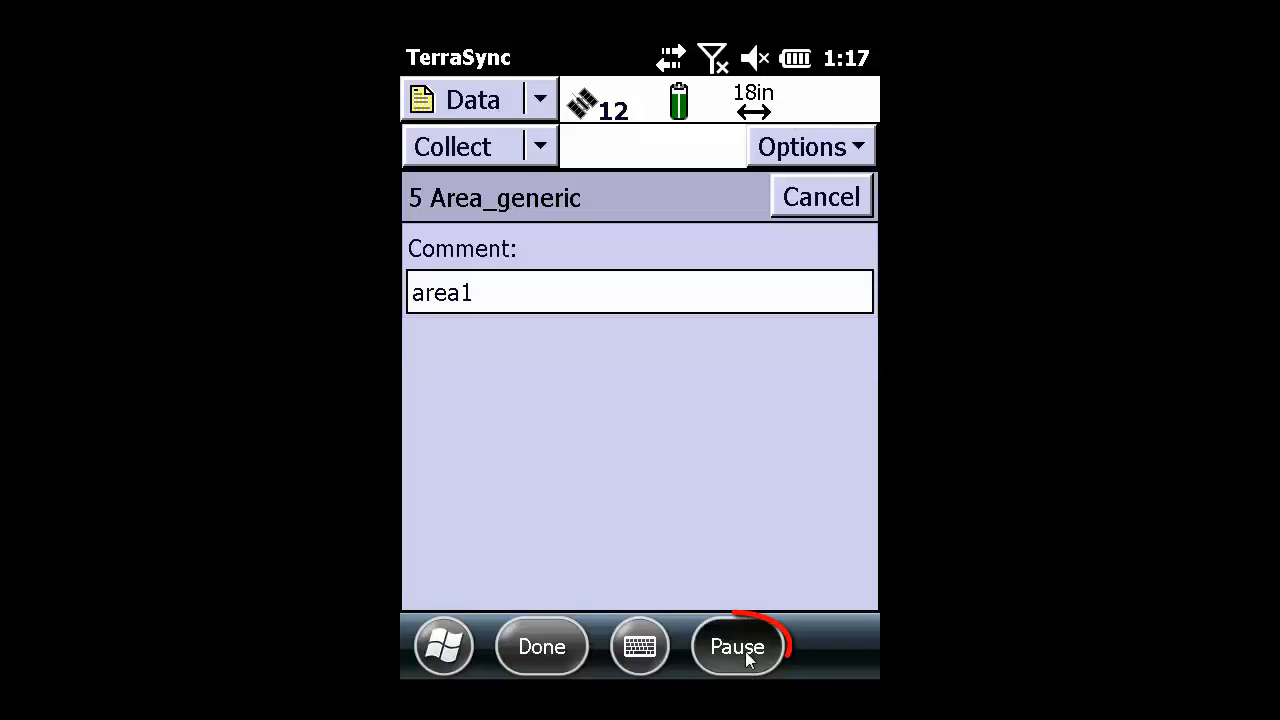
{"action": "left_click", "coordinate": [737, 646]}
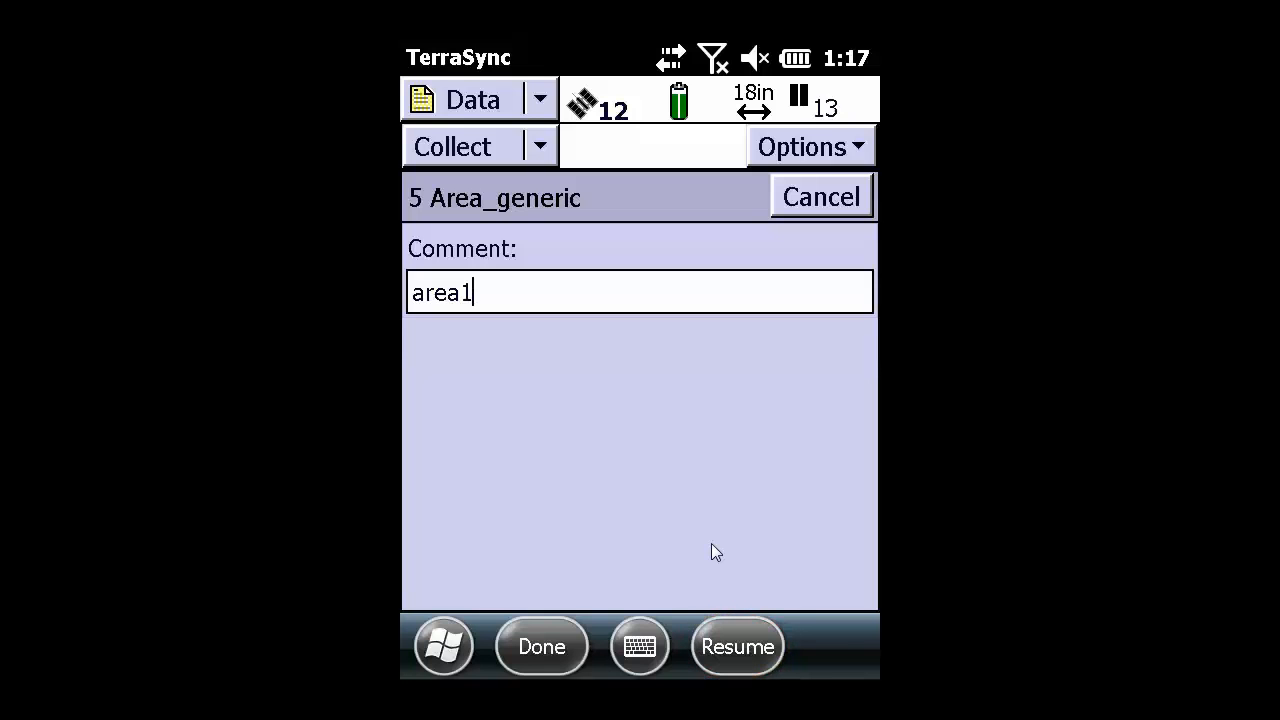
{"action": "mouse_move", "coordinate": [738, 646]}
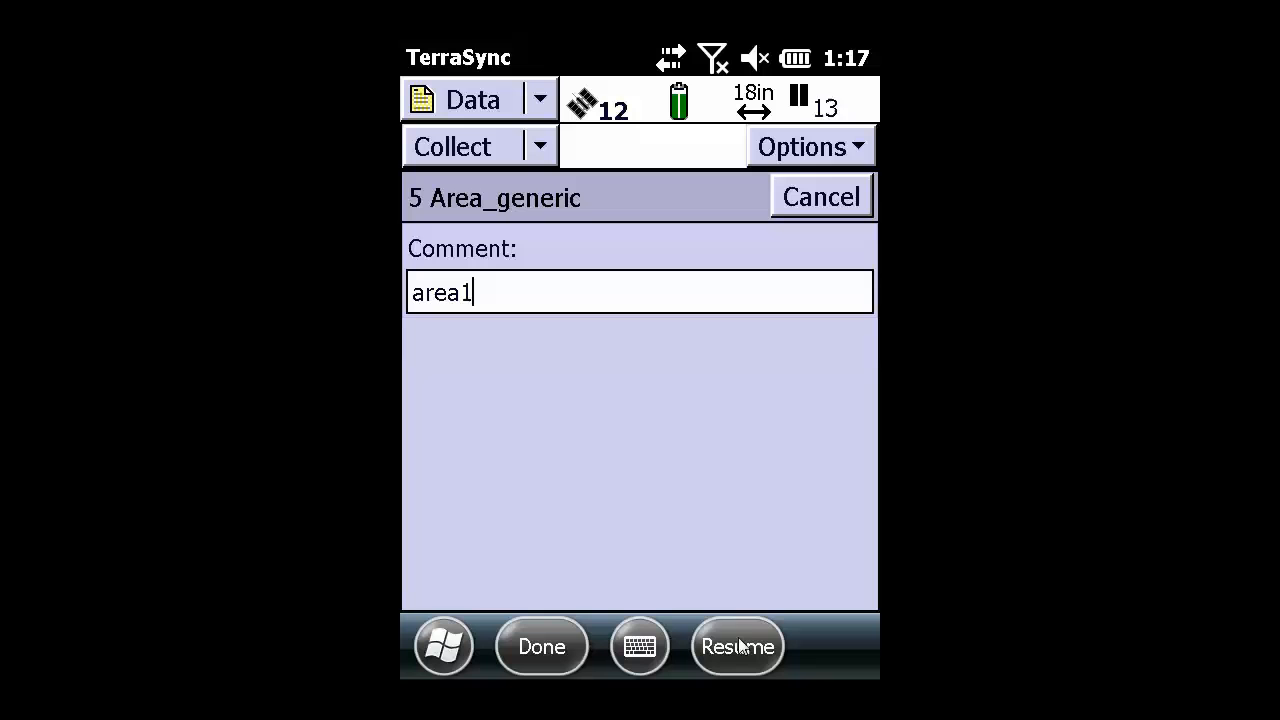
{"action": "left_click", "coordinate": [737, 646]}
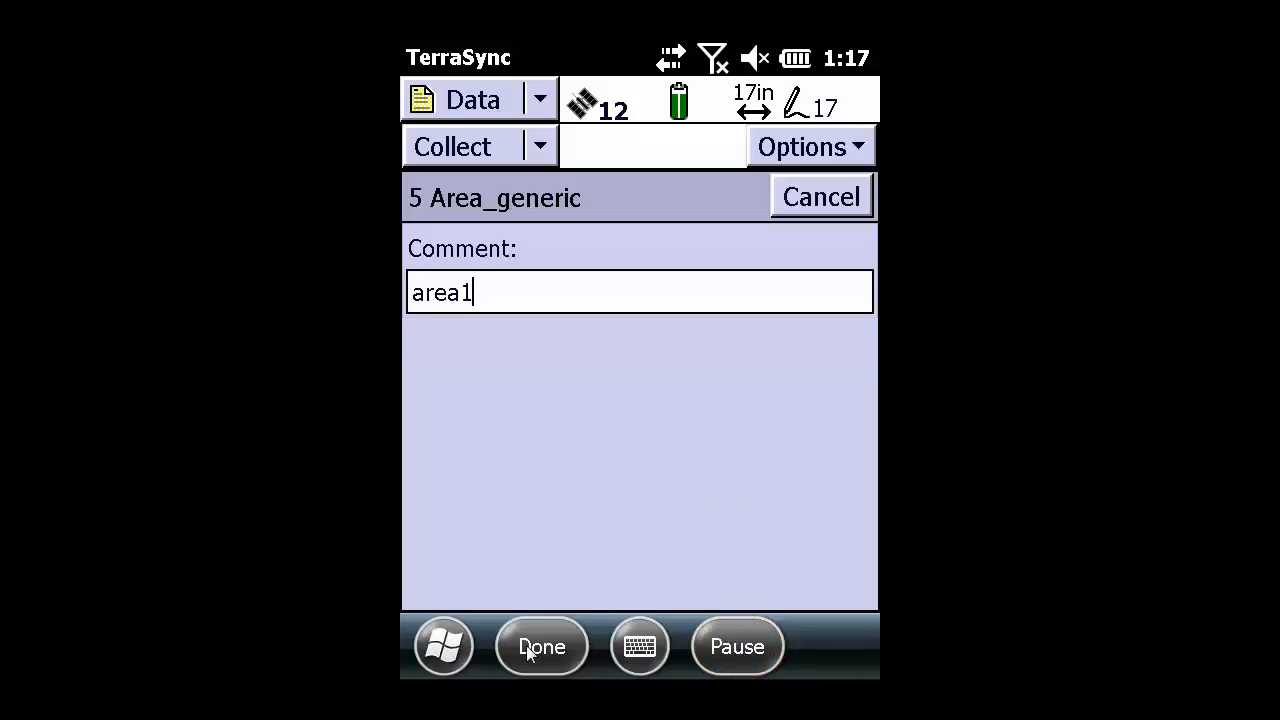
{"action": "left_click", "coordinate": [541, 646]}
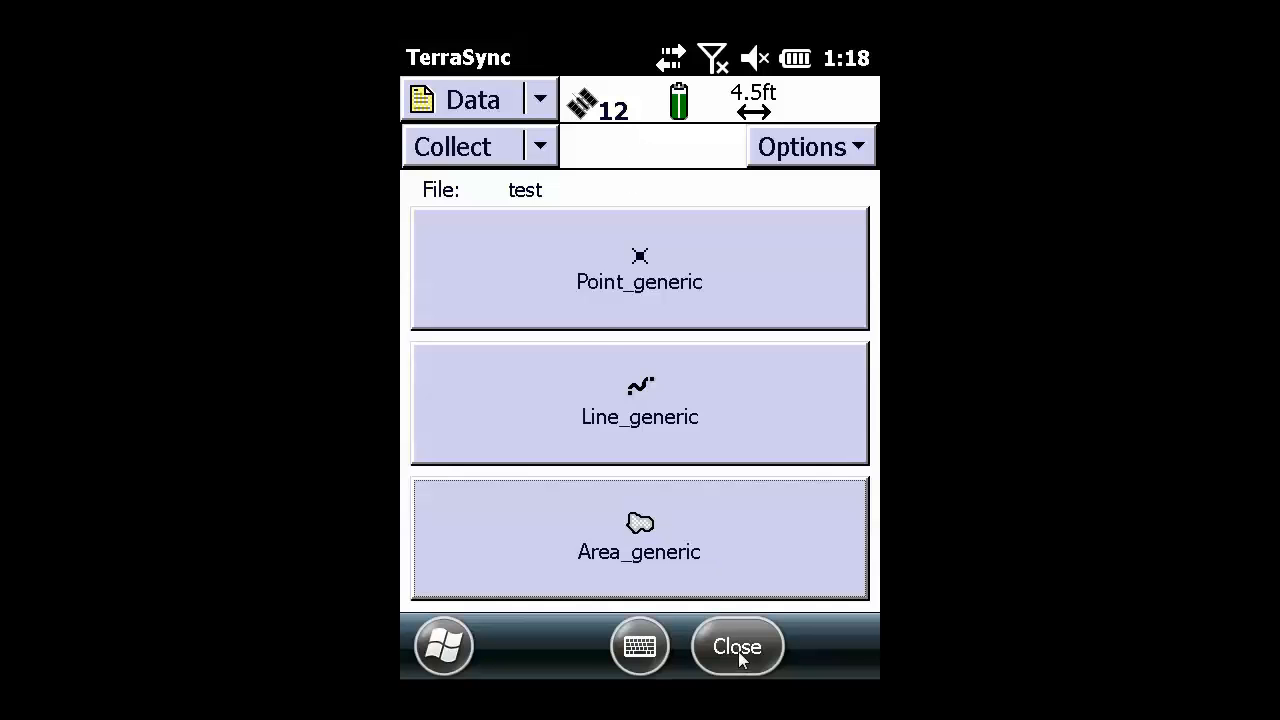
Step: Close the test data file and confirm 'Close this file. Are you sure?' with Yes
{"action": "left_click", "coordinate": [737, 646]}
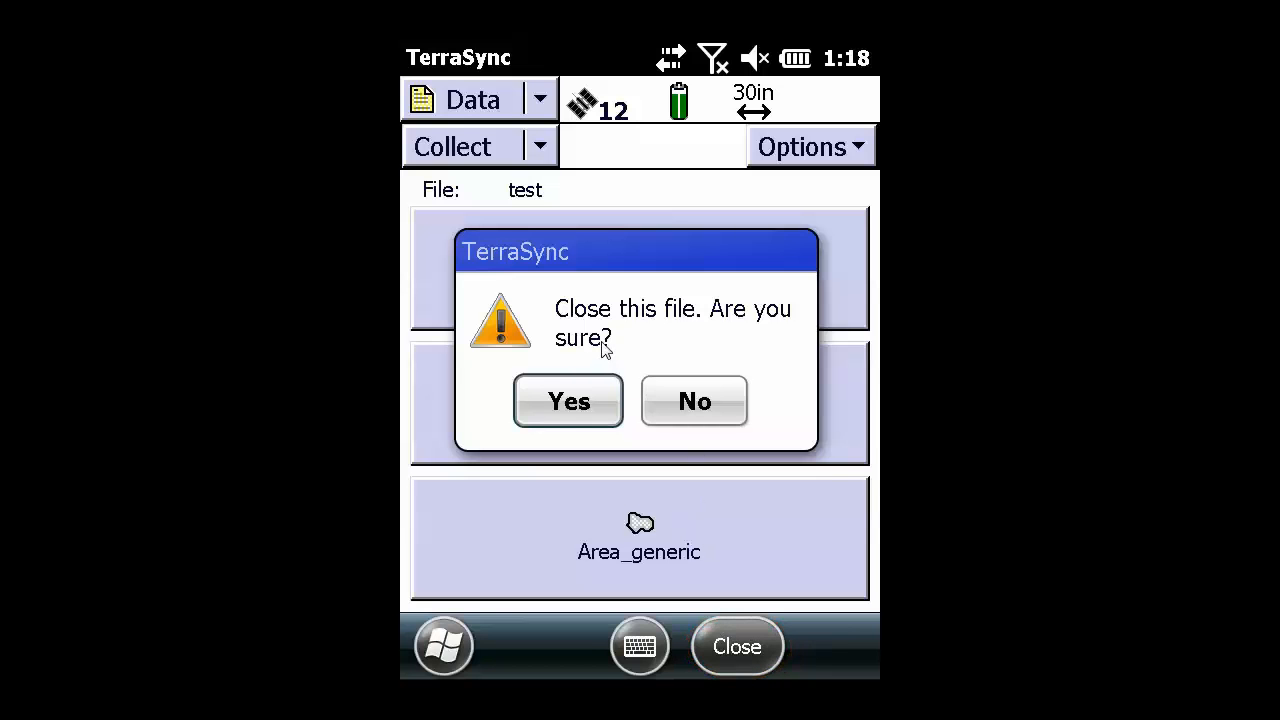
{"action": "left_click", "coordinate": [568, 401]}
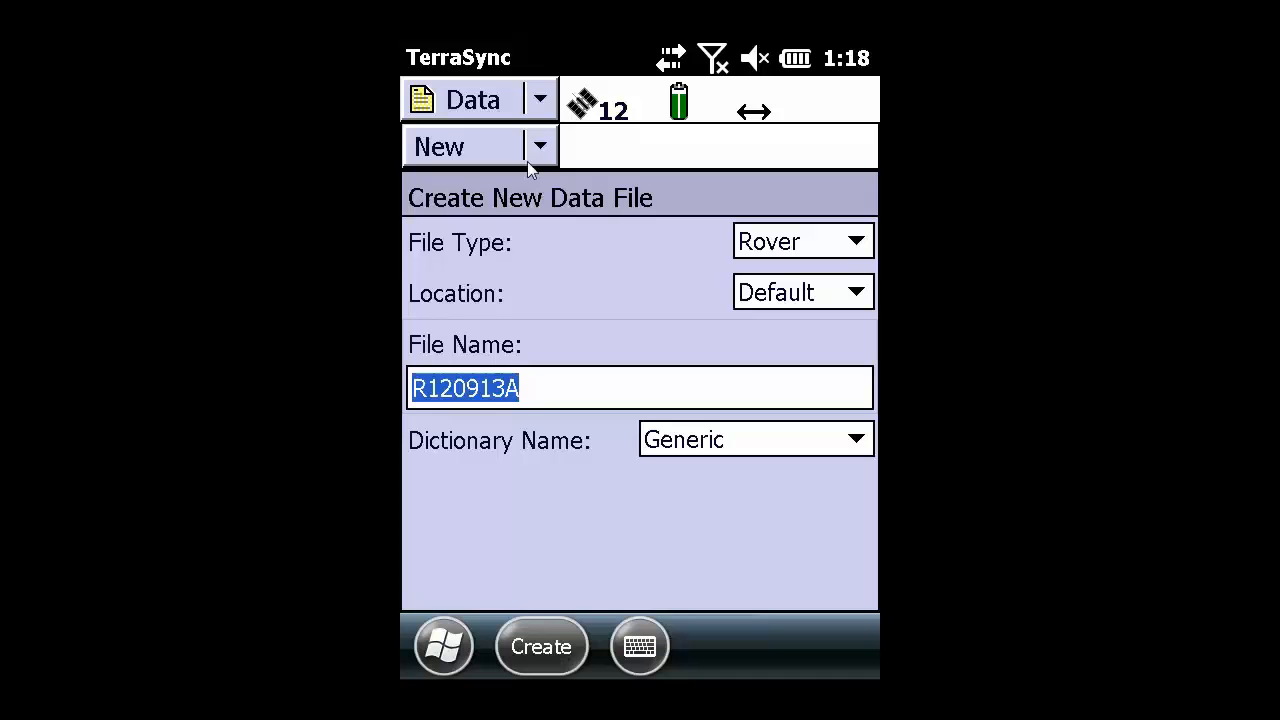
Step: Switch to File Manager listing test with 5 features and 129 positions
{"action": "left_click", "coordinate": [541, 146]}
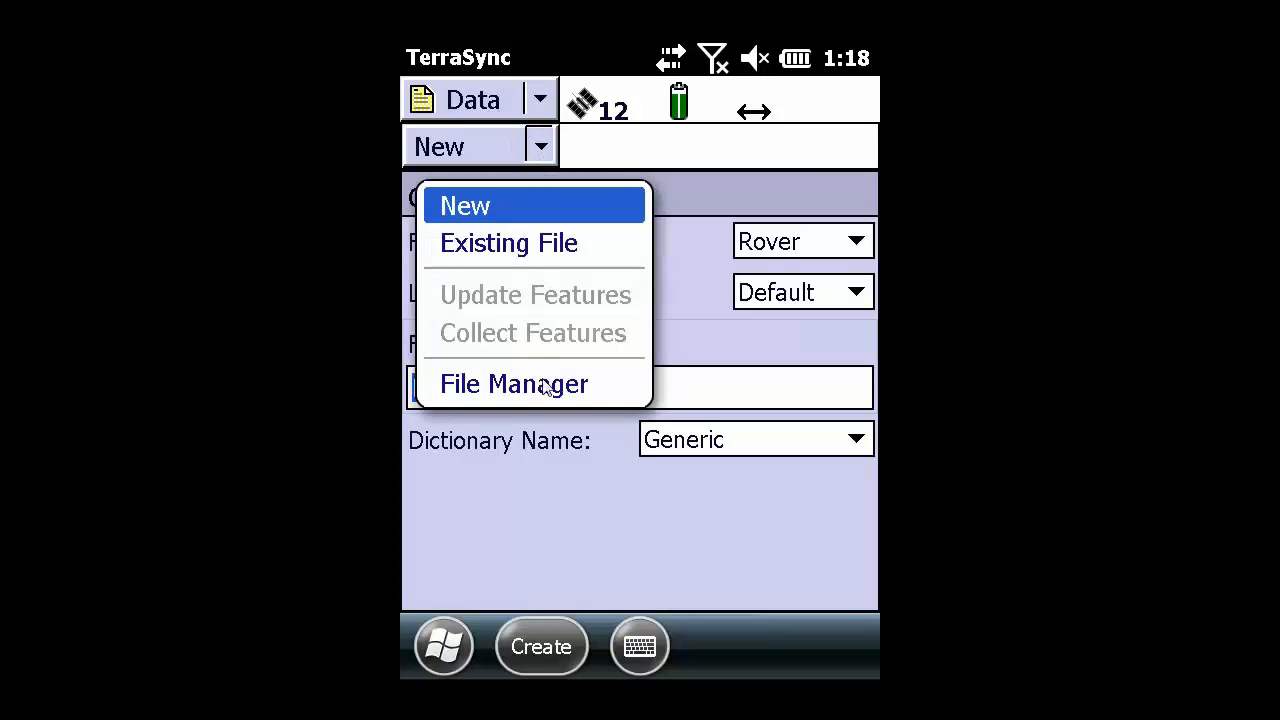
{"action": "left_click", "coordinate": [513, 383]}
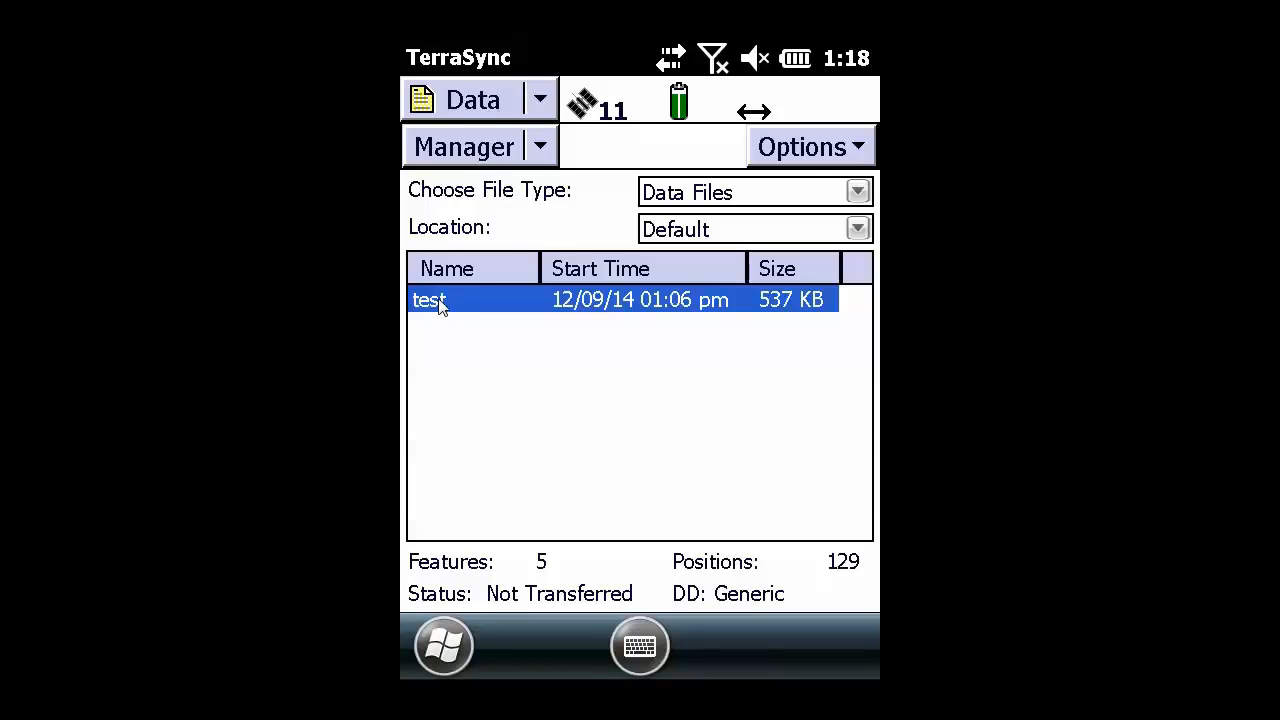
{"action": "mouse_move", "coordinate": [462, 351]}
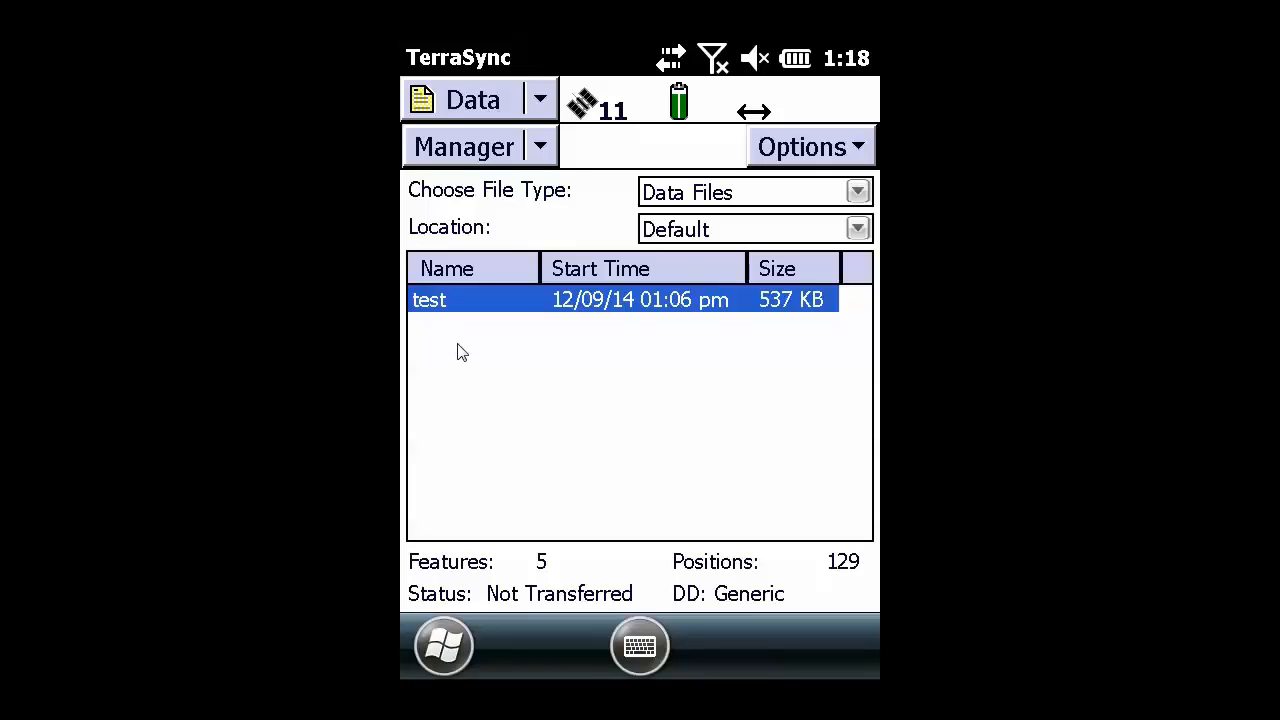